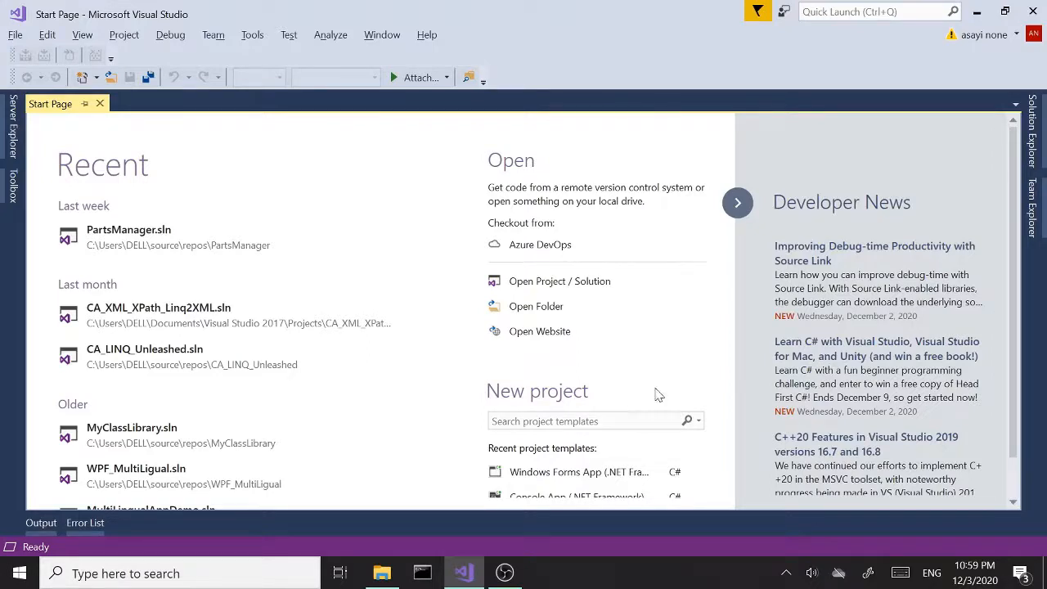
pyautogui.moveTo(578, 472)
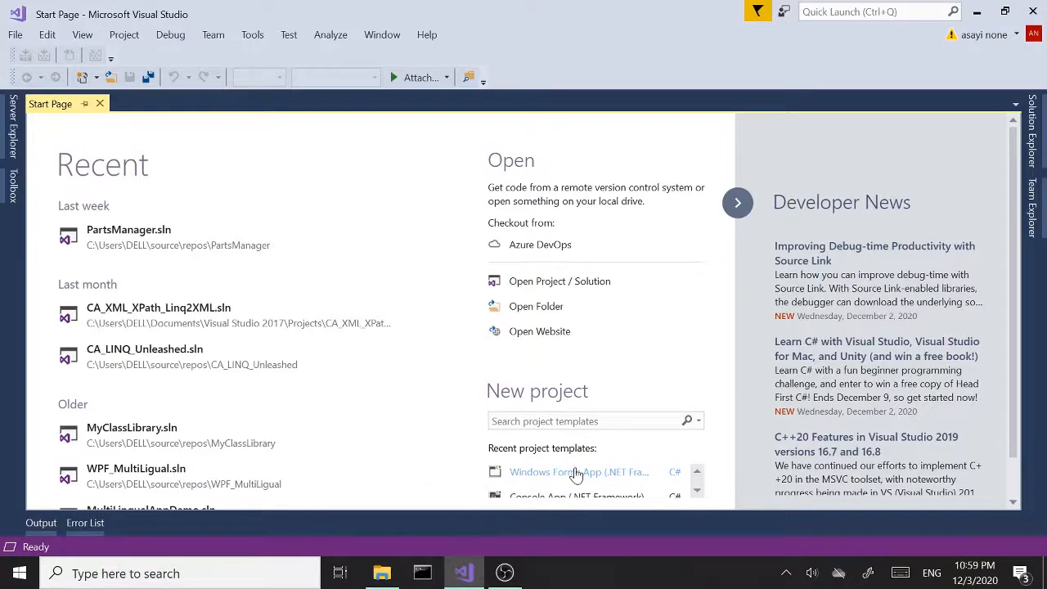
# Start a new project from the Windows Forms App (.NET Framework) template
pyautogui.click(578, 472)
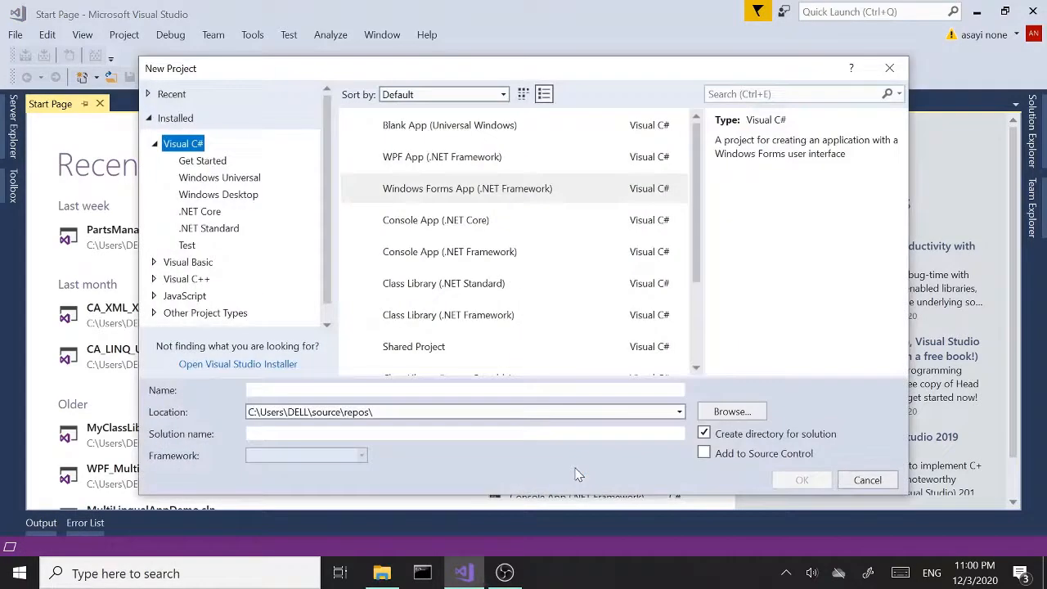
pyautogui.click(467, 189)
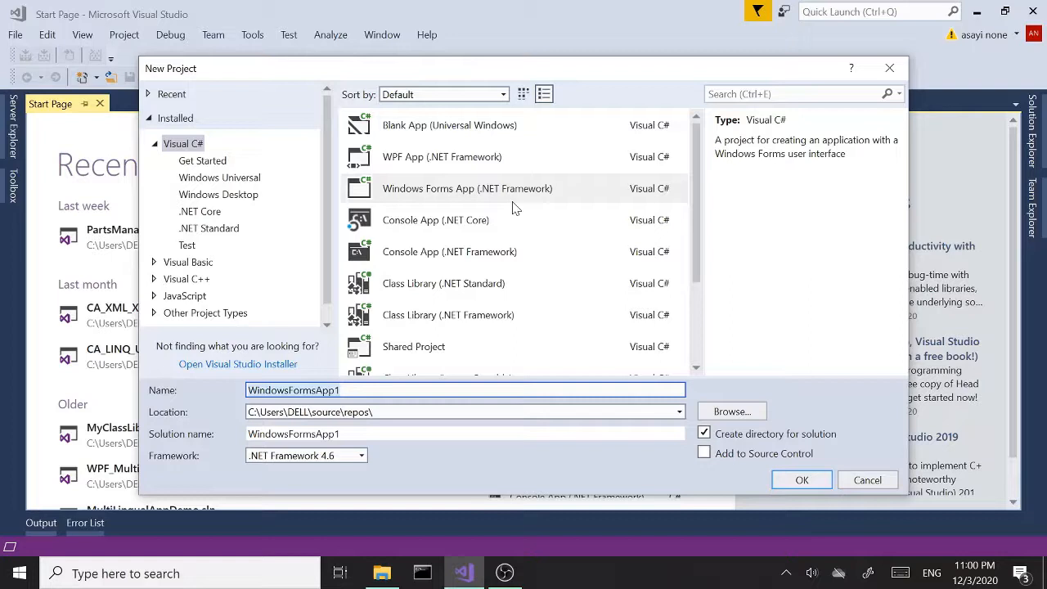
pyautogui.moveTo(532, 202)
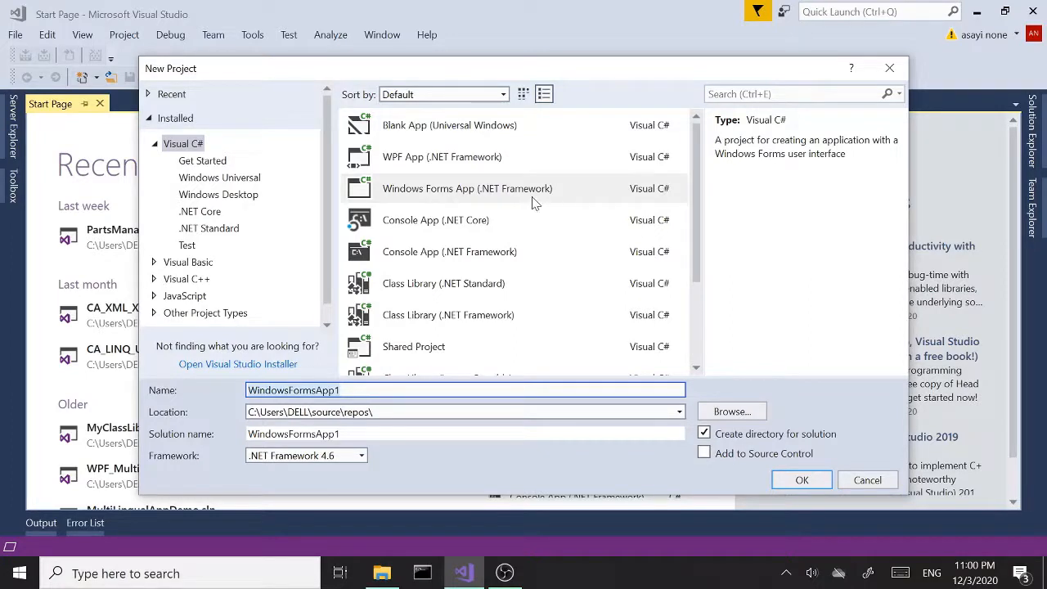
pyautogui.click(467, 188)
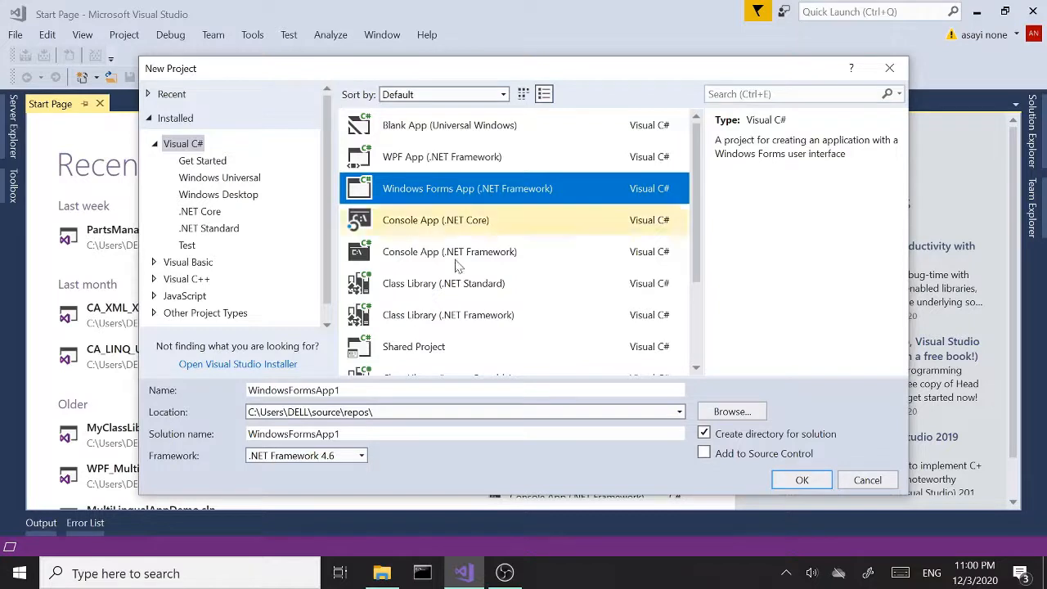
# Name the project QRCode and create it
pyautogui.click(464, 390)
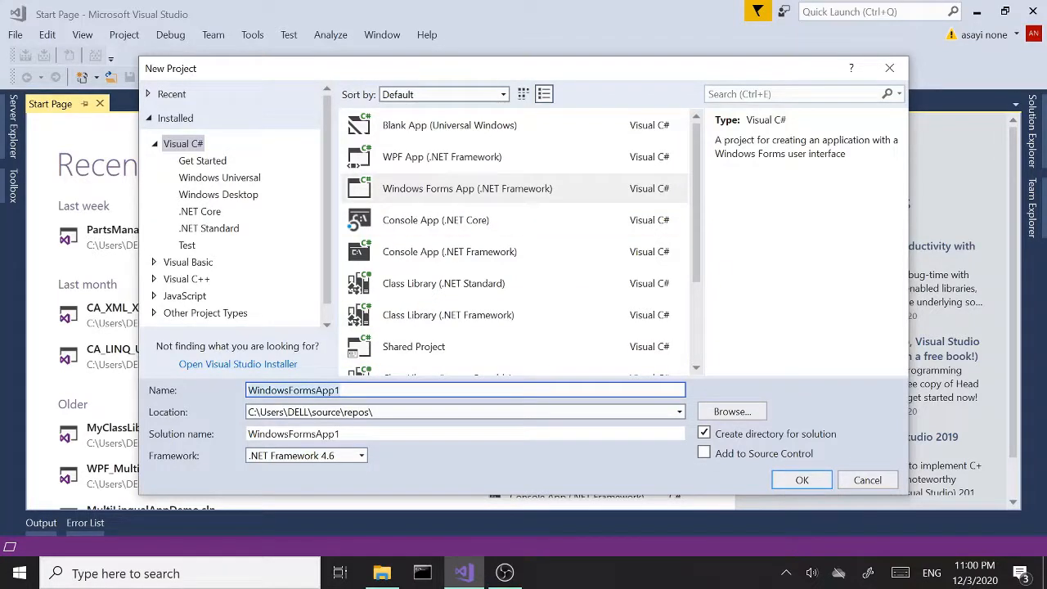
pyautogui.write('QRC')
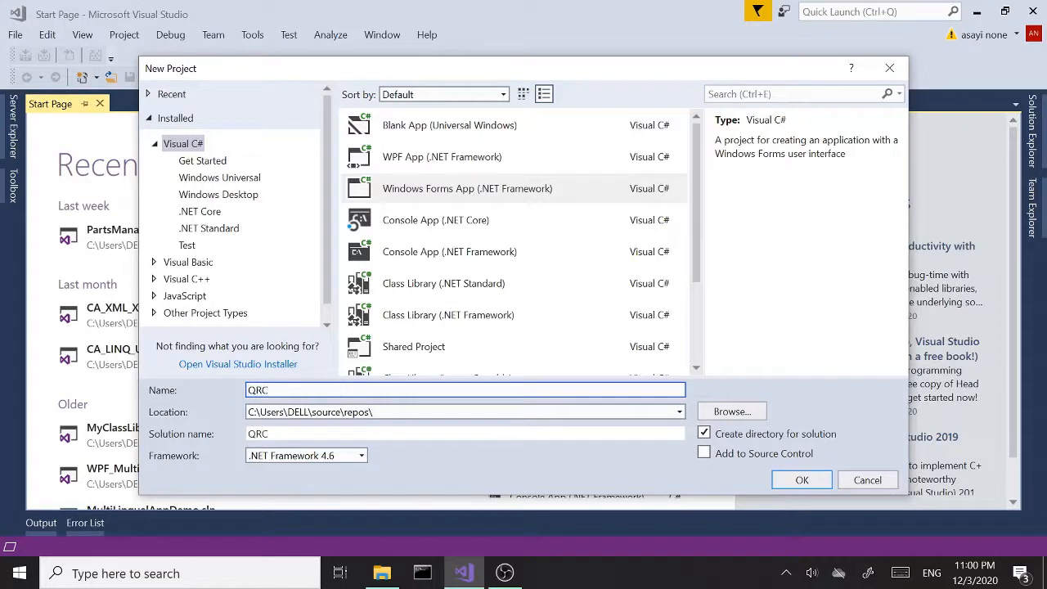
pyautogui.write('ode')
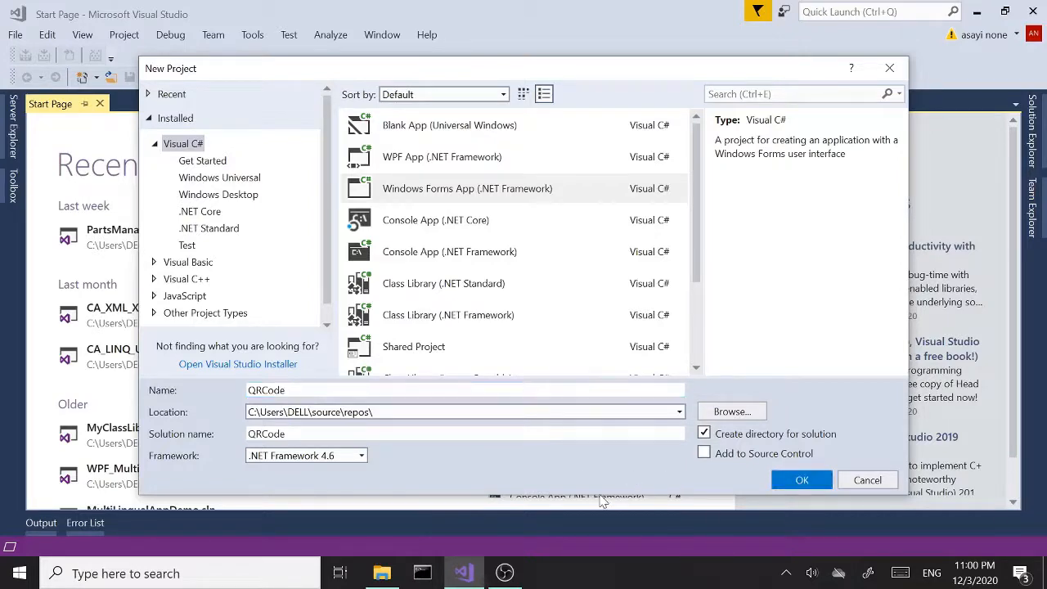
pyautogui.click(800, 479)
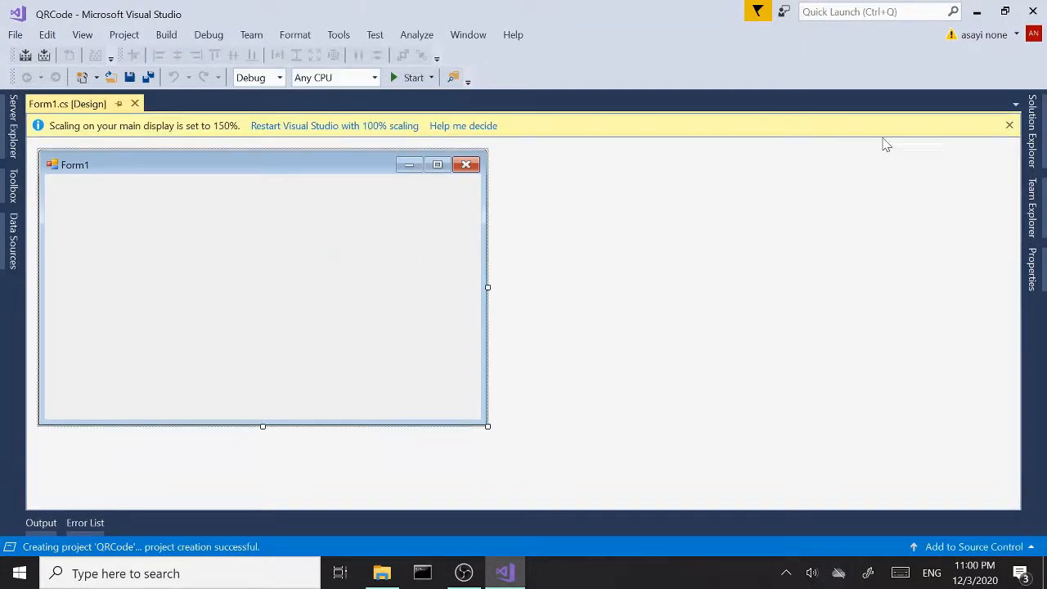
pyautogui.moveTo(1009, 125)
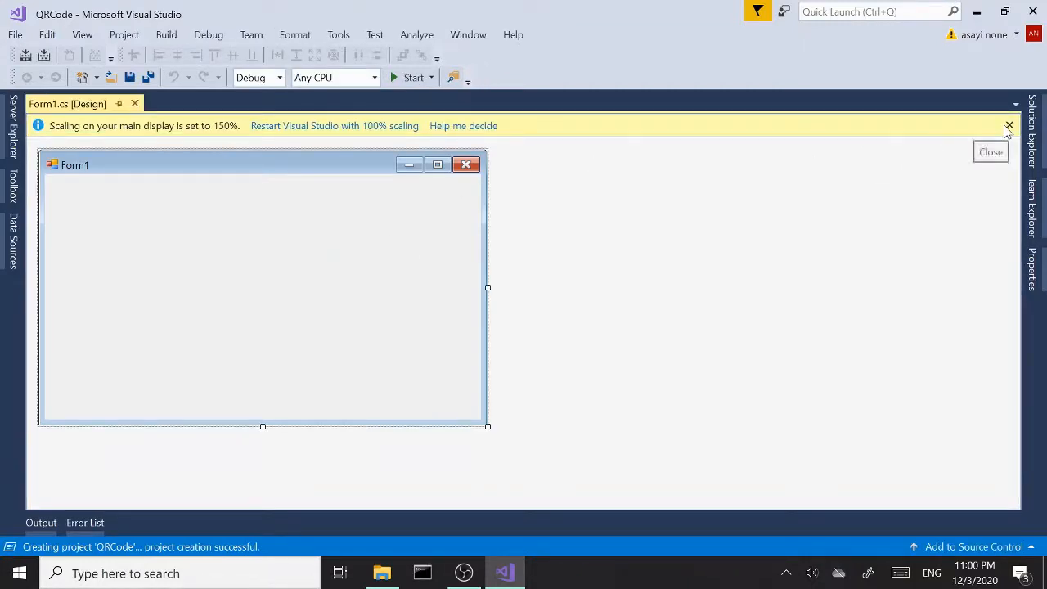
# Dismiss the 'Scaling on your main display' notice above the designer
pyautogui.click(1008, 125)
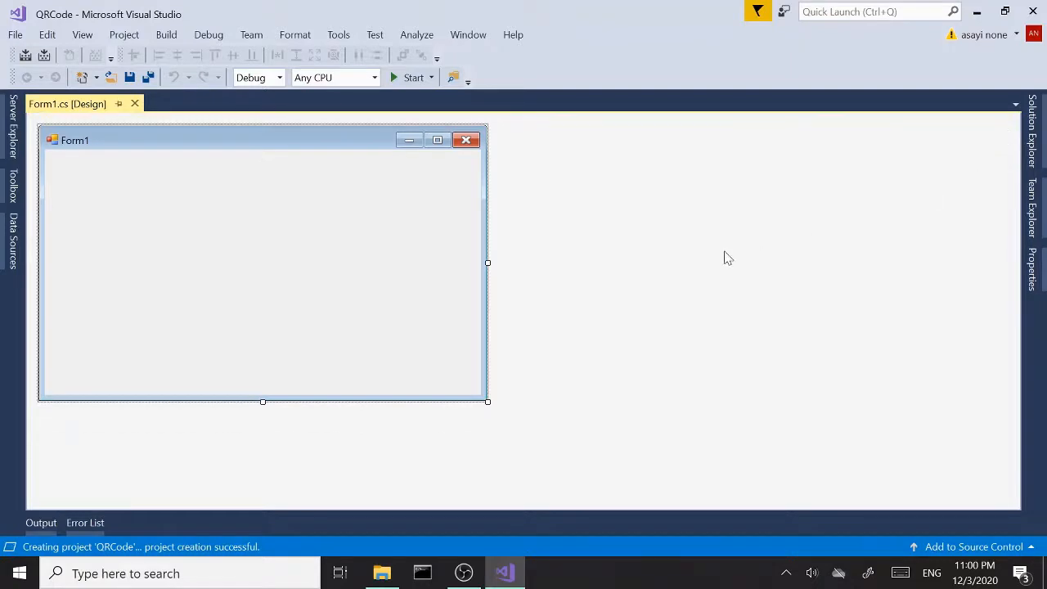
pyautogui.moveTo(266, 290)
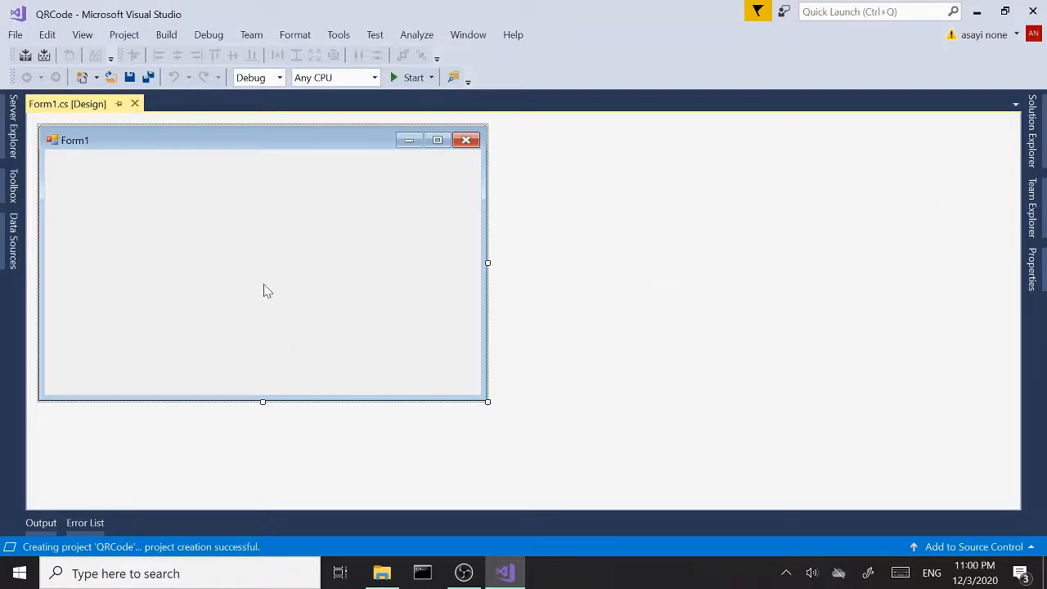
pyautogui.moveTo(238, 334)
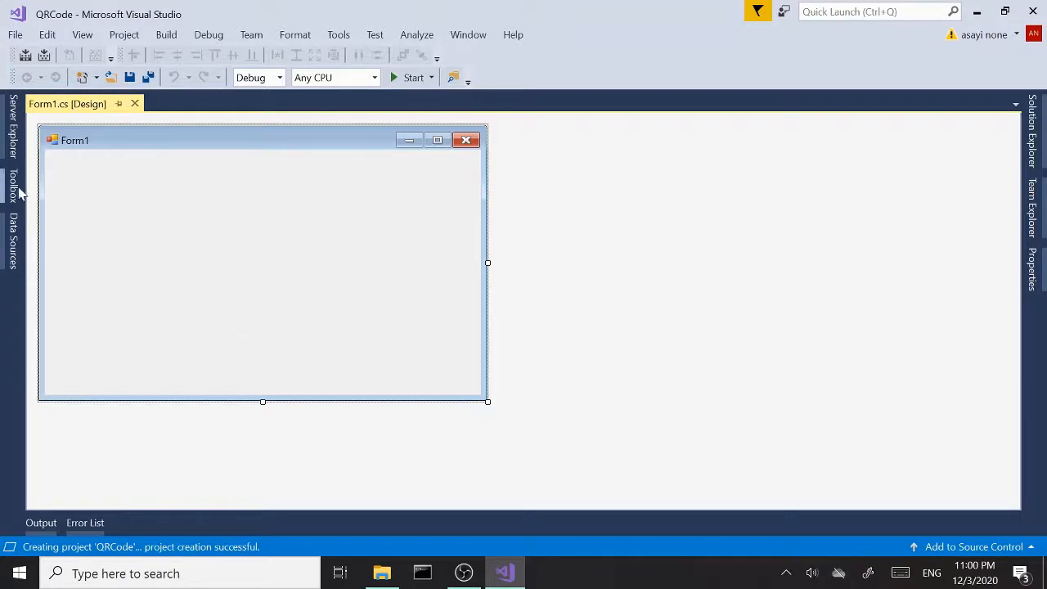
# From the Toolbox add a Button and TextBox, then find 'pic' and add a PictureBox
pyautogui.click(12, 188)
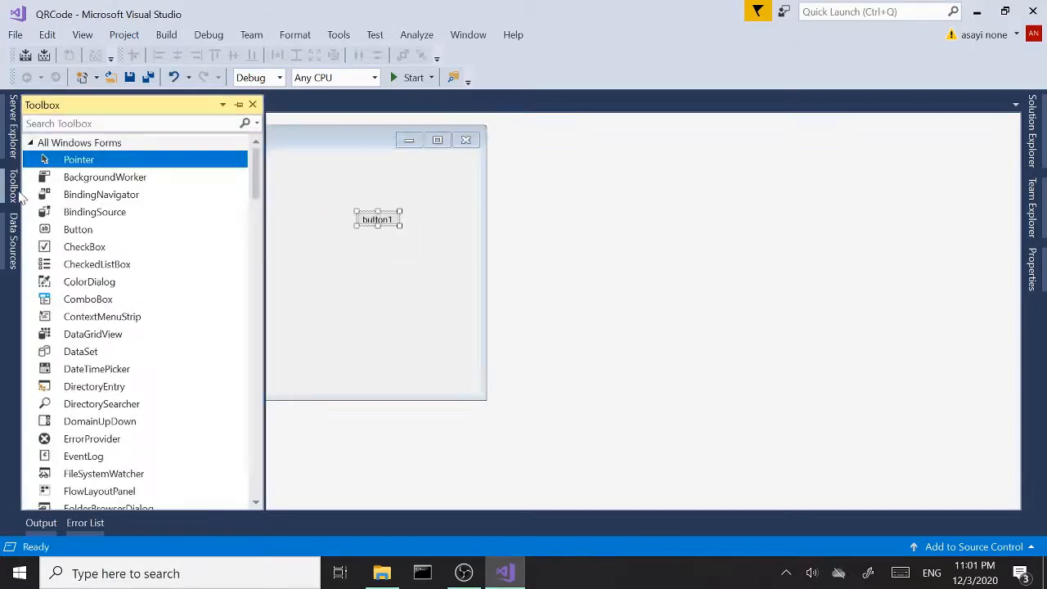
pyautogui.moveTo(105, 177)
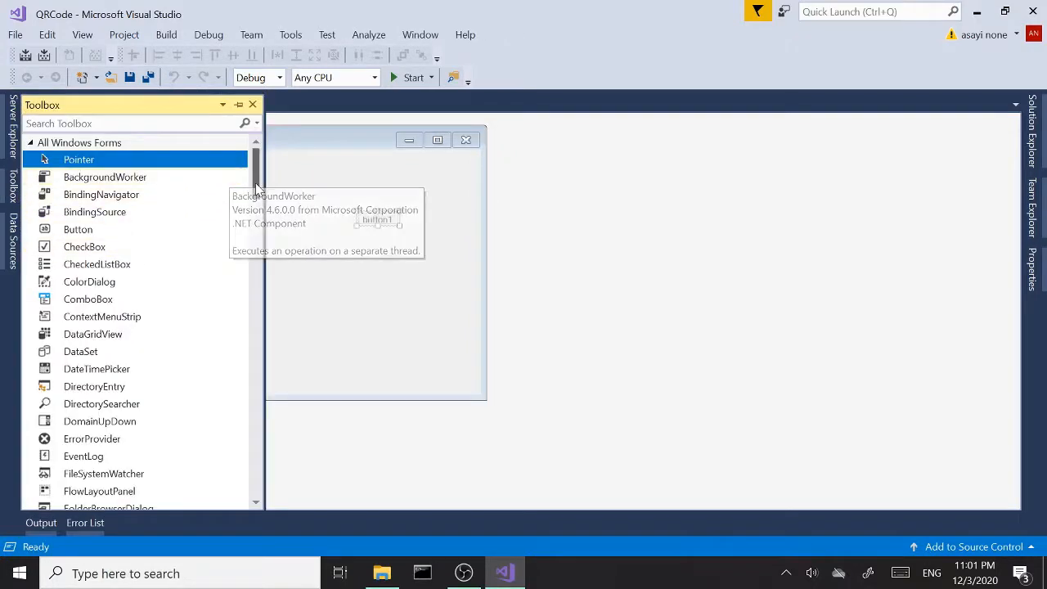
pyautogui.scroll(-3)
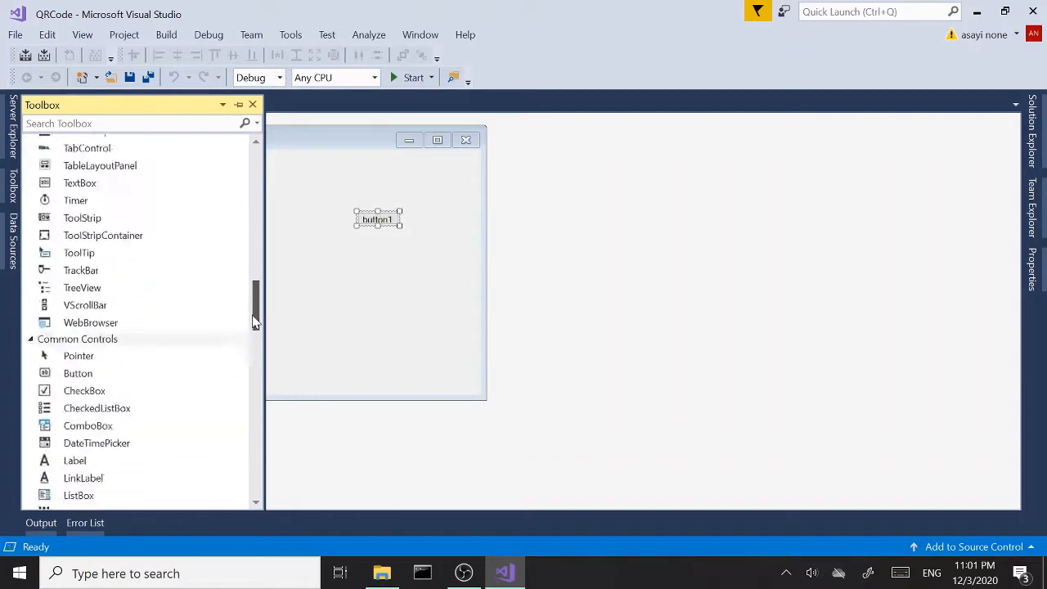
pyautogui.scroll(-3)
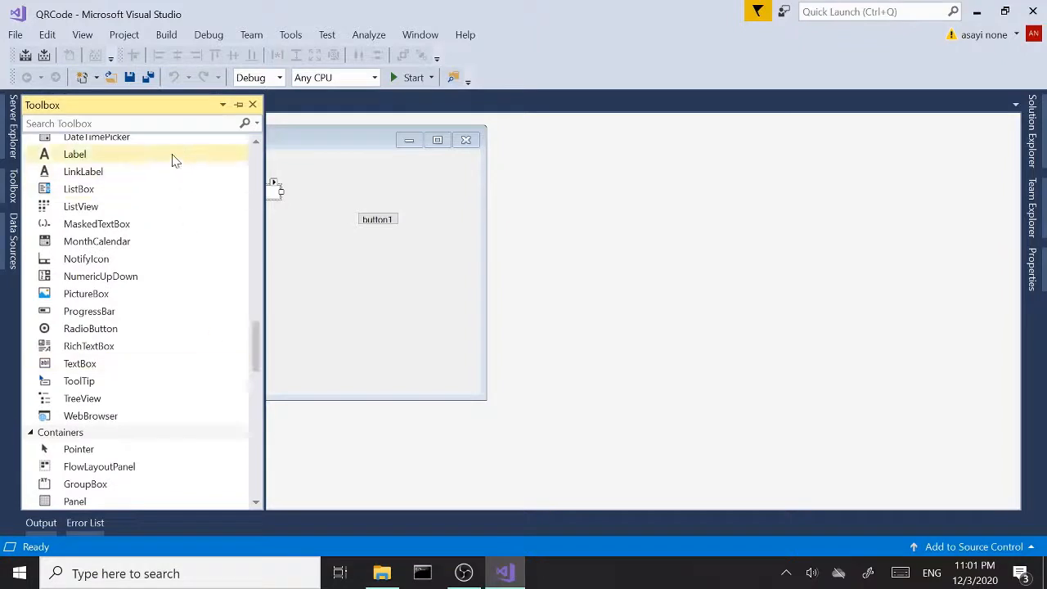
pyautogui.write('pic')
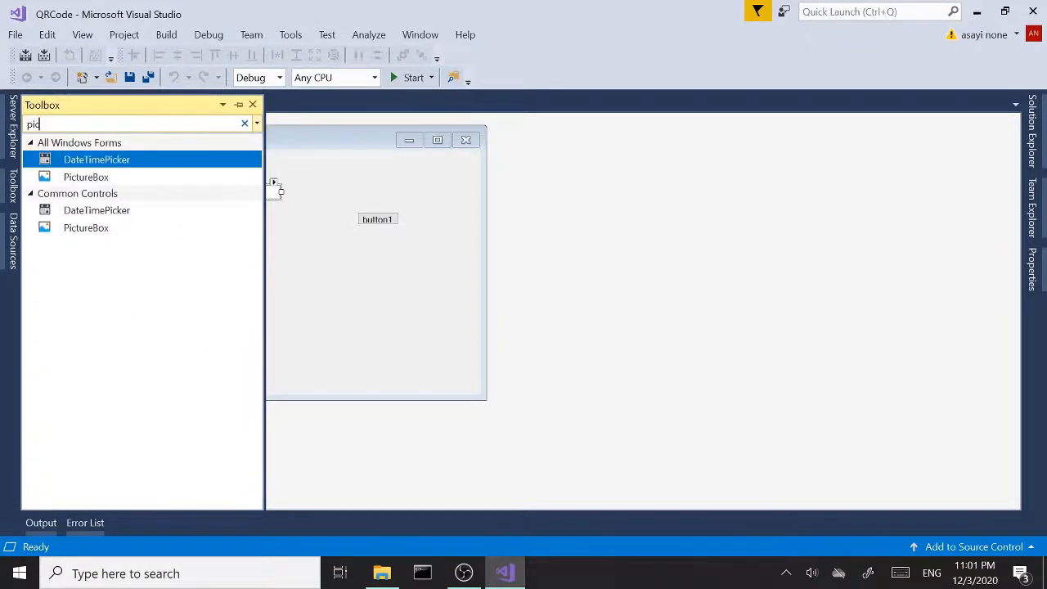
pyautogui.click(86, 176)
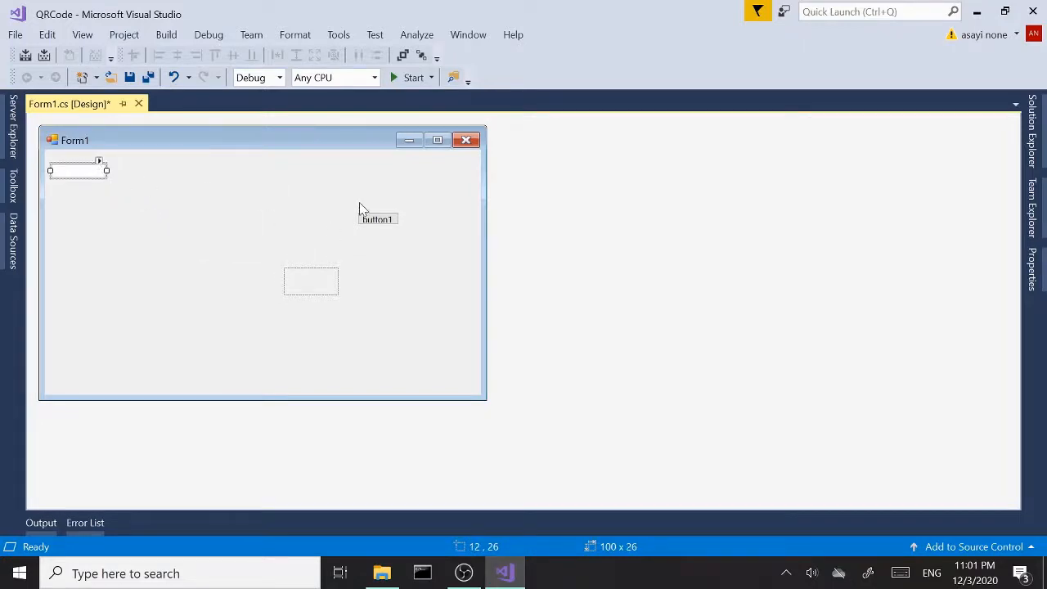
# Move button1 below the text box and make the picture box fill the form's right side
pyautogui.moveTo(377, 218); pyautogui.dragTo(116, 223)
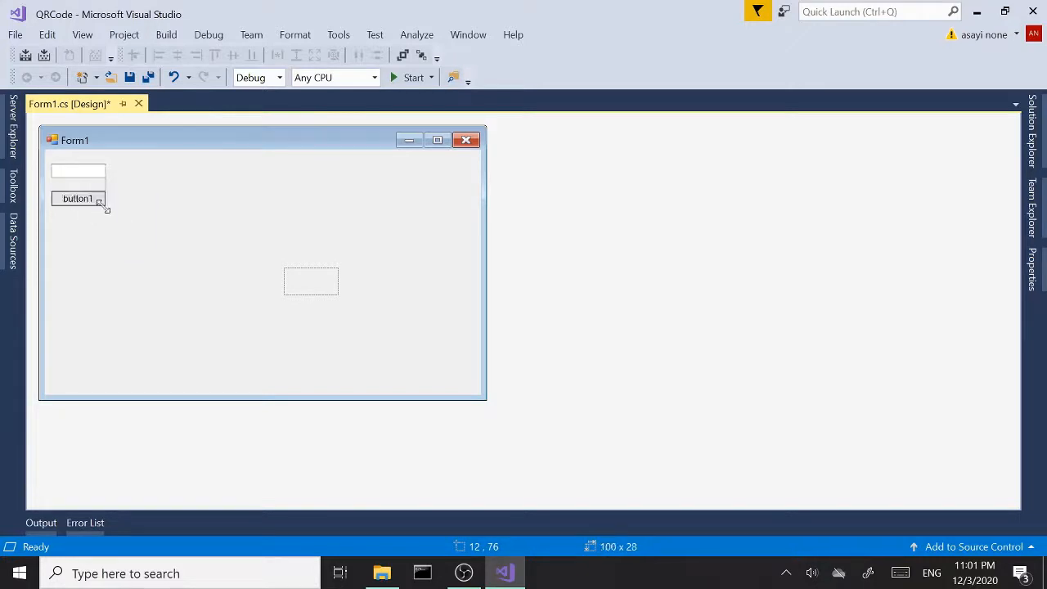
pyautogui.click(310, 280)
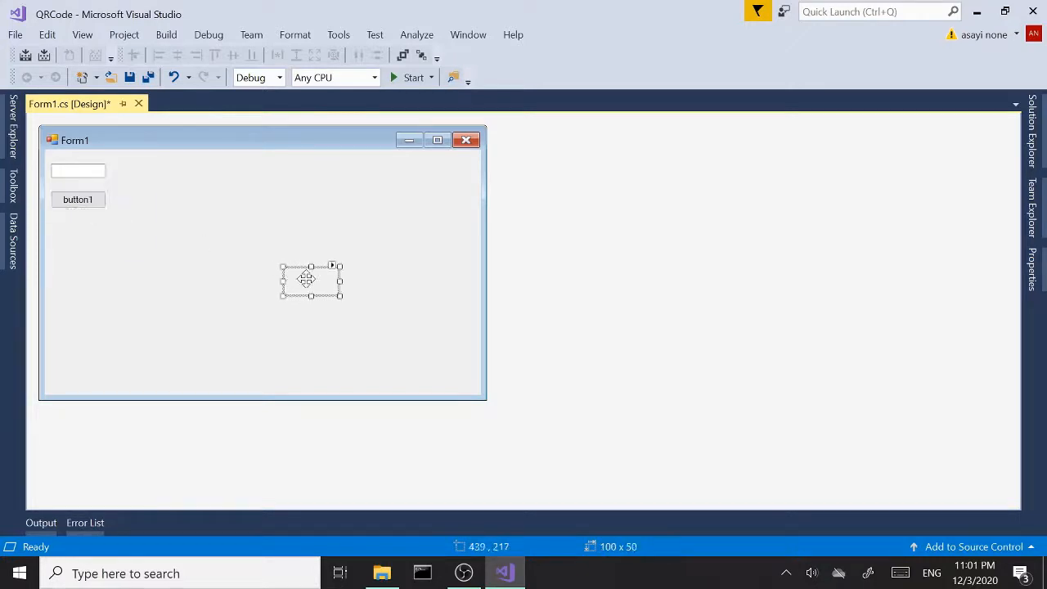
pyautogui.moveTo(307, 278); pyautogui.dragTo(298, 194)
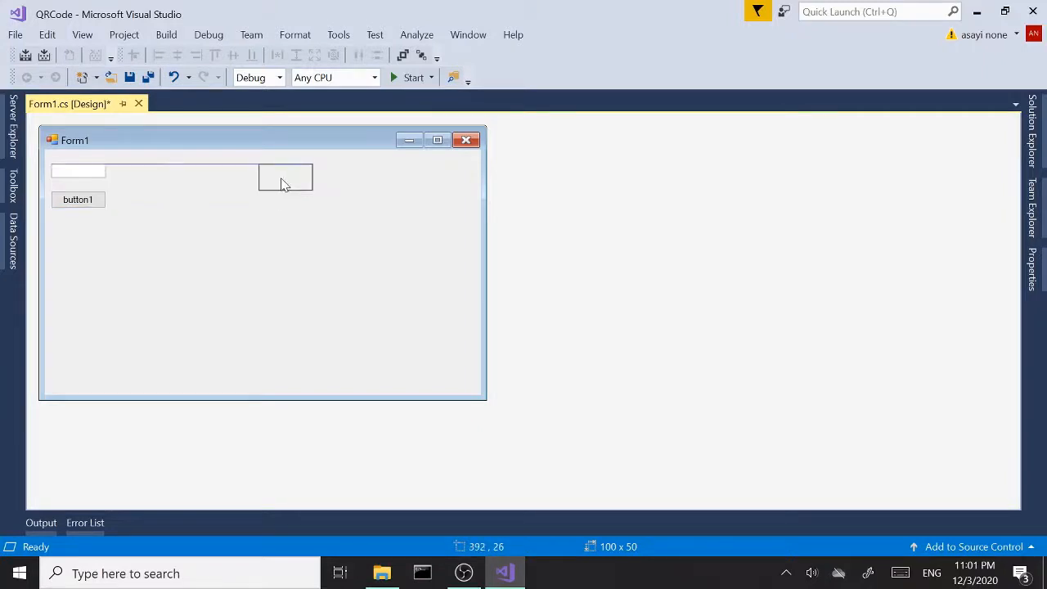
pyautogui.click(285, 178)
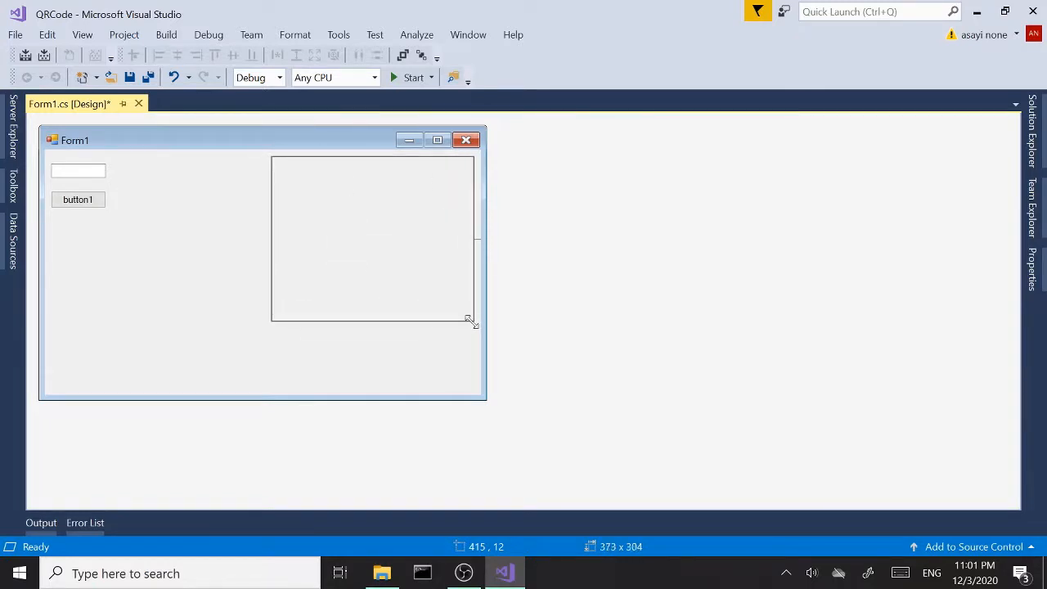
pyautogui.moveTo(472, 319); pyautogui.dragTo(474, 335)
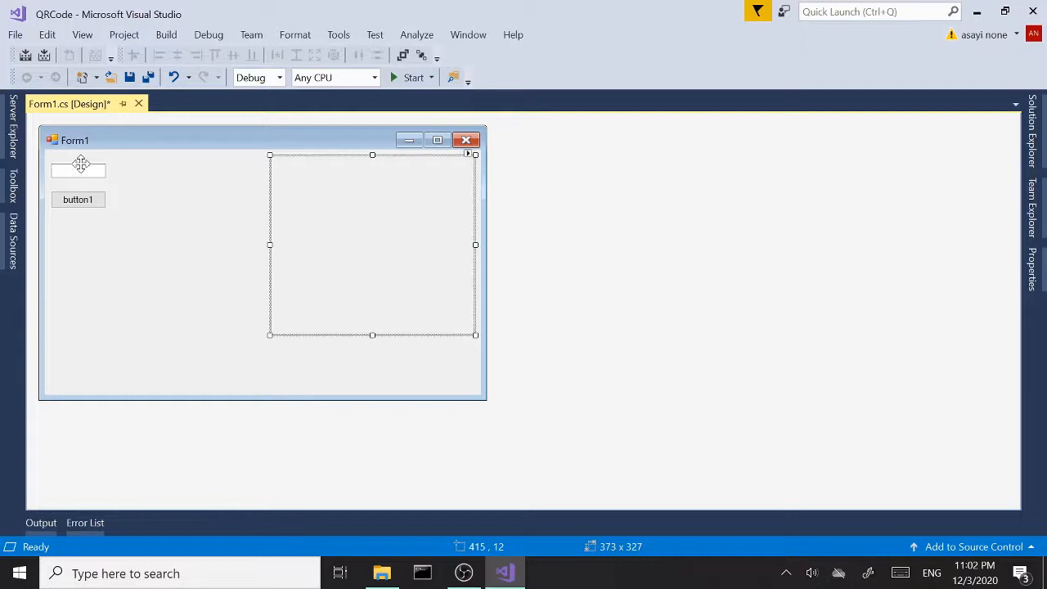
# Widen the text box up to the picture box
pyautogui.click(78, 170)
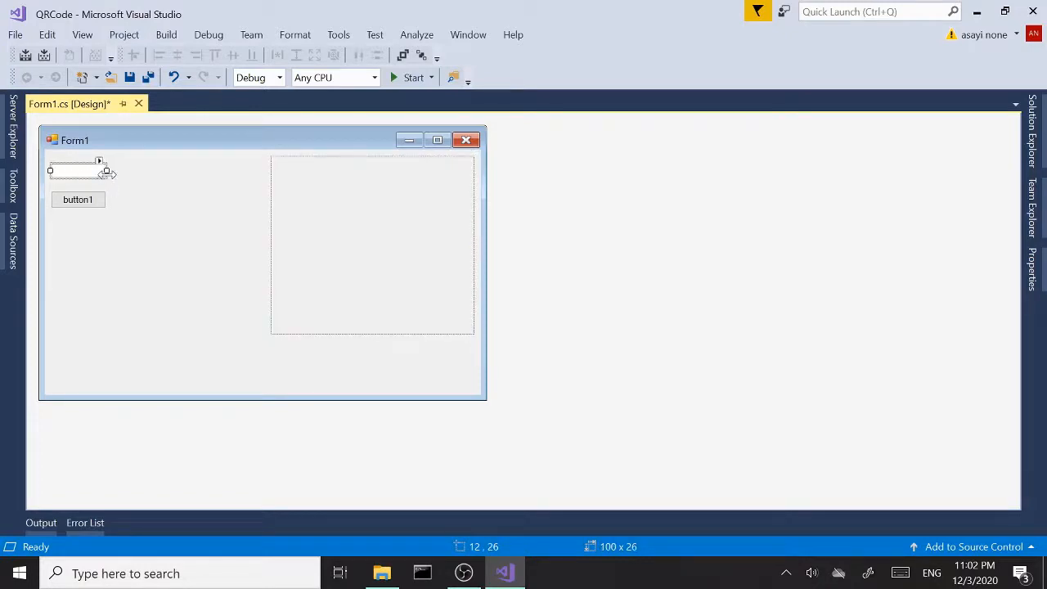
pyautogui.moveTo(113, 171); pyautogui.dragTo(266, 171)
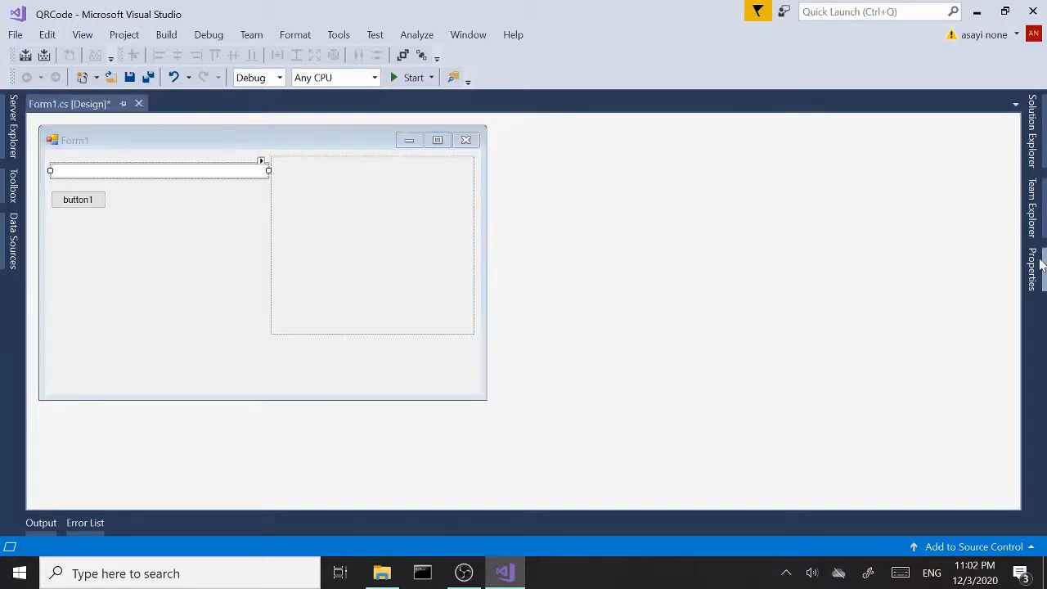
# Set textBox1's font size to 16 pt via its Font property
pyautogui.click(155, 170)
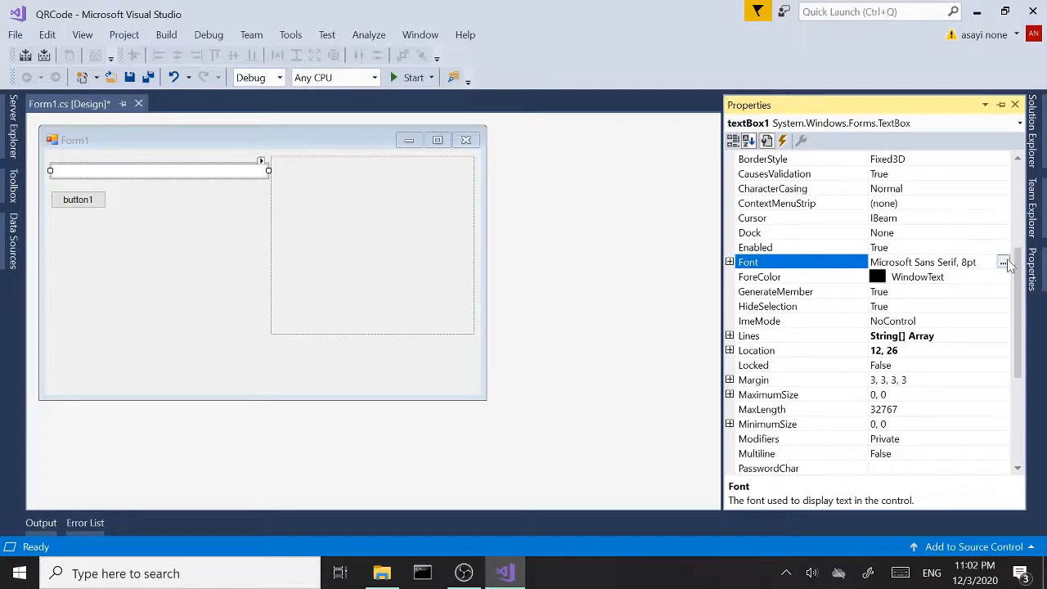
pyautogui.click(1005, 262)
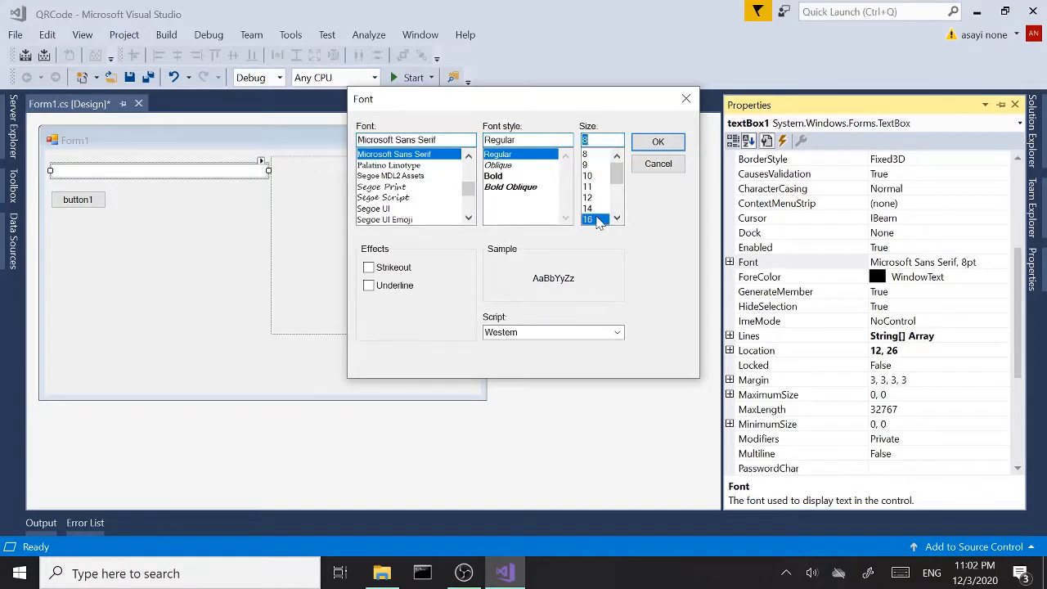
pyautogui.click(658, 141)
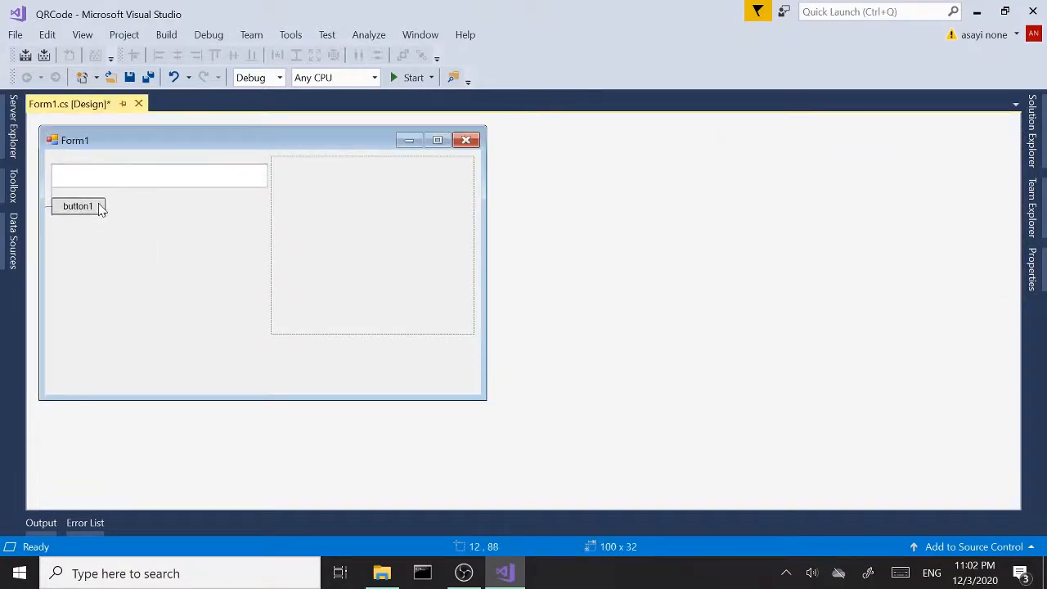
# Set button1's font size to 14 pt via its Font property
pyautogui.click(77, 205)
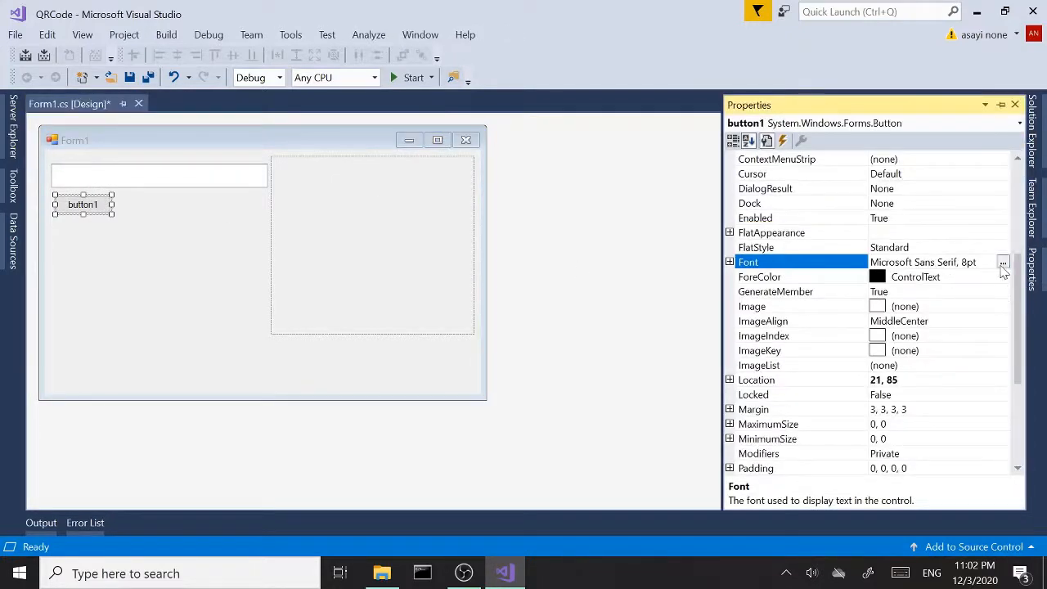
pyautogui.click(1003, 261)
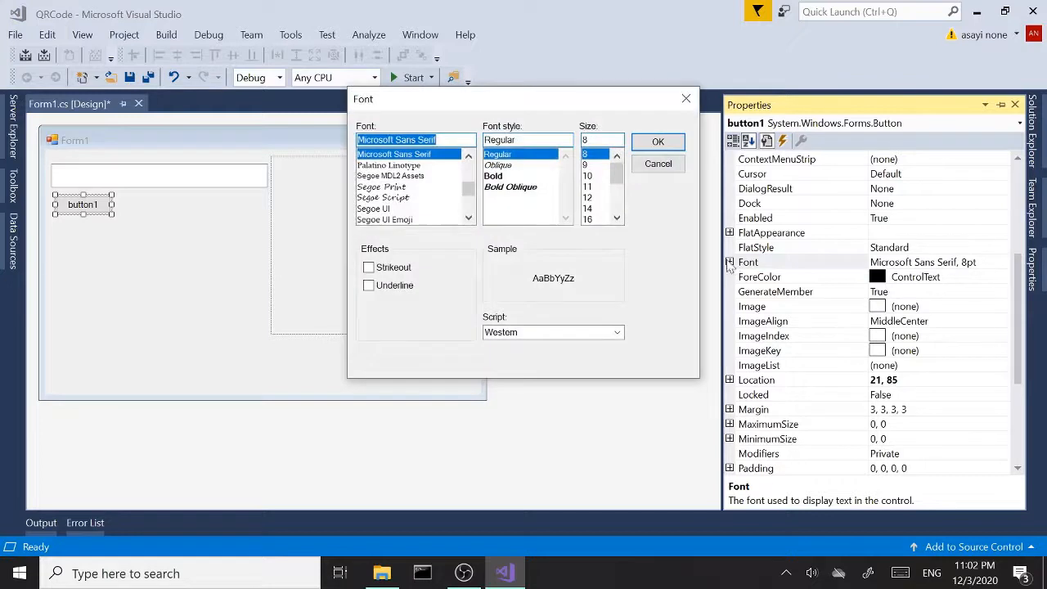
pyautogui.click(587, 209)
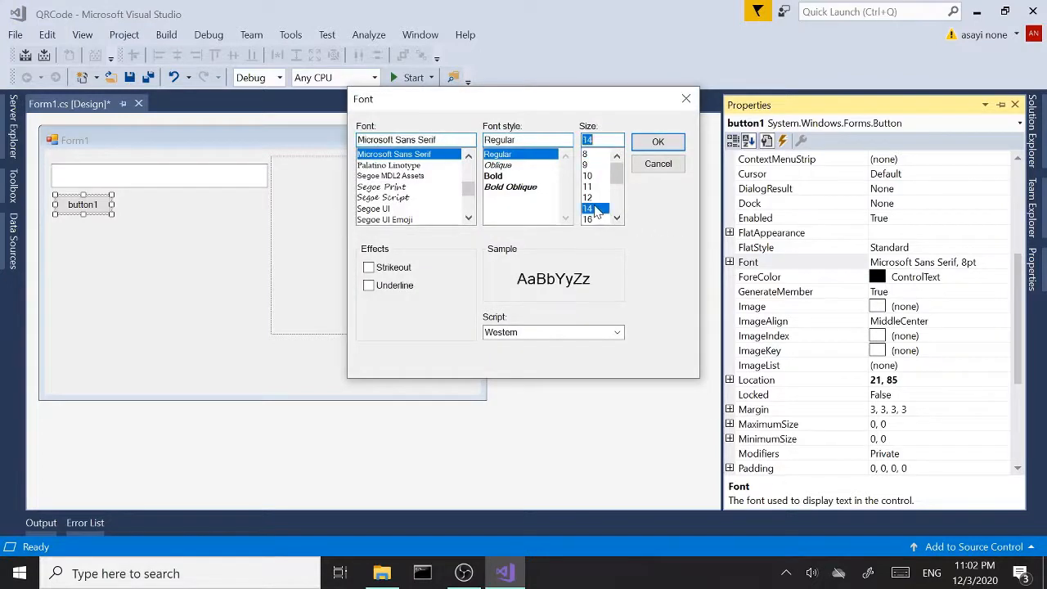
pyautogui.click(658, 142)
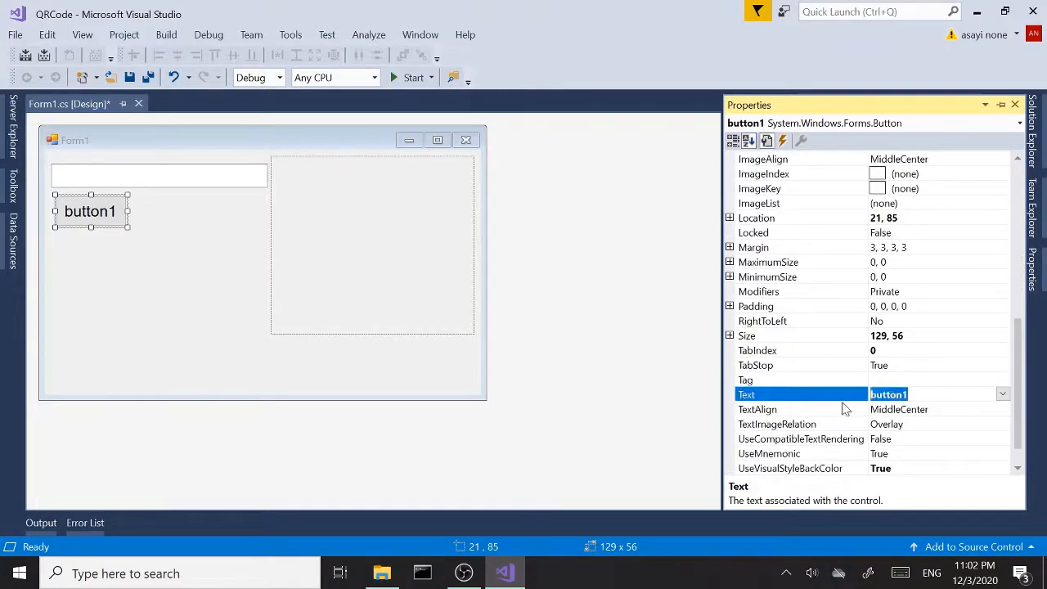
# Label the button 'QR Code' and widen it to fit the text
pyautogui.write('QR Code')
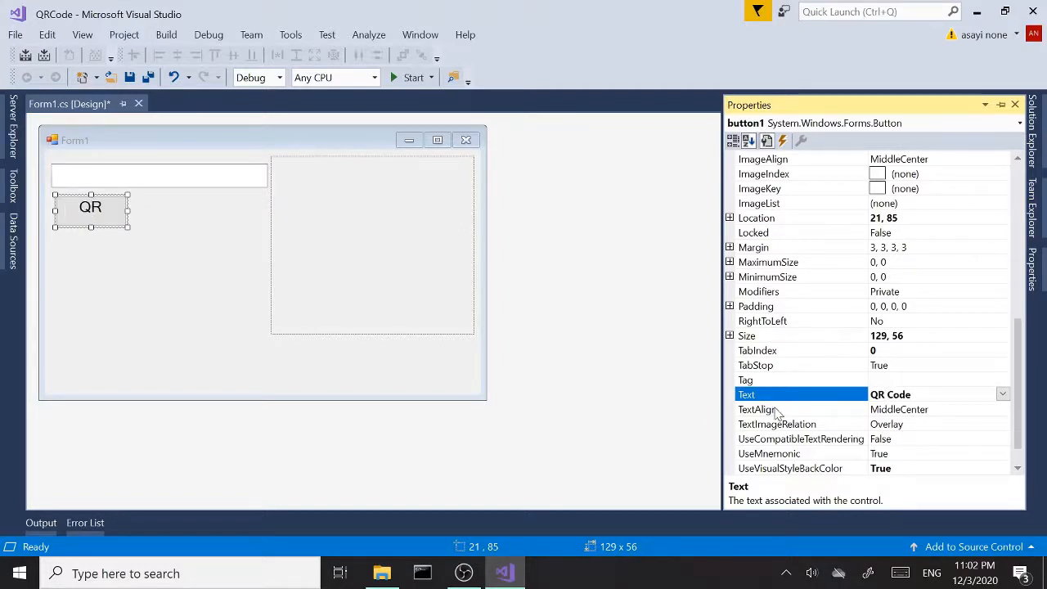
pyautogui.moveTo(121, 215)
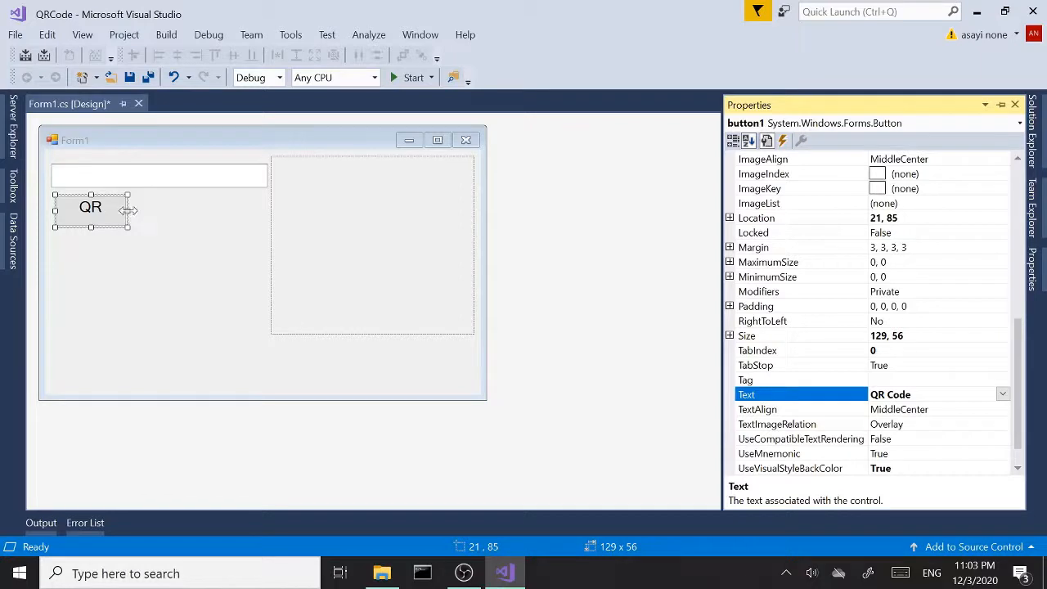
pyautogui.moveTo(128, 211); pyautogui.dragTo(152, 211)
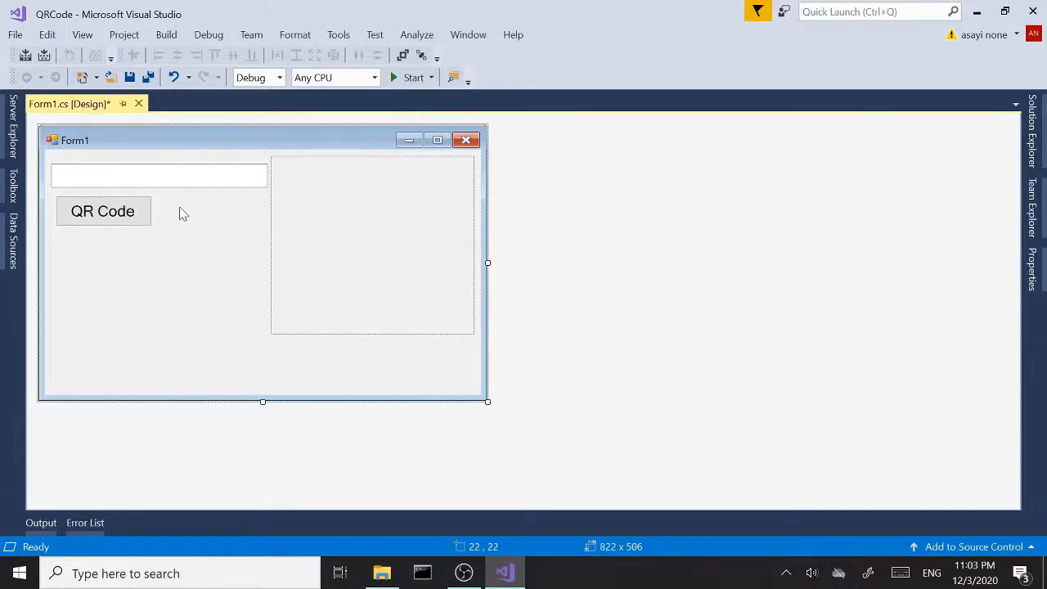
pyautogui.click(159, 175)
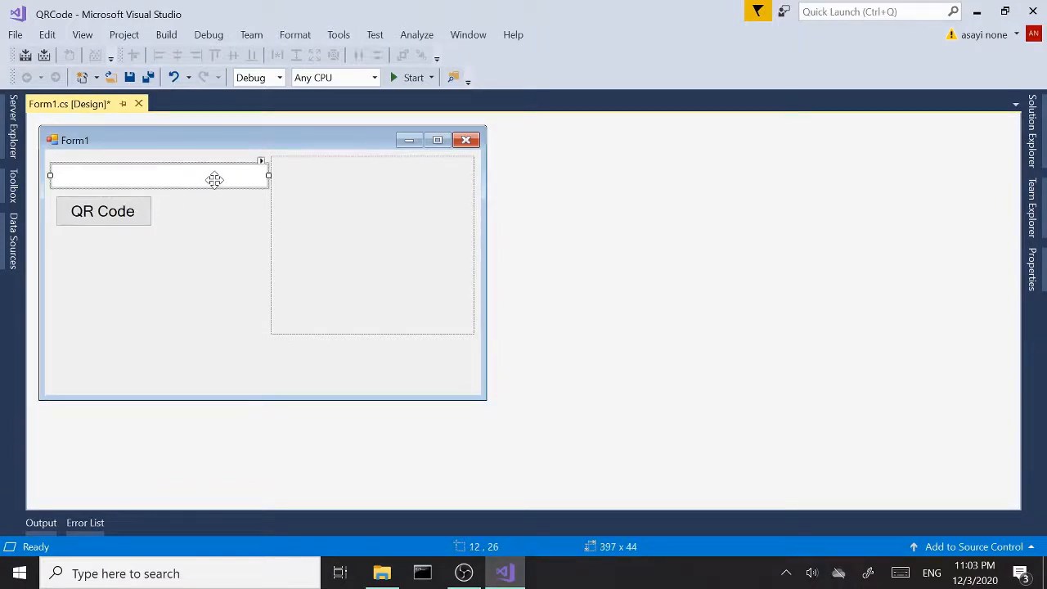
pyautogui.click(412, 77)
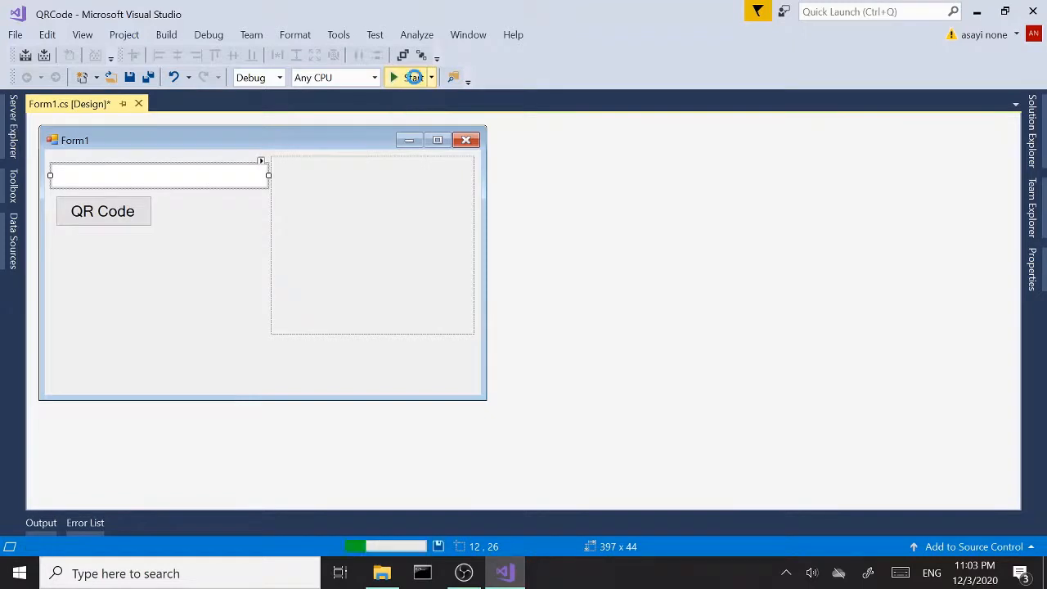
pyautogui.click(413, 77)
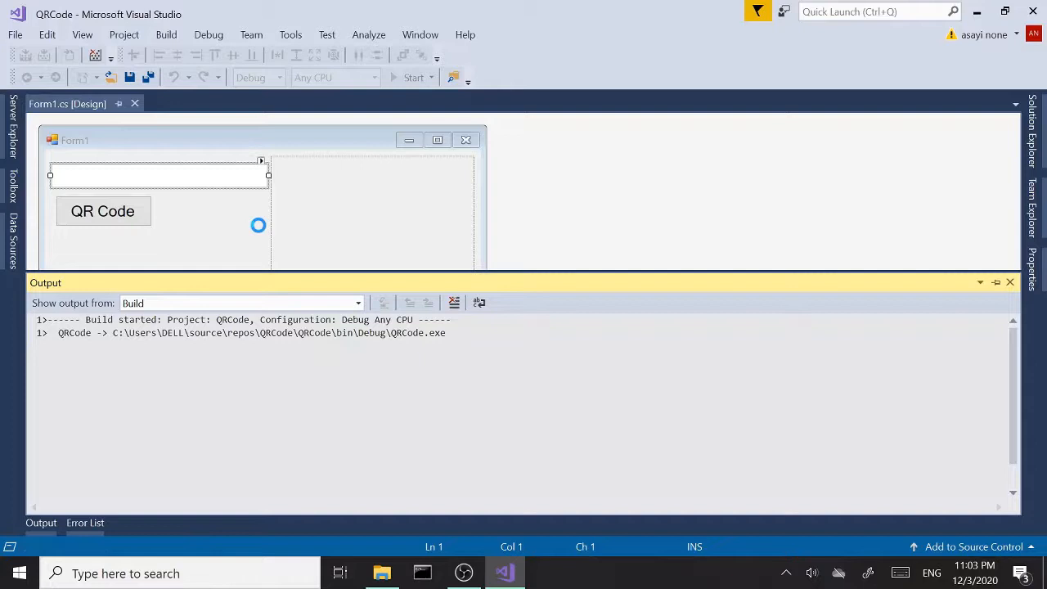
pyautogui.click(414, 77)
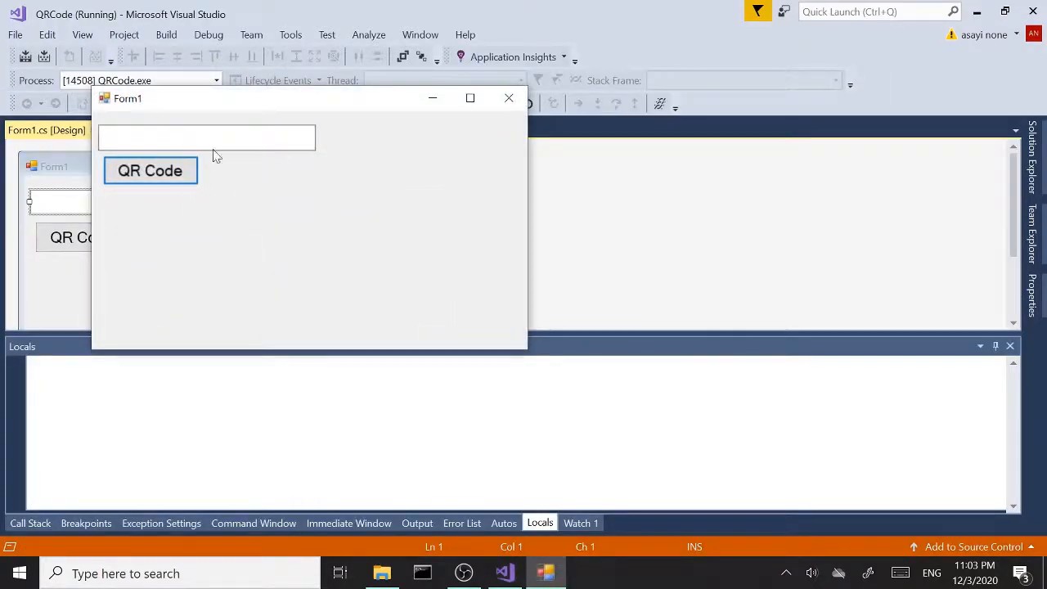
pyautogui.write('dsfljakdsf')
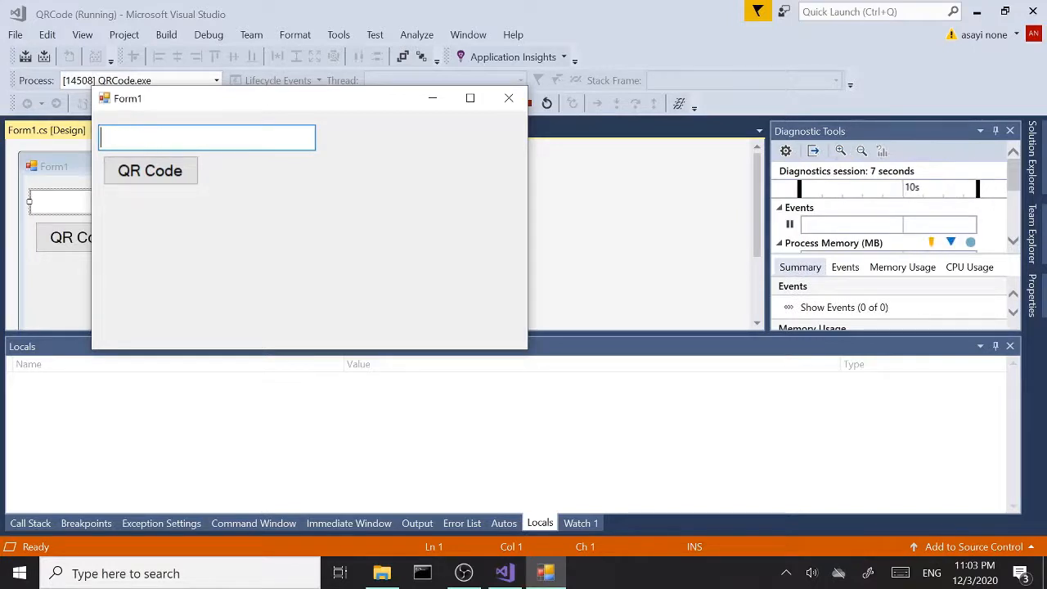
pyautogui.write('hello')
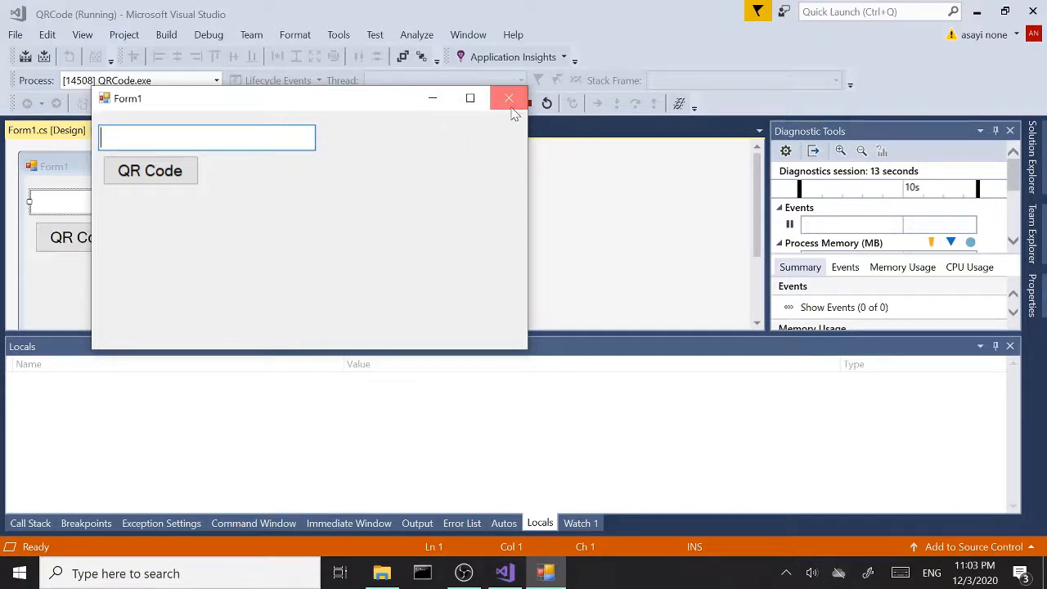
pyautogui.click(510, 99)
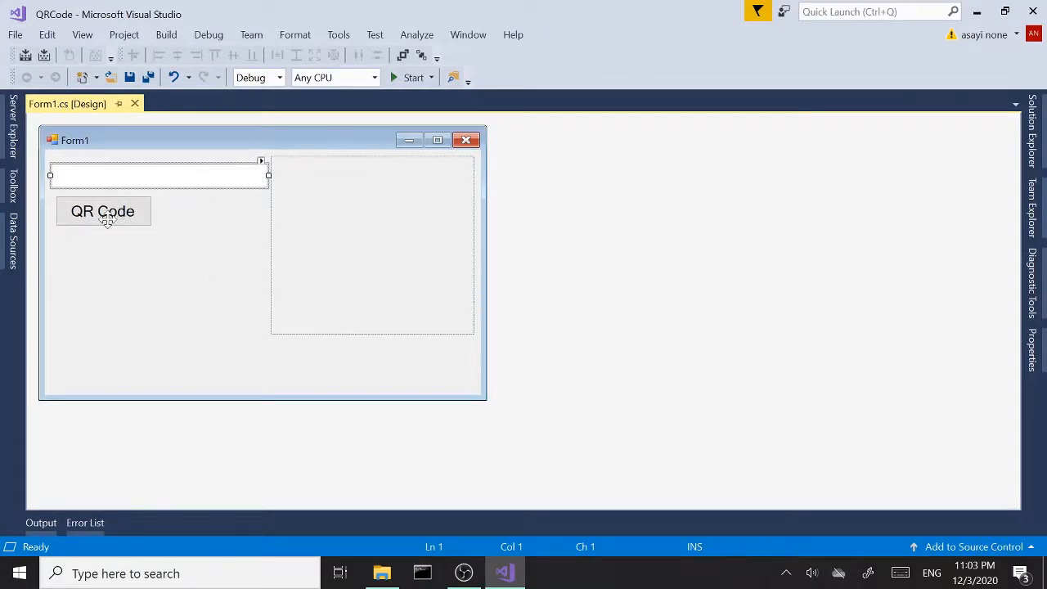
# Shift the text box and QR Code button toward the form's top-left
pyautogui.click(103, 211)
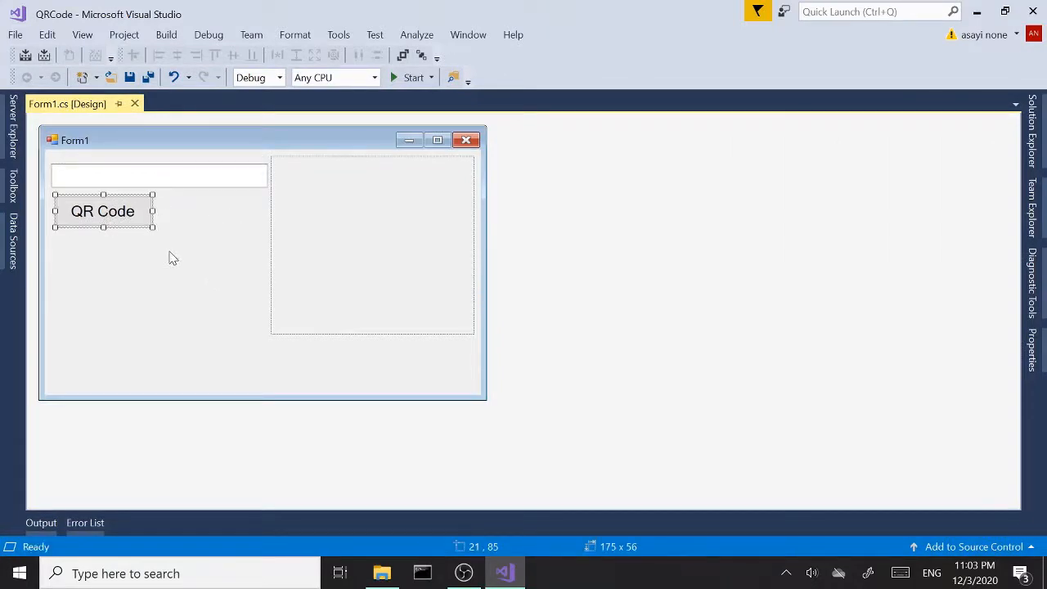
pyautogui.moveTo(180, 281)
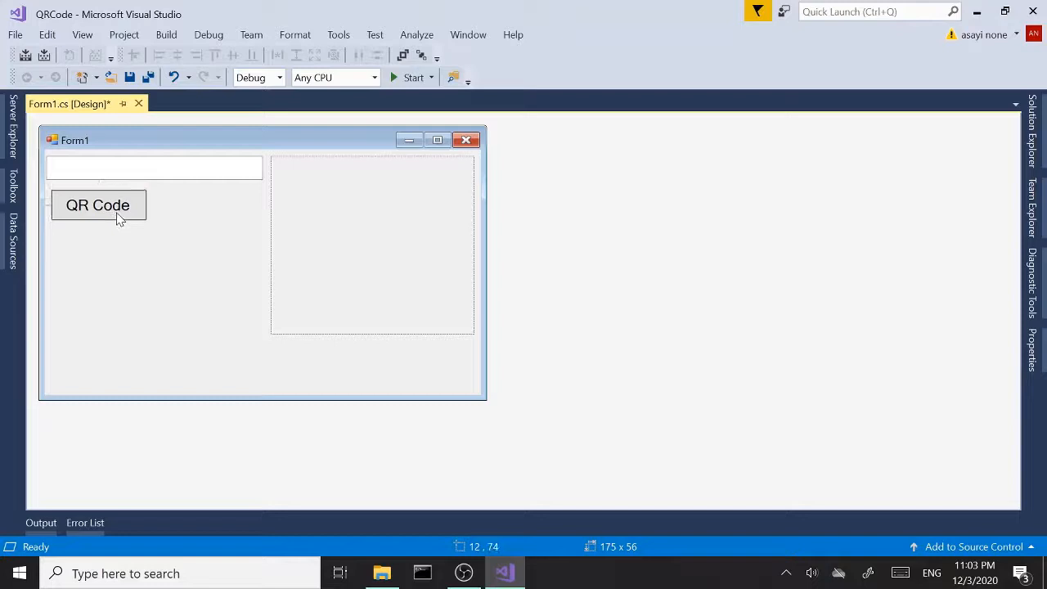
pyautogui.click(97, 206)
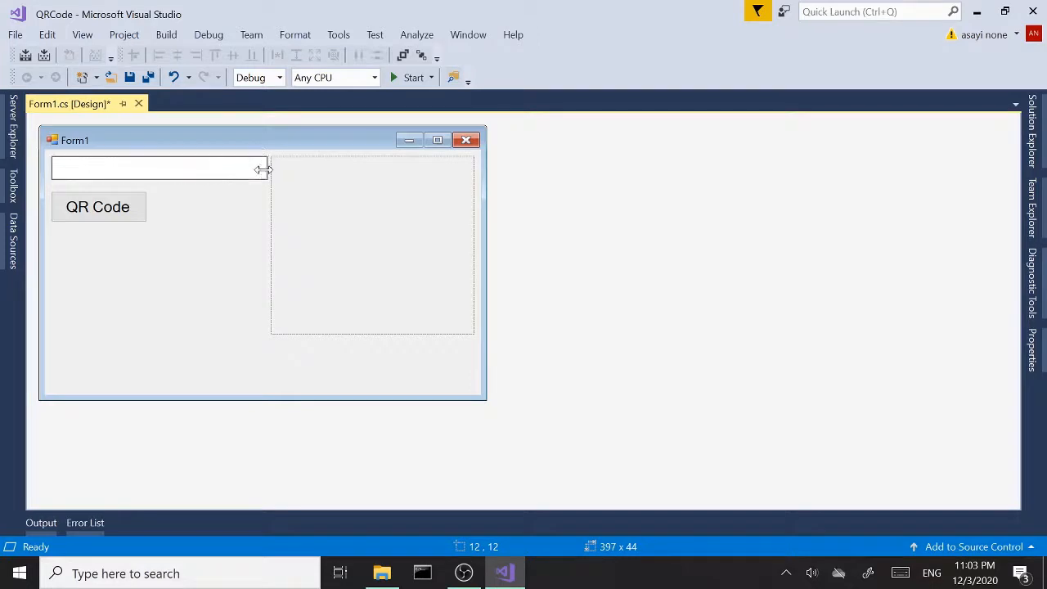
pyautogui.click(97, 206)
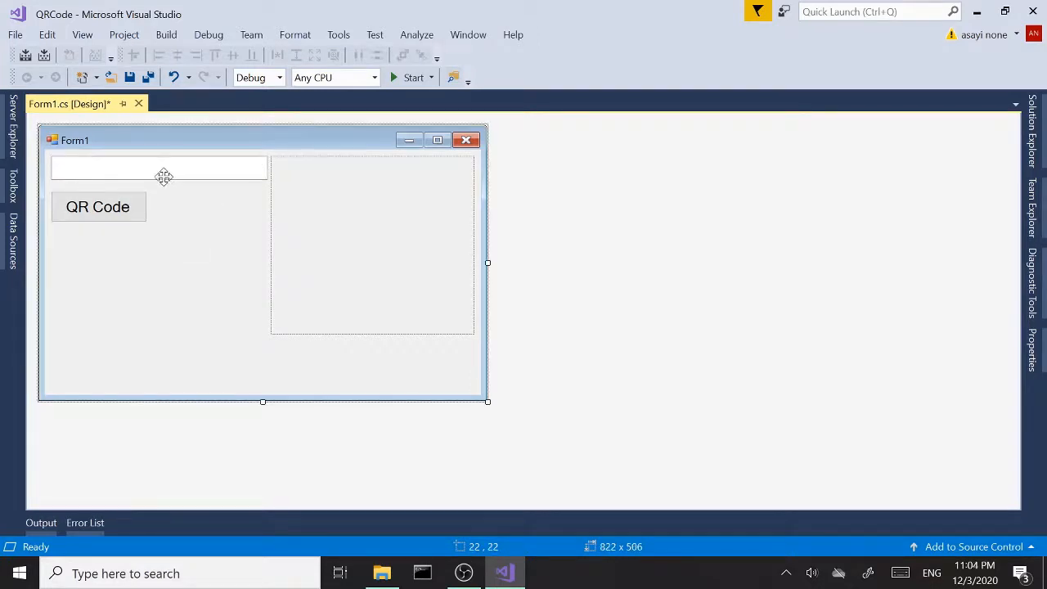
# Give textBox1 a 16 pt font and narrow it slightly
pyautogui.click(159, 167)
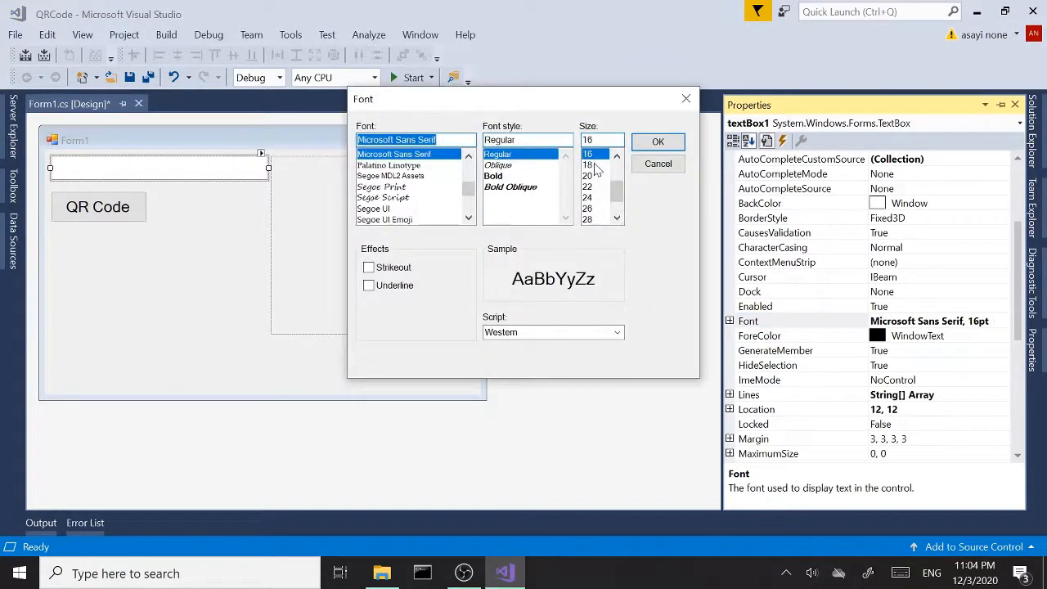
pyautogui.click(658, 141)
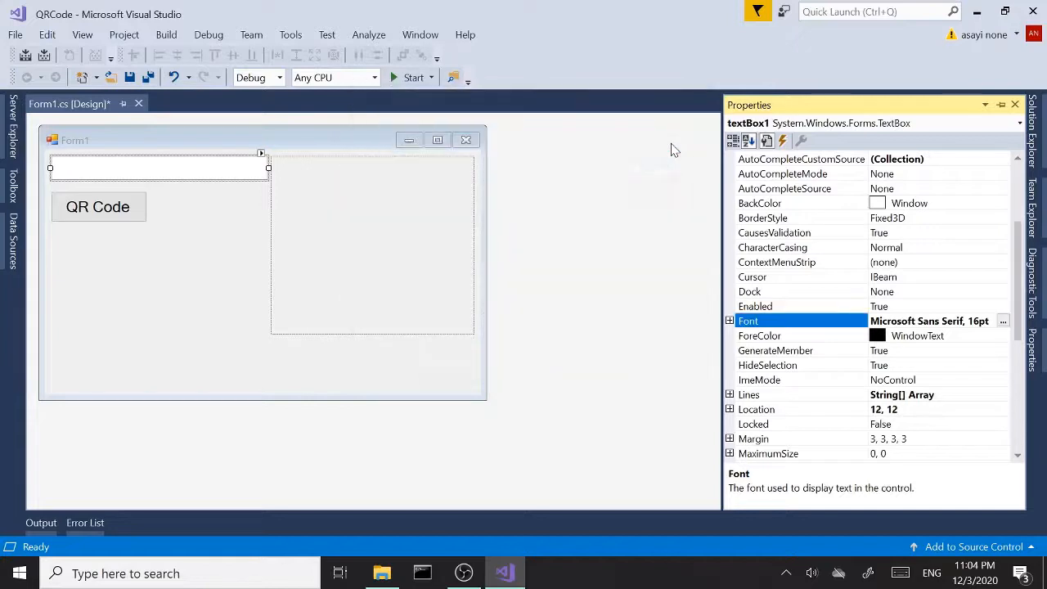
pyautogui.moveTo(256, 263)
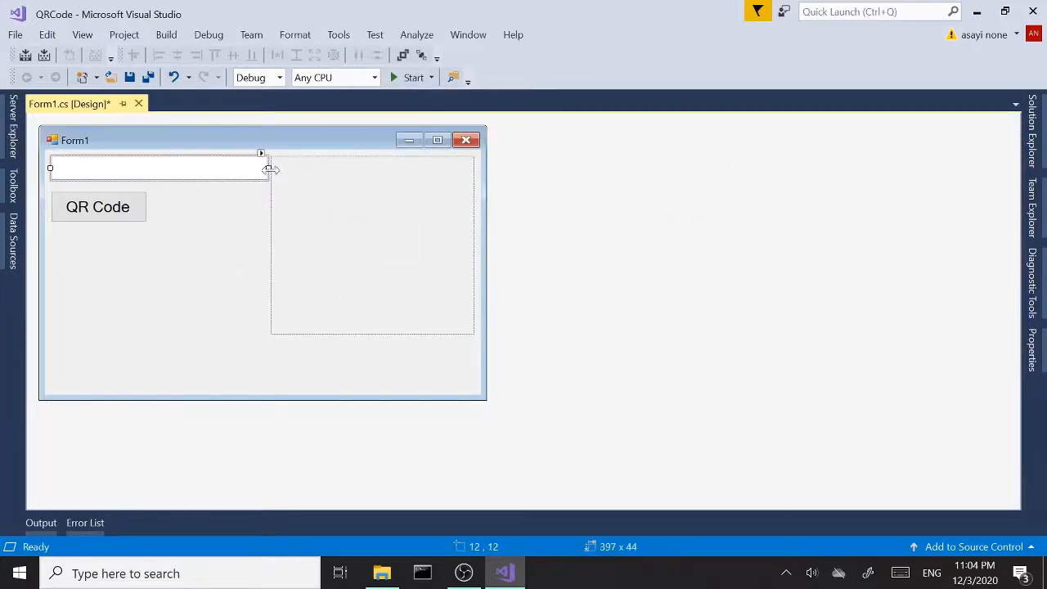
pyautogui.moveTo(268, 169); pyautogui.dragTo(261, 168)
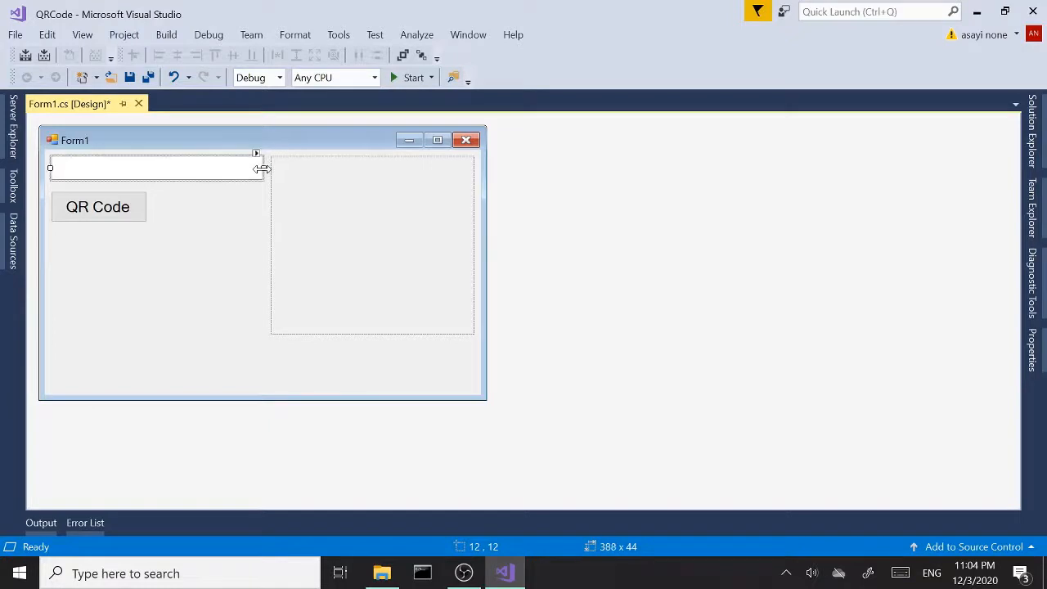
pyautogui.click(97, 206)
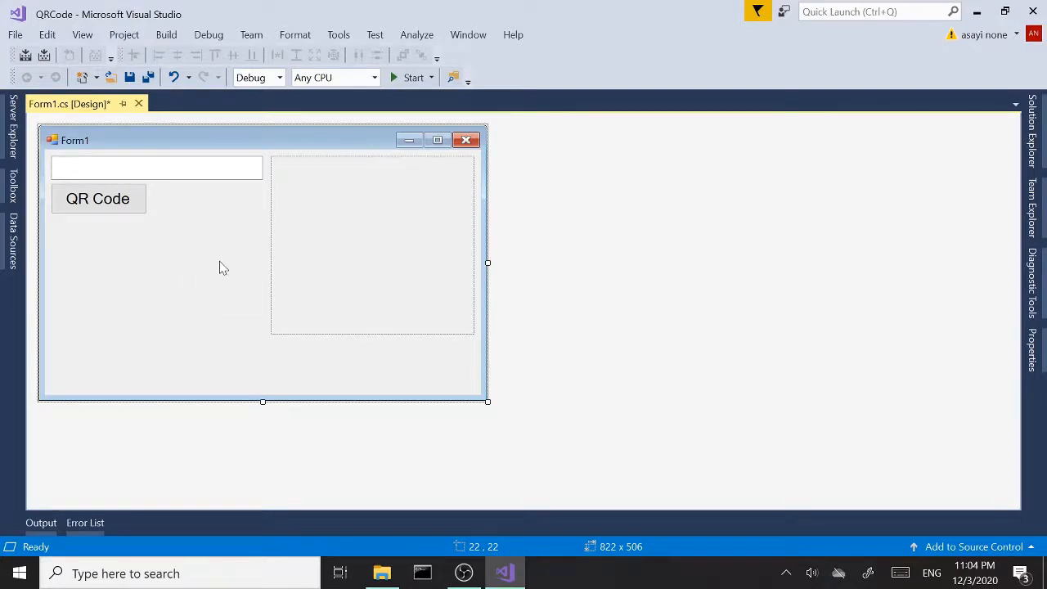
pyautogui.moveTo(938, 204)
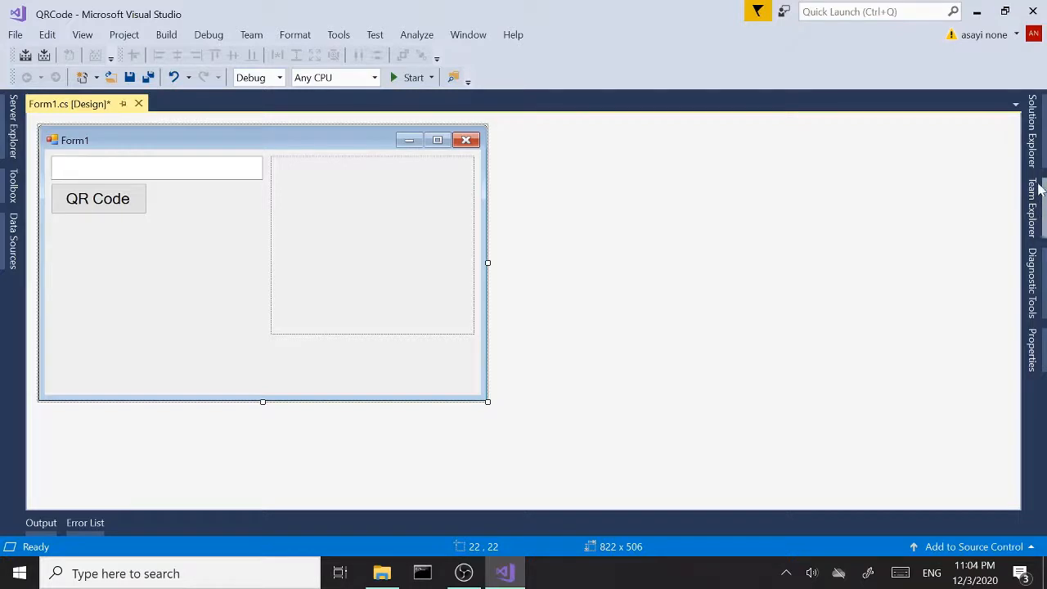
pyautogui.moveTo(1034, 204)
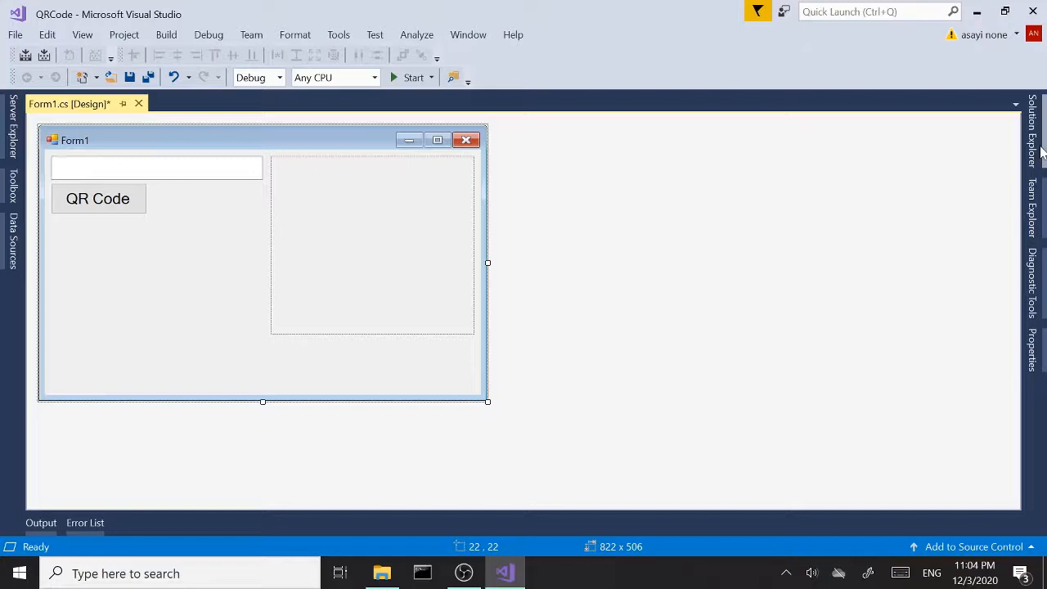
# Show Solution Explorer and bring up the QRCode project's context menu
pyautogui.click(1032, 130)
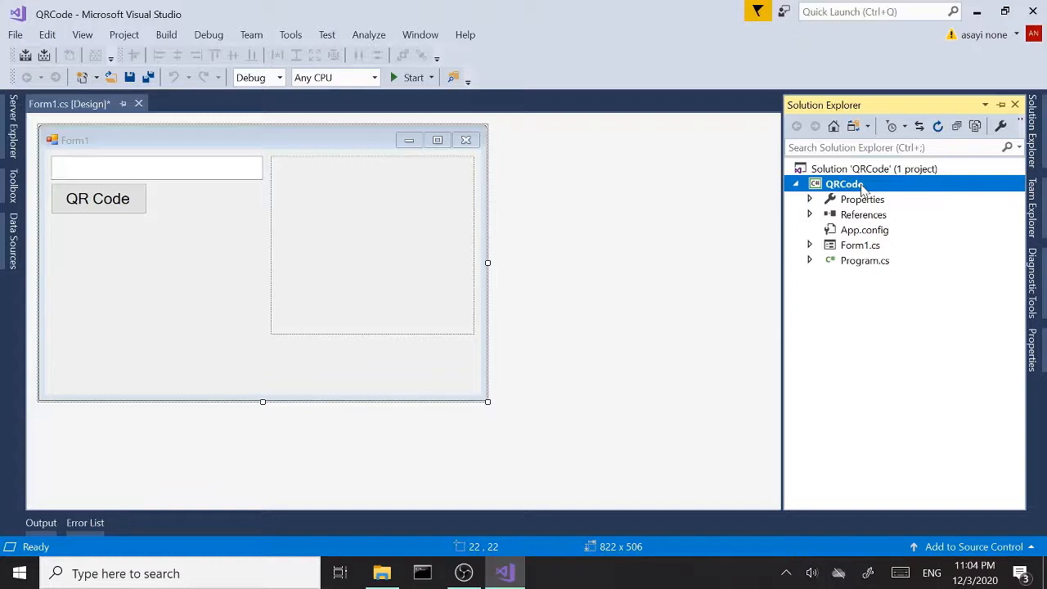
pyautogui.rightClick(844, 183)
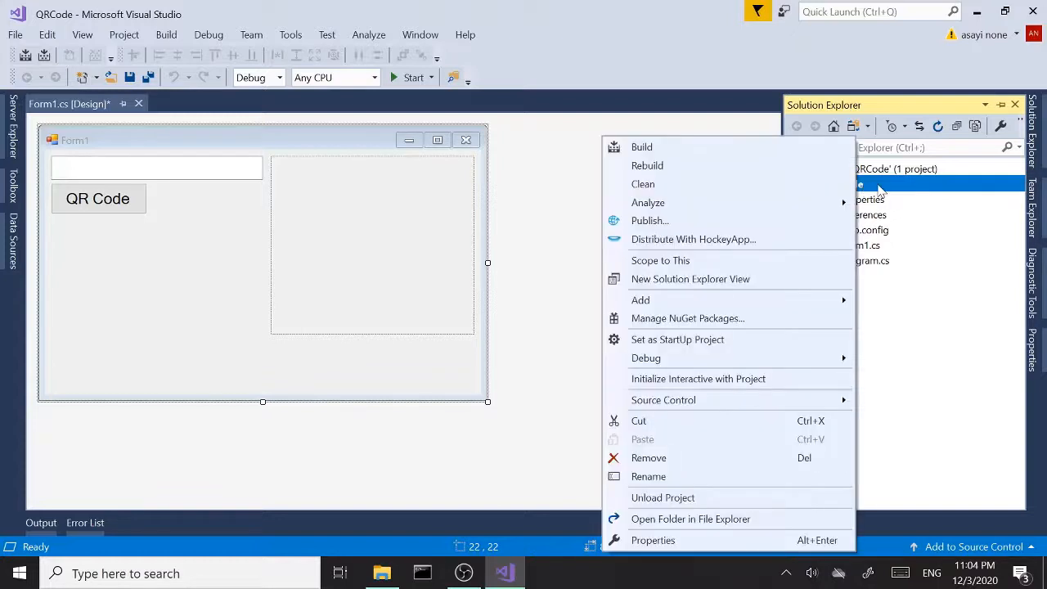
pyautogui.moveTo(640, 300)
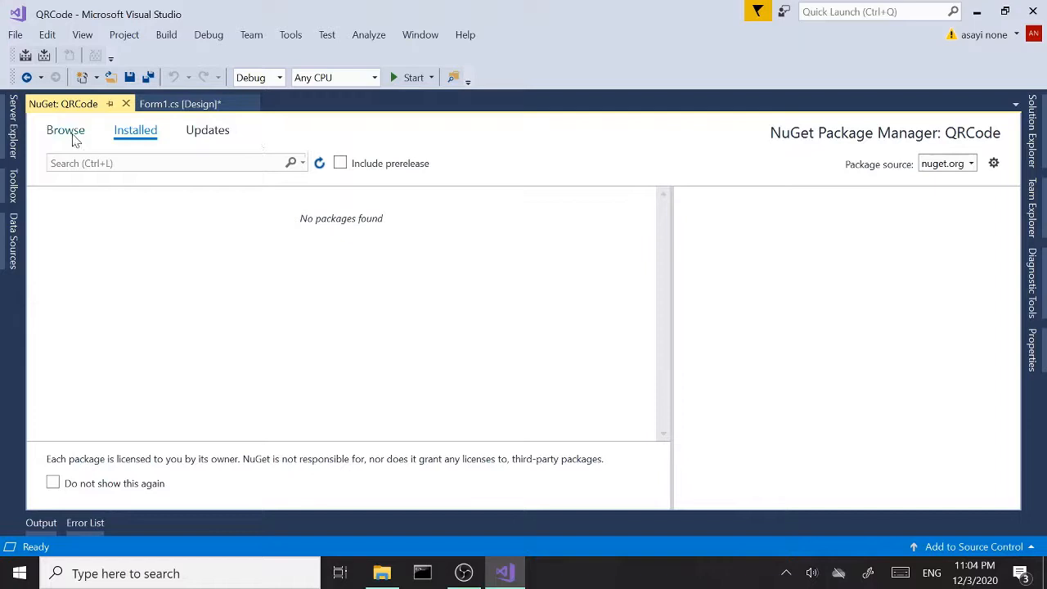
# Search 'zx' in NuGet Browse and select ZXing.Net at version 0.16.4
pyautogui.click(65, 130)
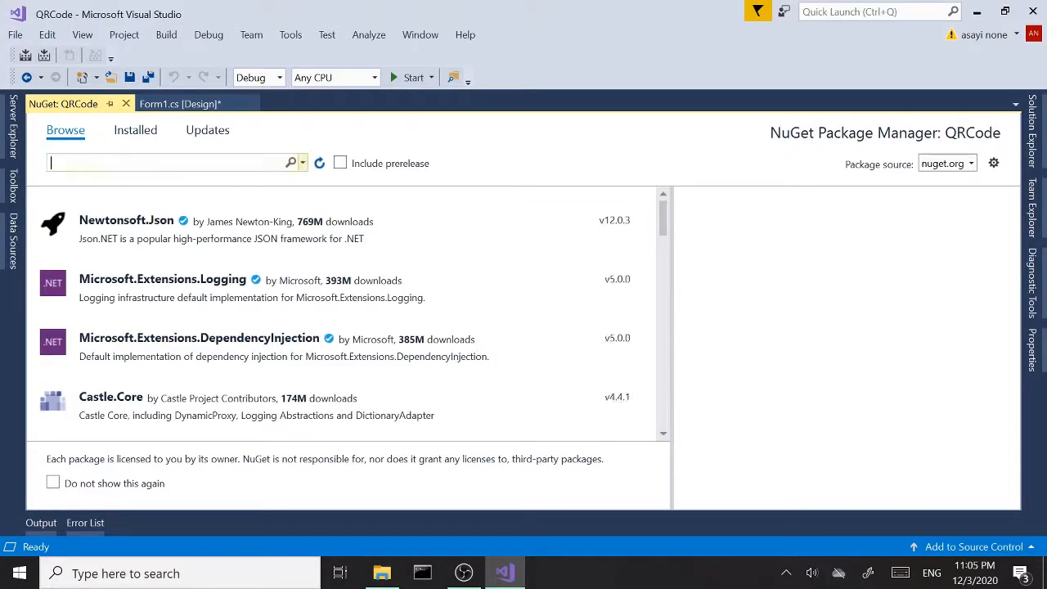
pyautogui.write('zxing')
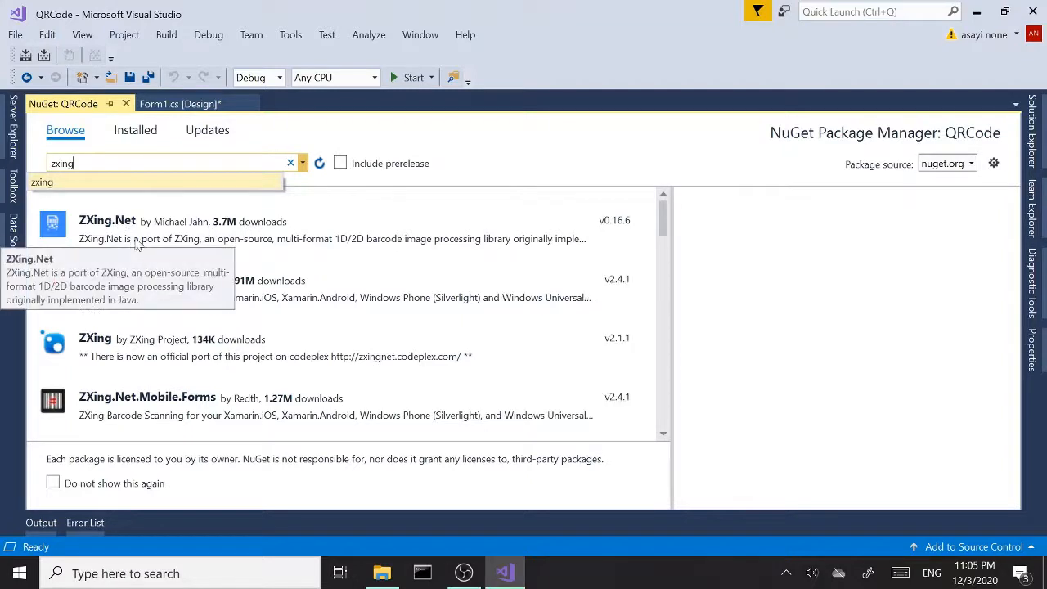
pyautogui.click(327, 229)
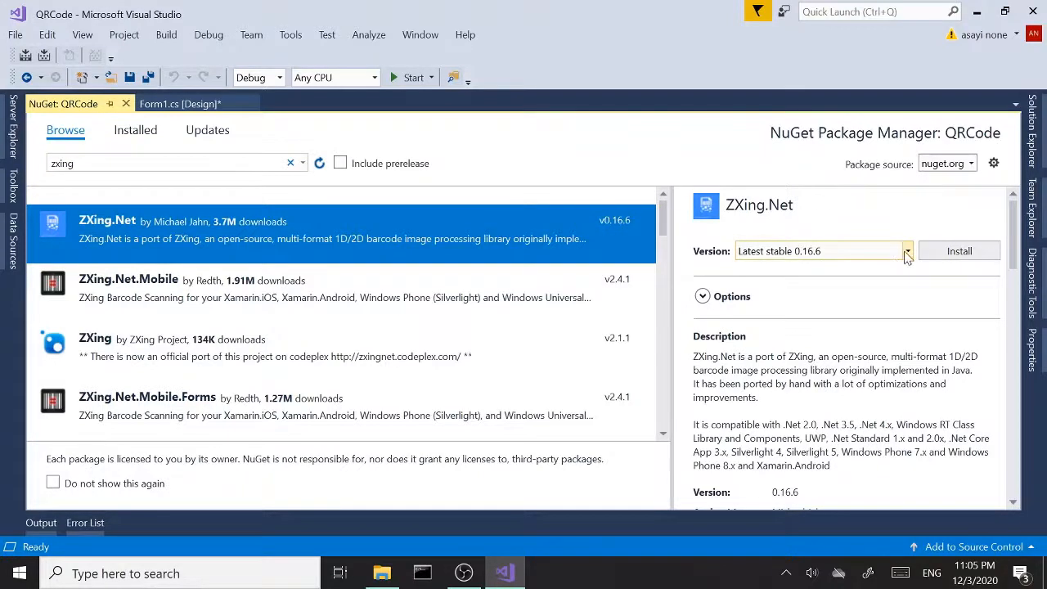
pyautogui.click(906, 251)
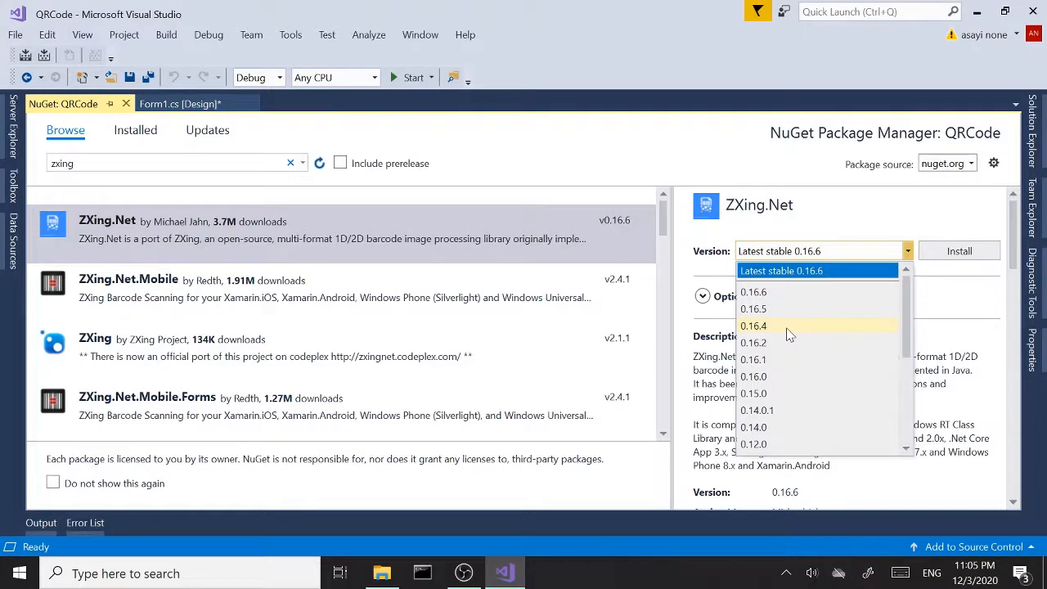
pyautogui.click(752, 326)
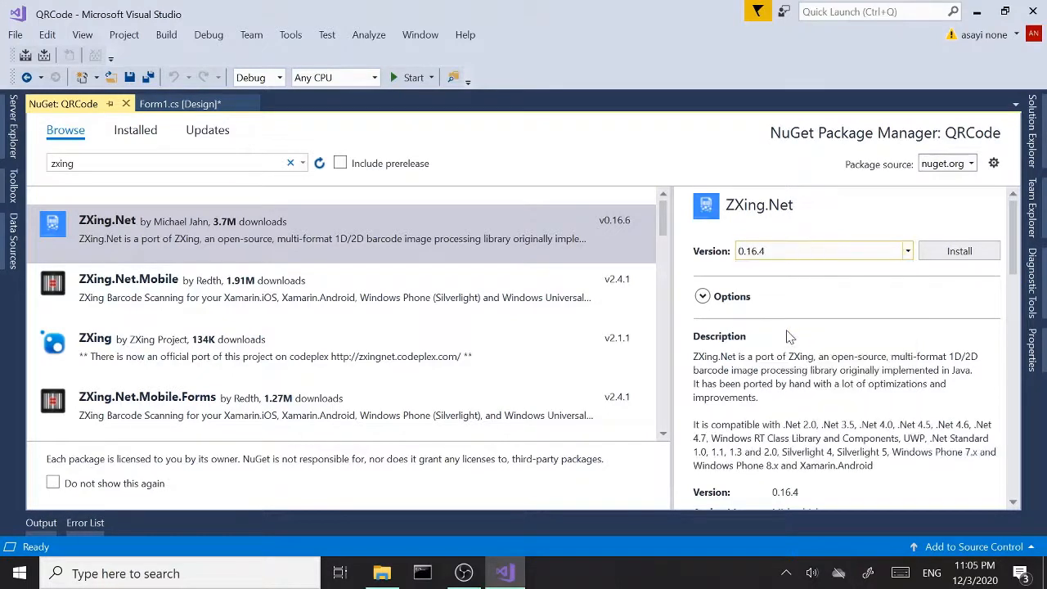
pyautogui.moveTo(871, 293)
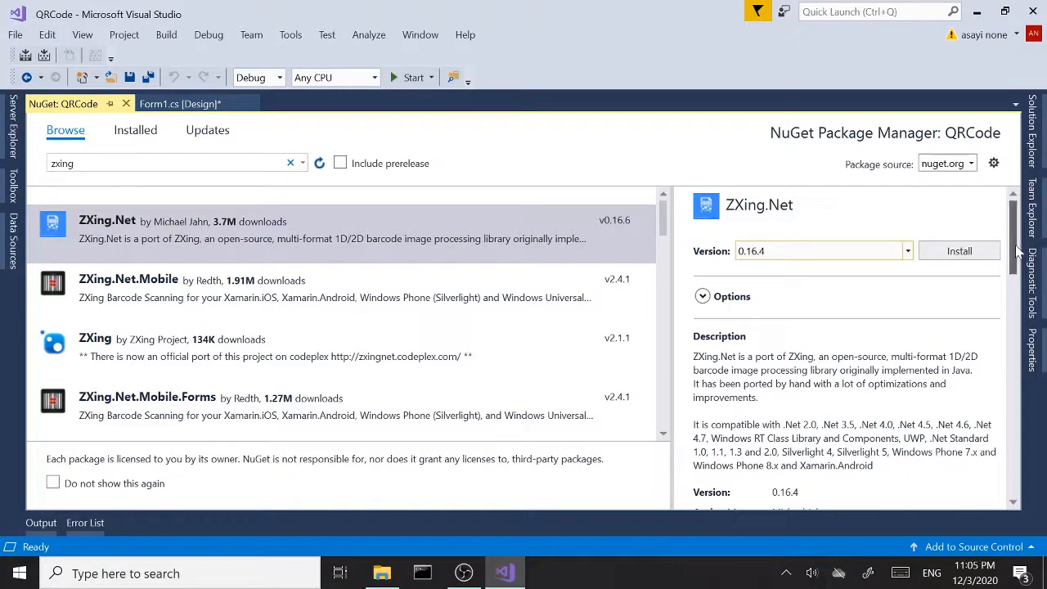
pyautogui.scroll(-3)
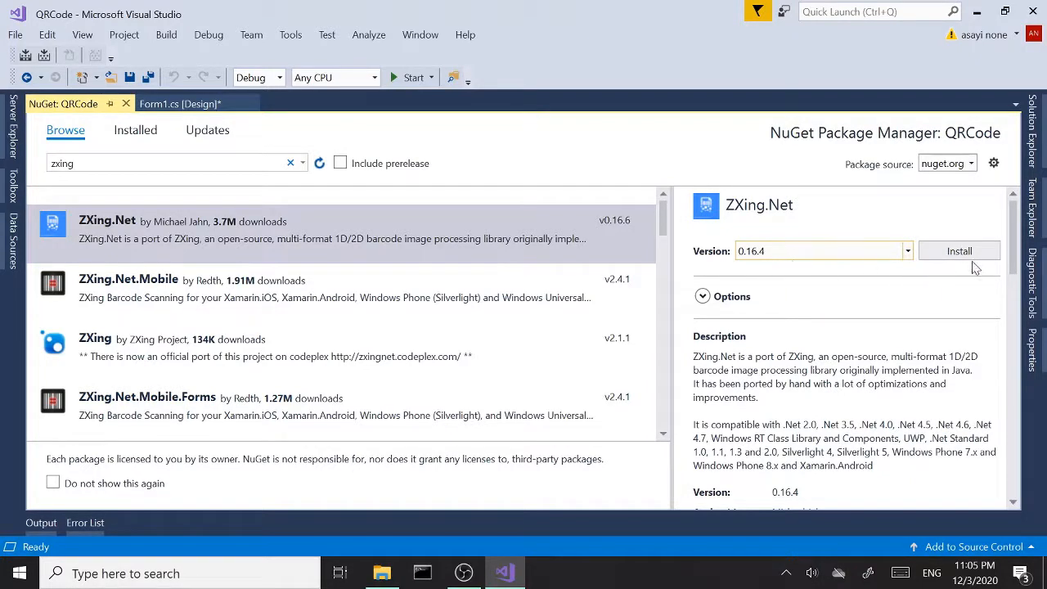
# Install ZXing.Net 0.16.4, confirm Preview Changes, and view the Package Manager output log
pyautogui.click(958, 251)
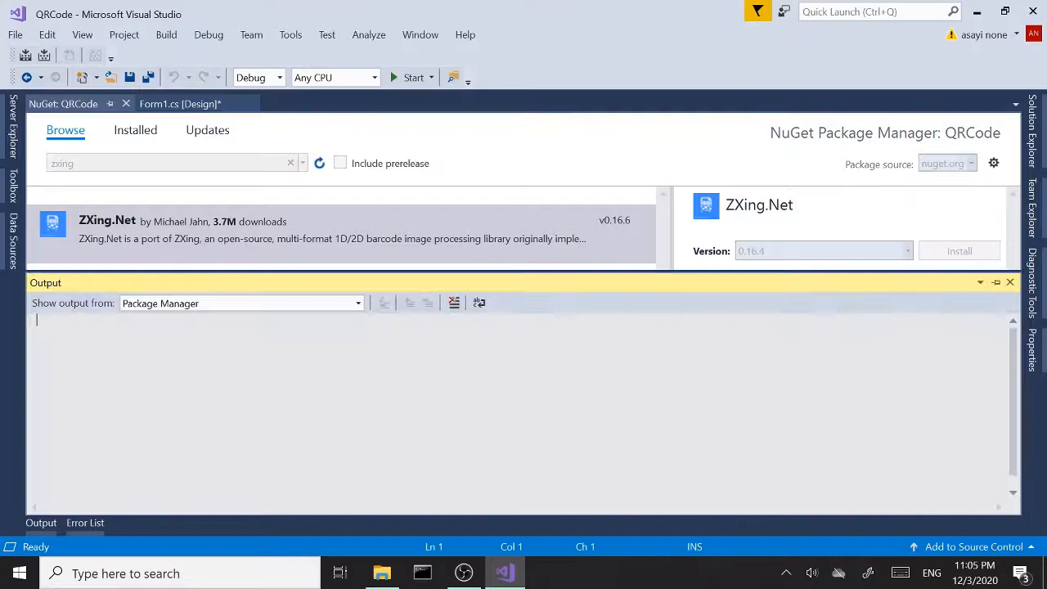
pyautogui.click(959, 250)
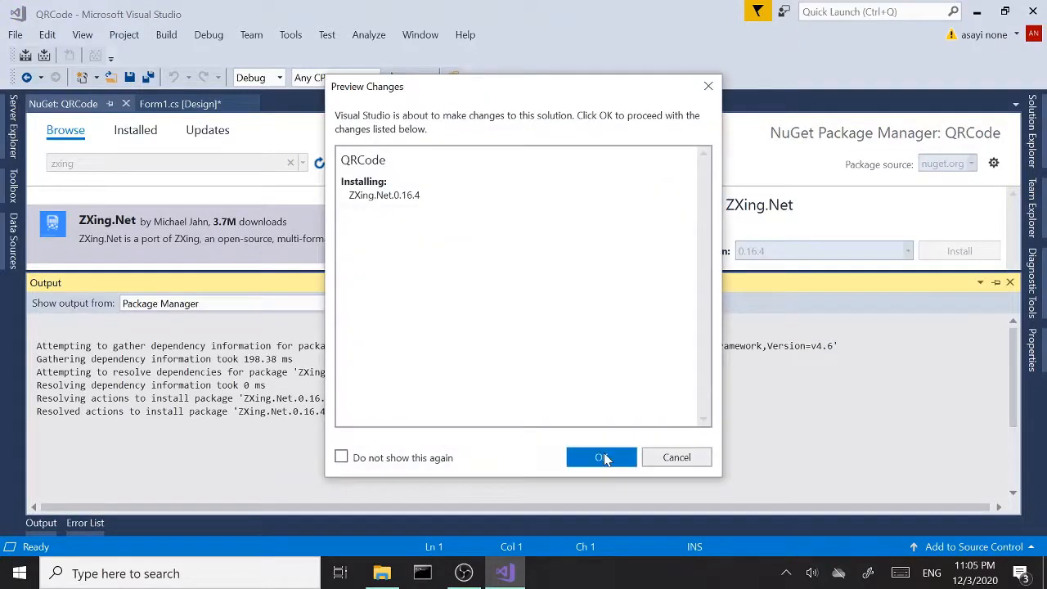
pyautogui.click(601, 457)
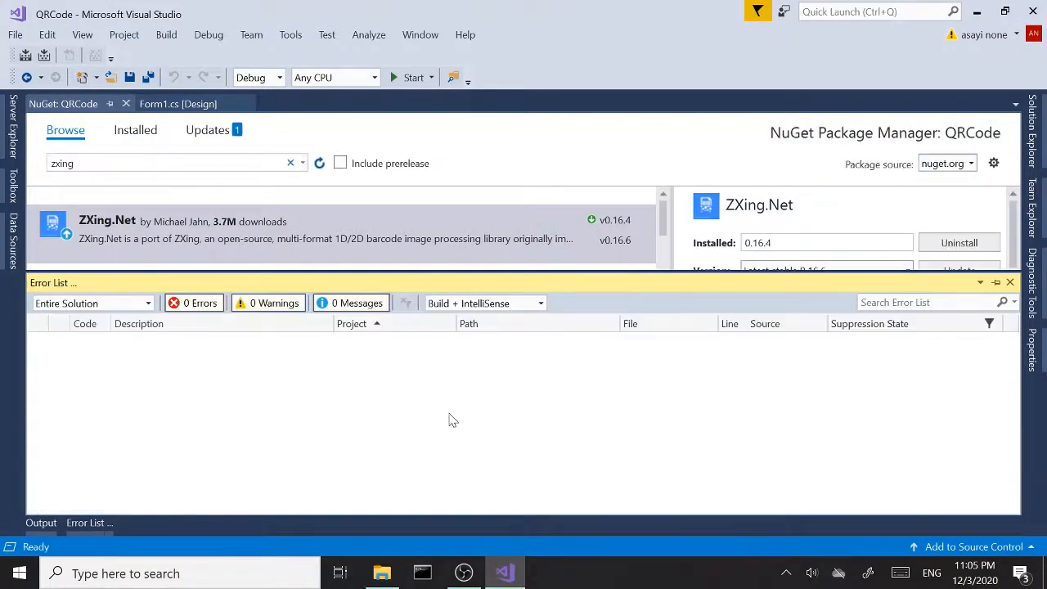
pyautogui.moveTo(328, 420)
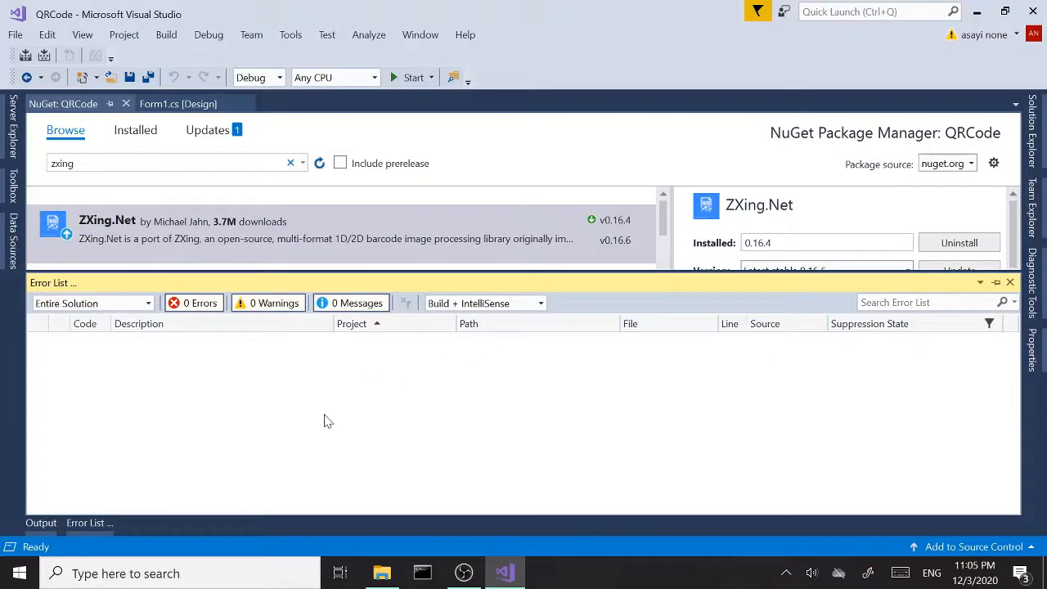
pyautogui.click(41, 522)
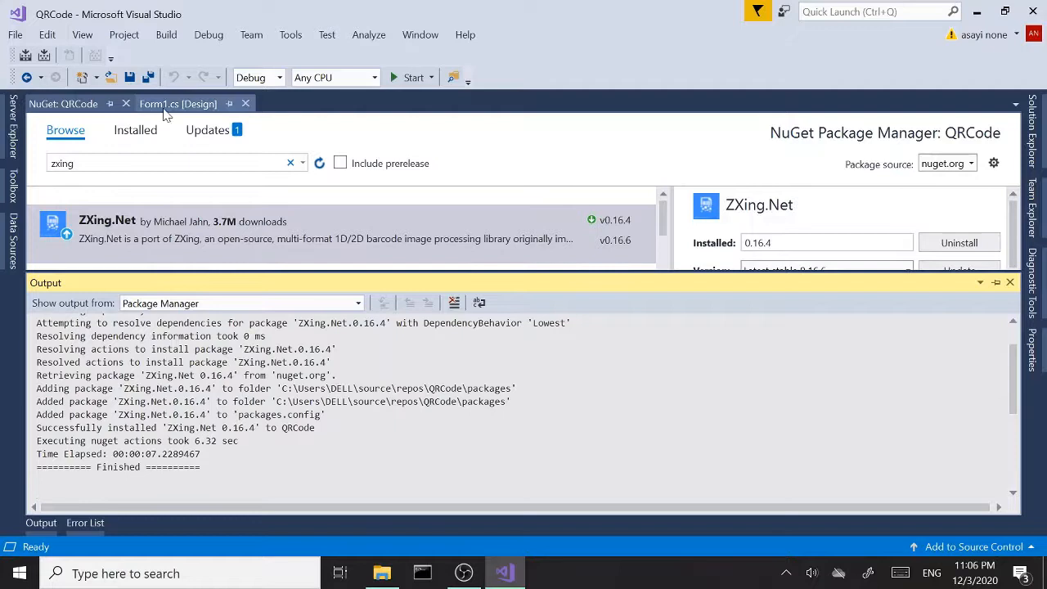
# Generate a button1_Click handler for the QR Code button from the Form1 designer
pyautogui.click(178, 103)
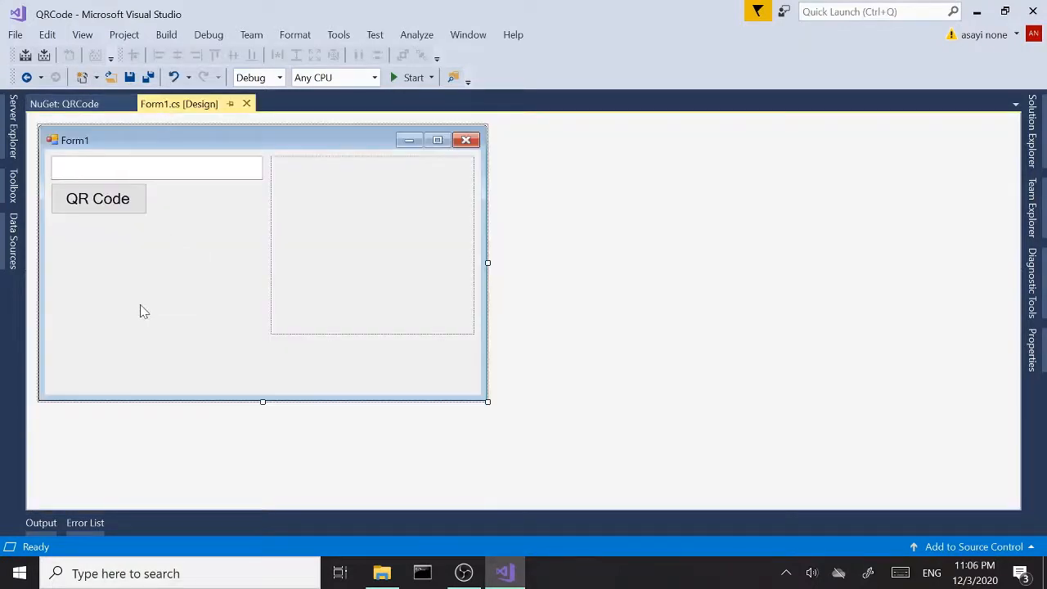
pyautogui.moveTo(164, 302)
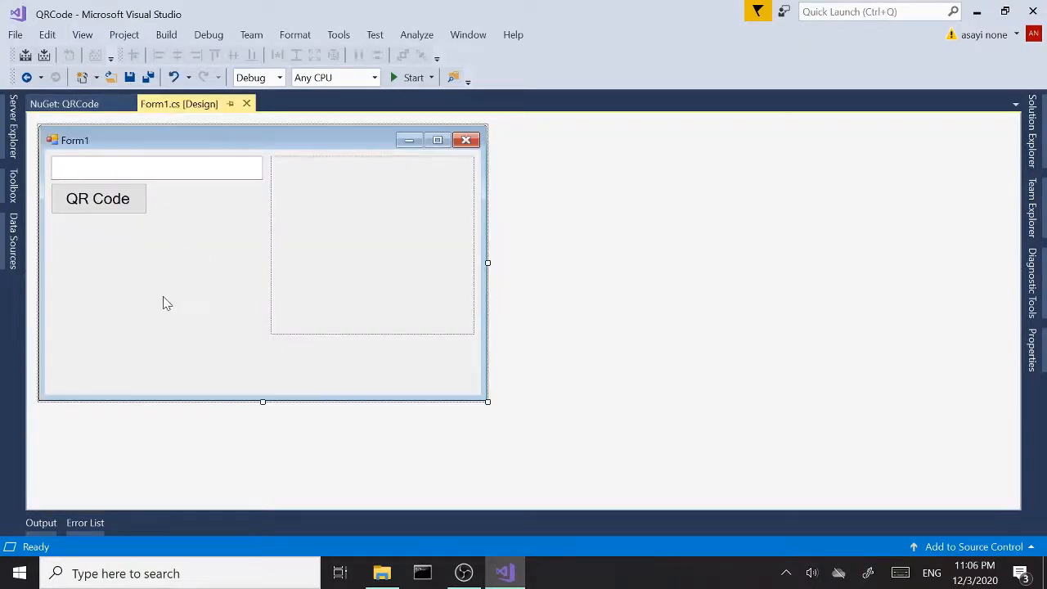
pyautogui.click(372, 244)
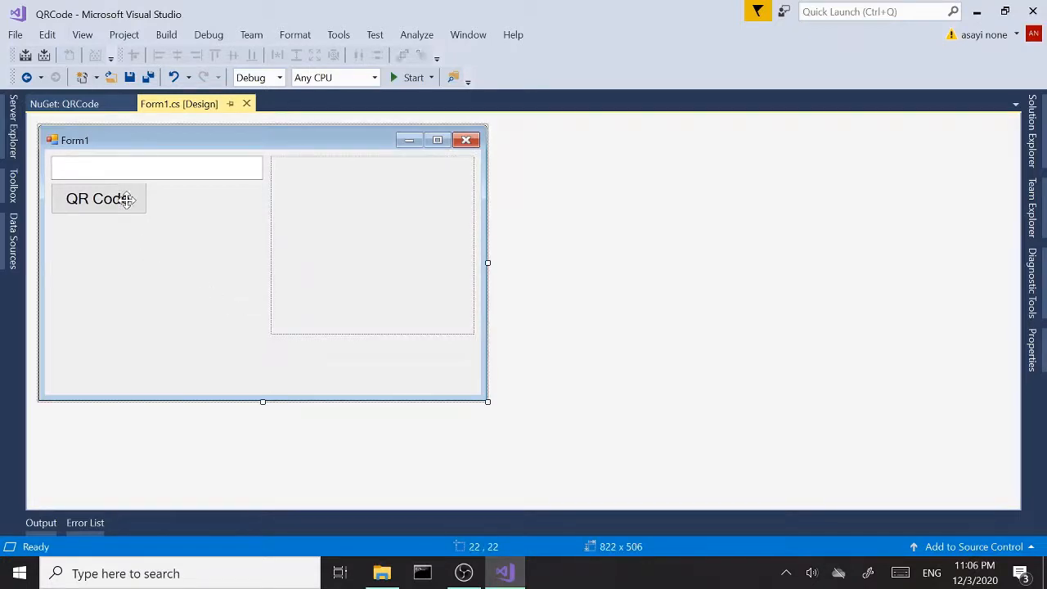
pyautogui.doubleClick(98, 199)
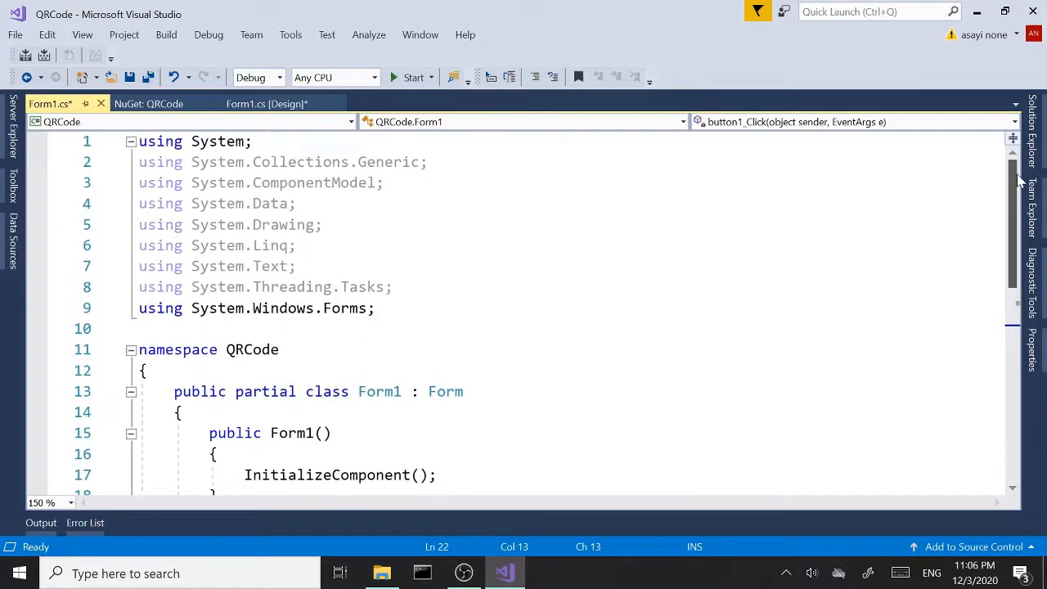
# Remove unused usings and add 'using ZXing;' and 'using ZXing.QrCode;' to Form1.cs
pyautogui.click(270, 203)
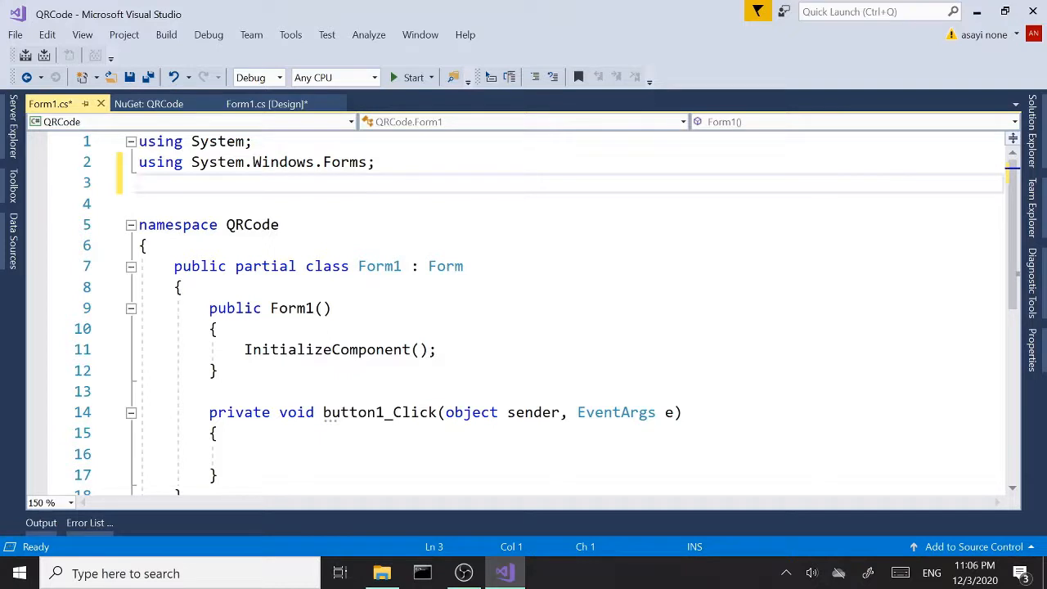
pyautogui.write('us')
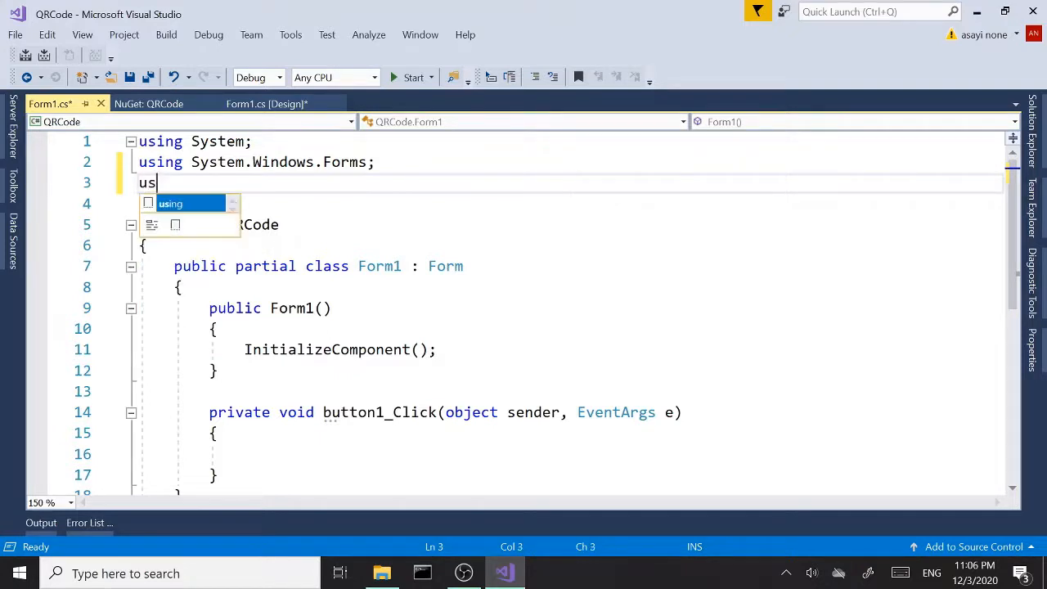
pyautogui.write('ing')
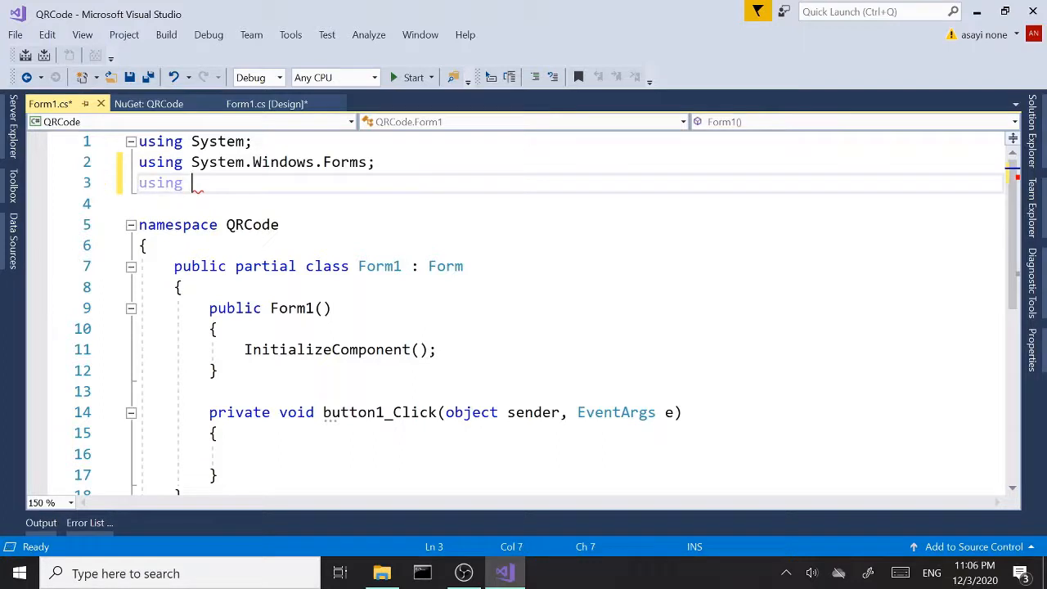
pyautogui.write('ZXing;')
pyautogui.write('using')
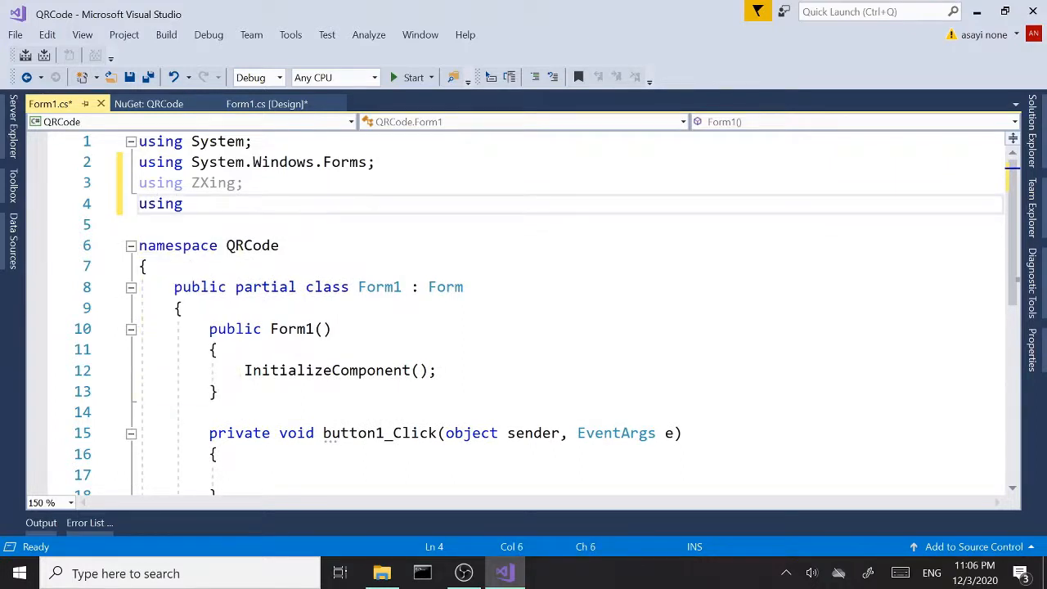
pyautogui.write('z')
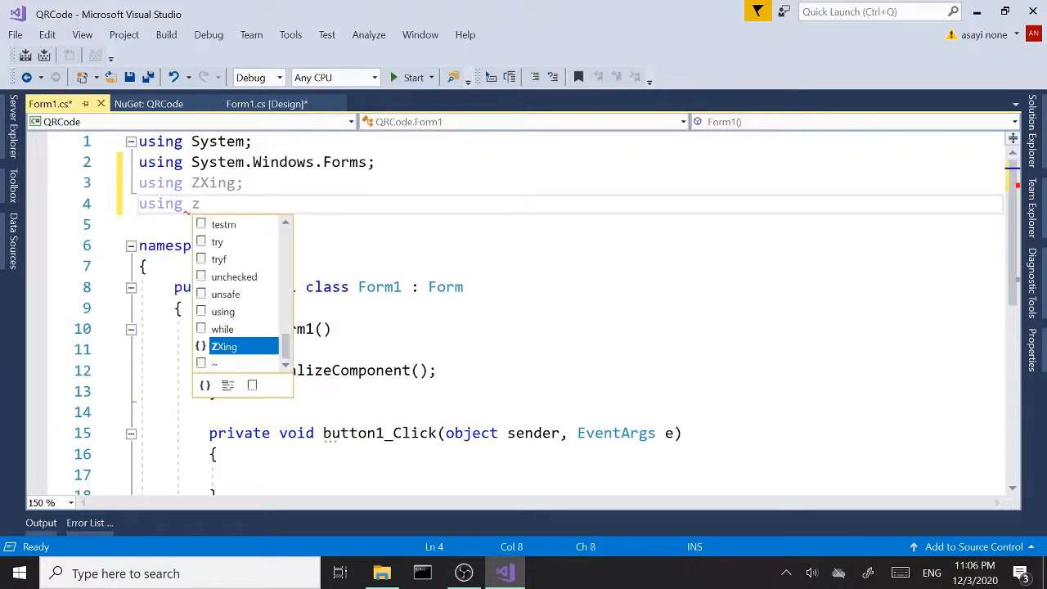
pyautogui.write('Xing.')
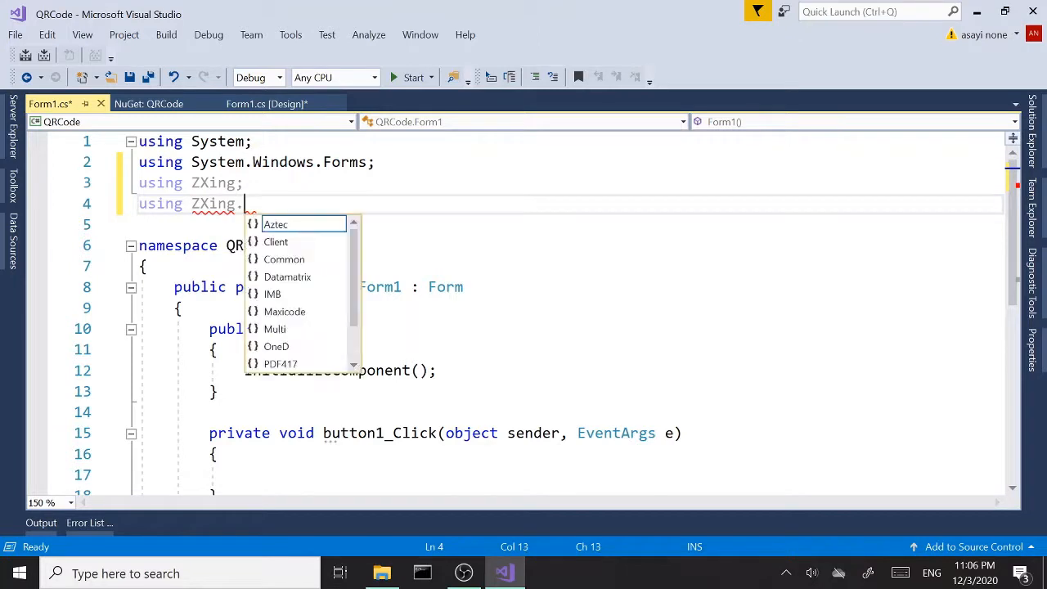
pyautogui.write('qr')
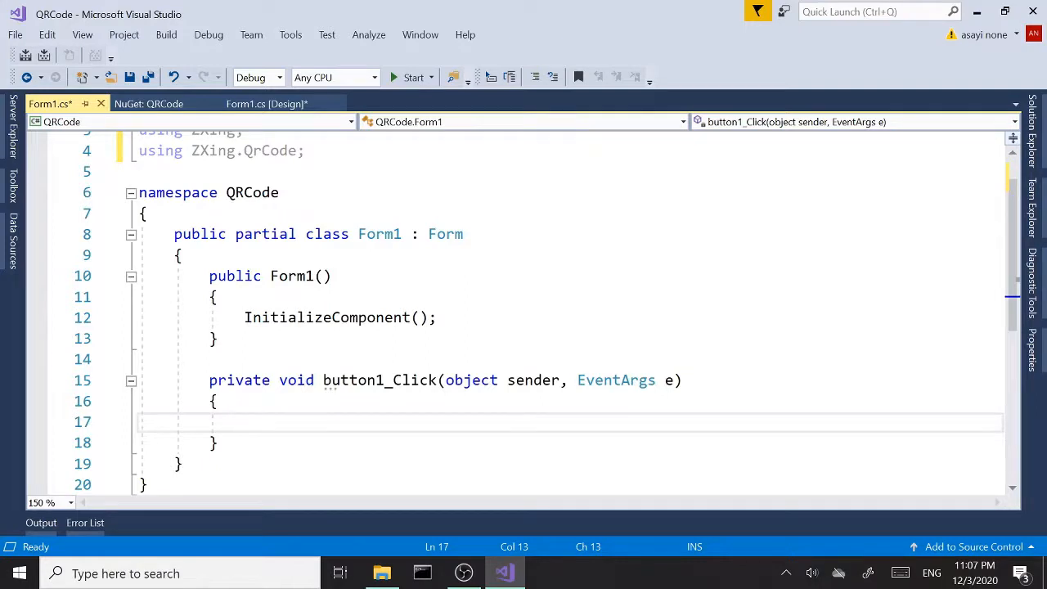
# Add a comment about creating an instance of BarcodeWriter in button1_Click
pyautogui.write('//')
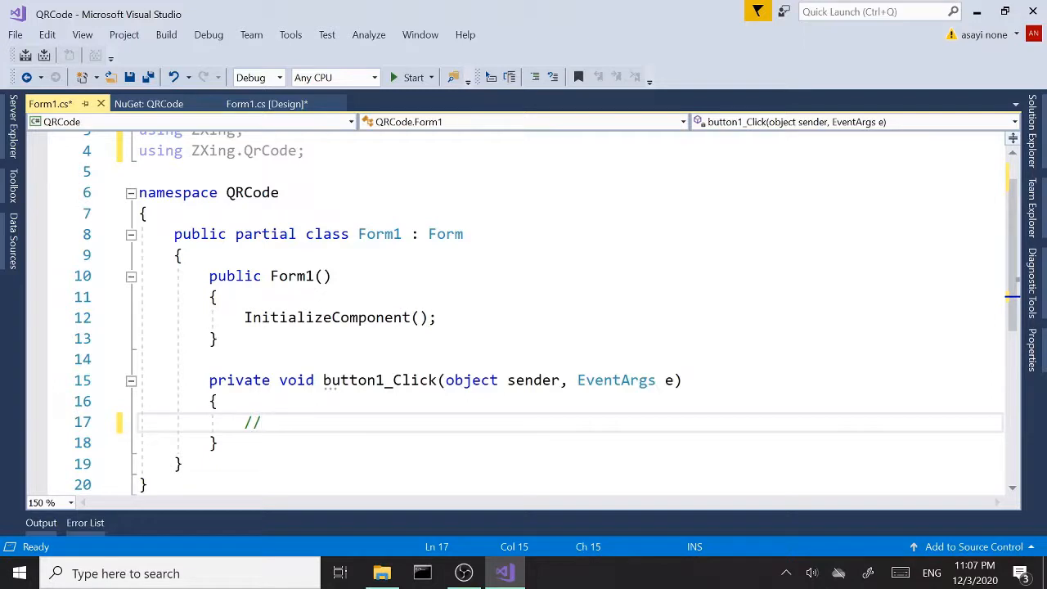
pyautogui.write('create ins')
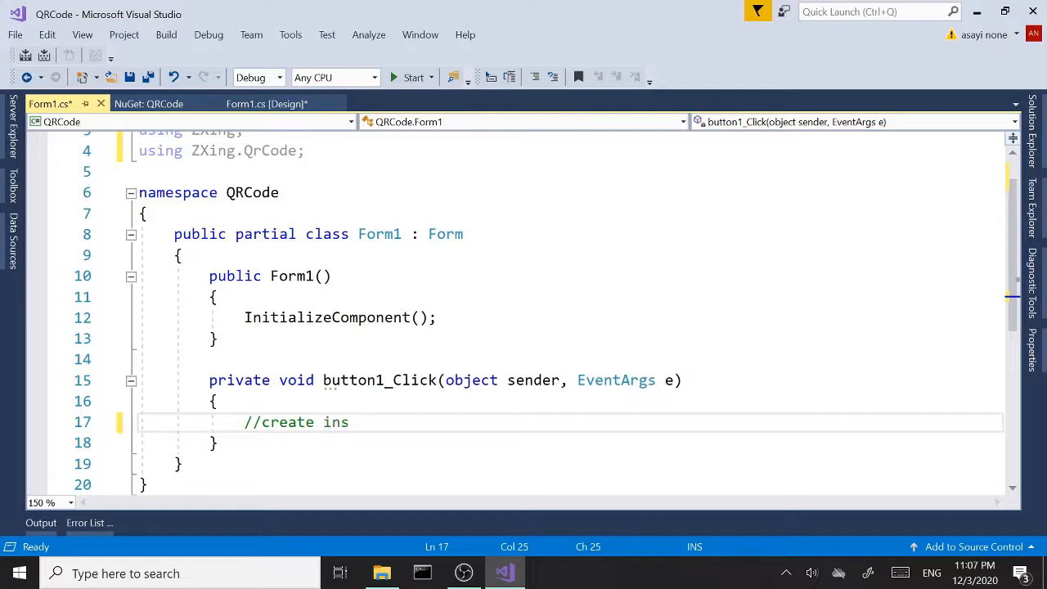
pyautogui.write('tance of')
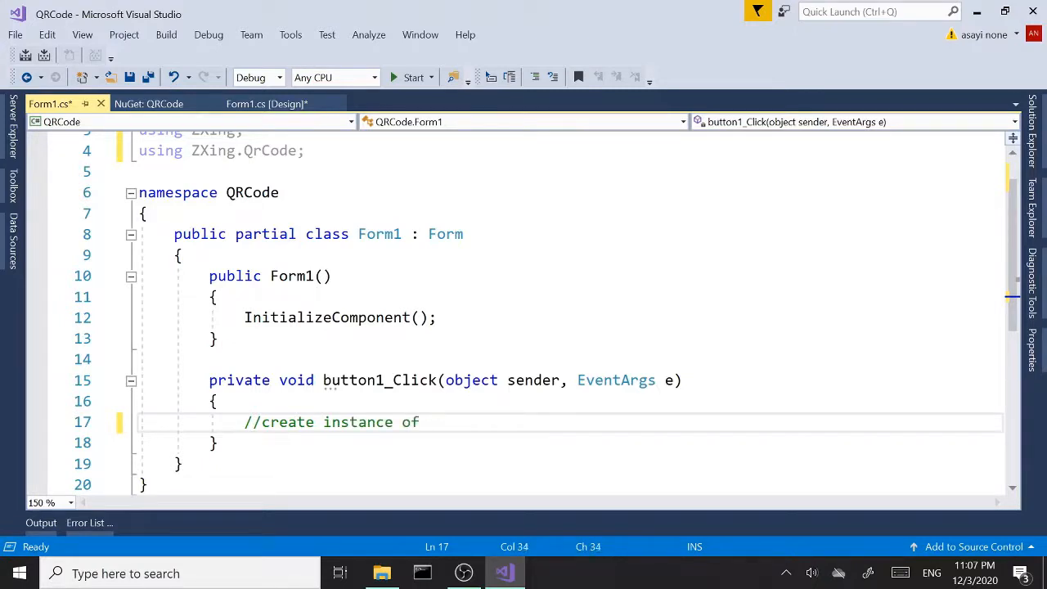
pyautogui.write('BarcodeW')
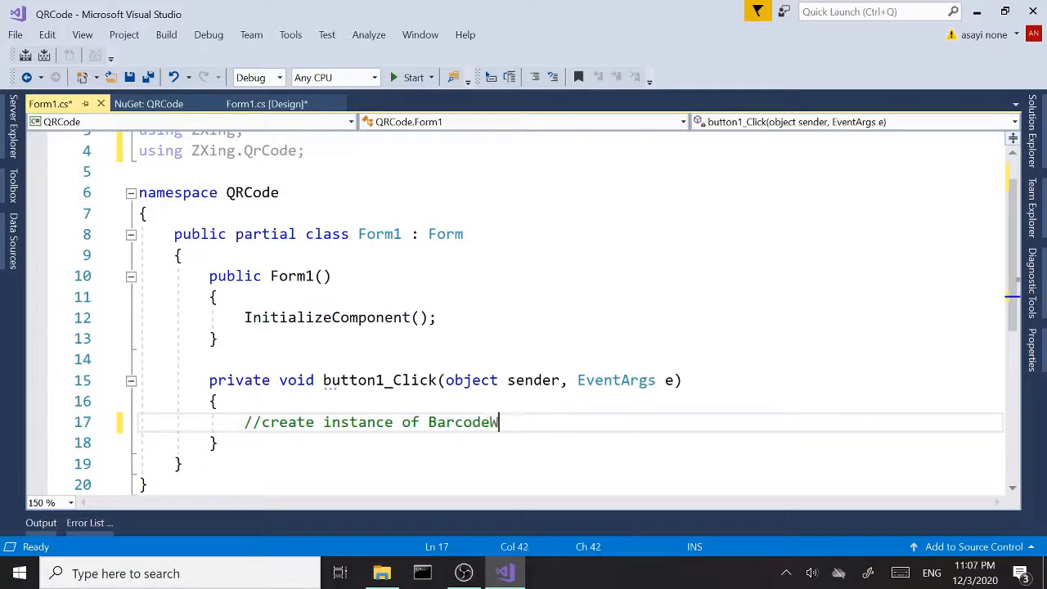
pyautogui.write('rider')
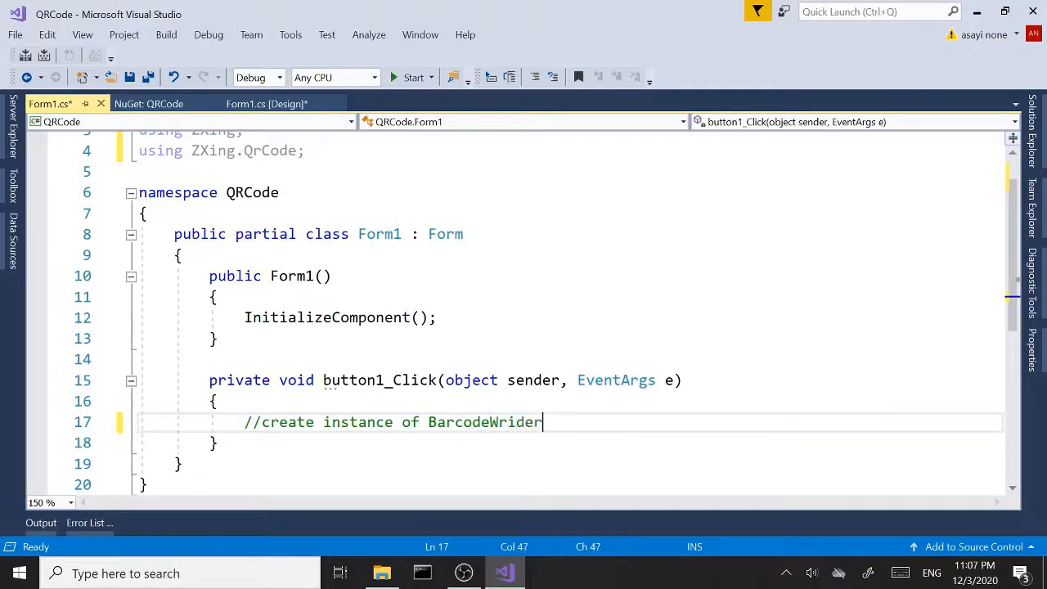
pyautogui.press('enter')
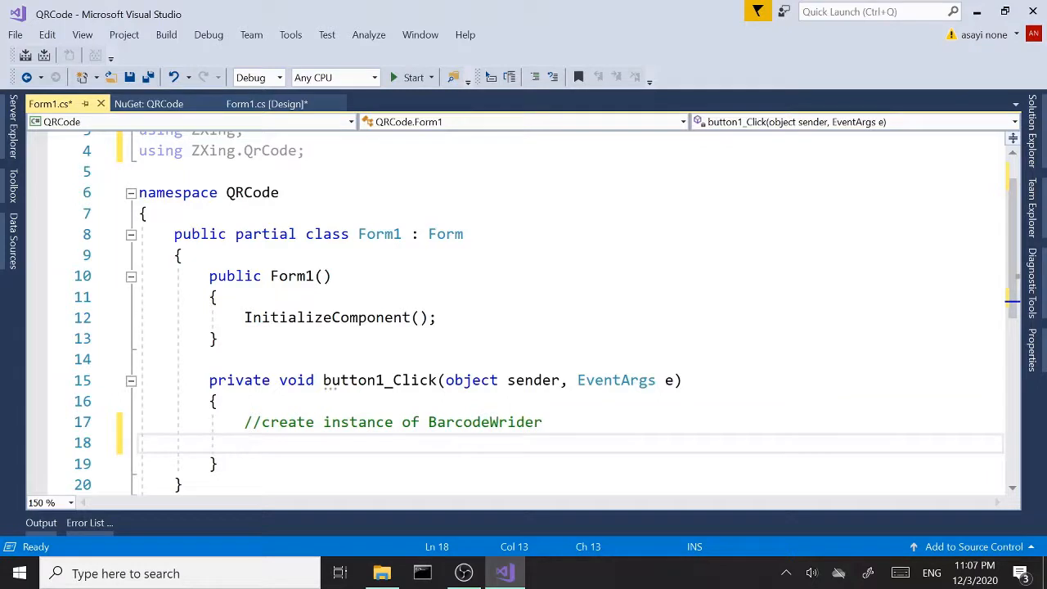
# Write 'var writer = new BarcodeWriter();' below the comment
pyautogui.write('var')
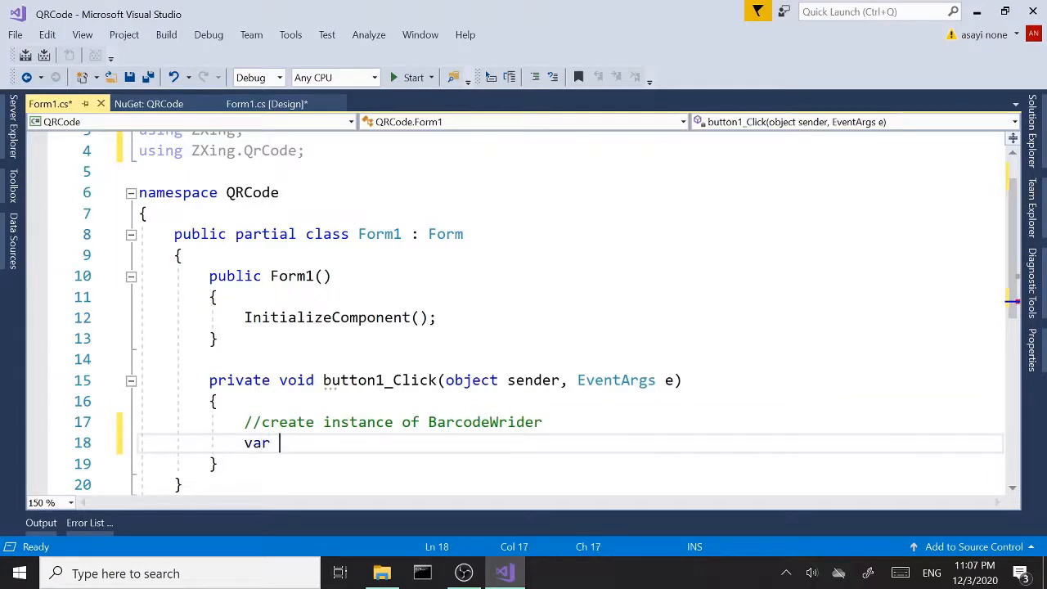
pyautogui.write('w')
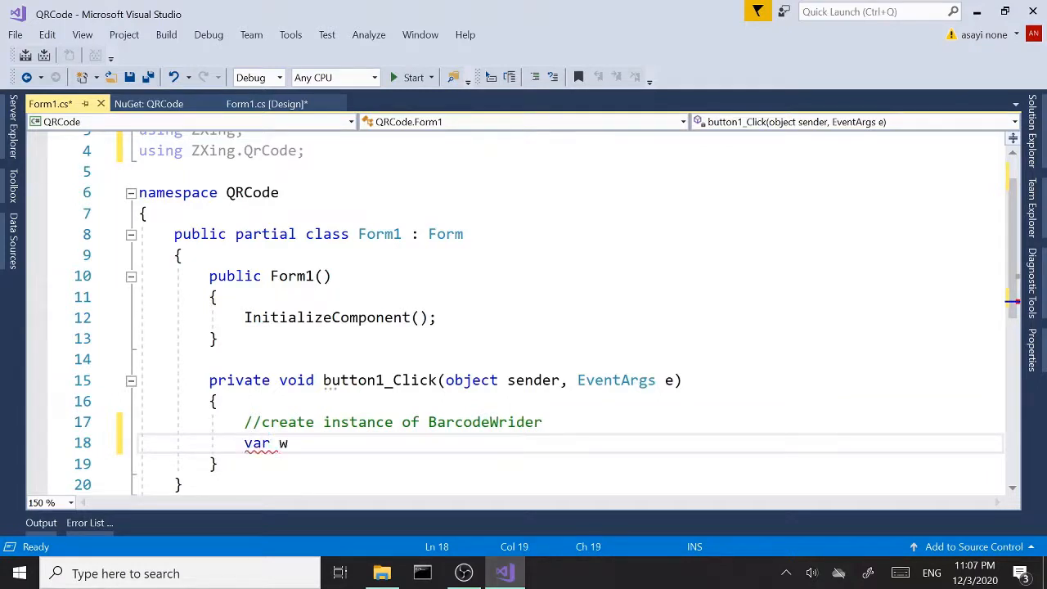
pyautogui.write('riter=')
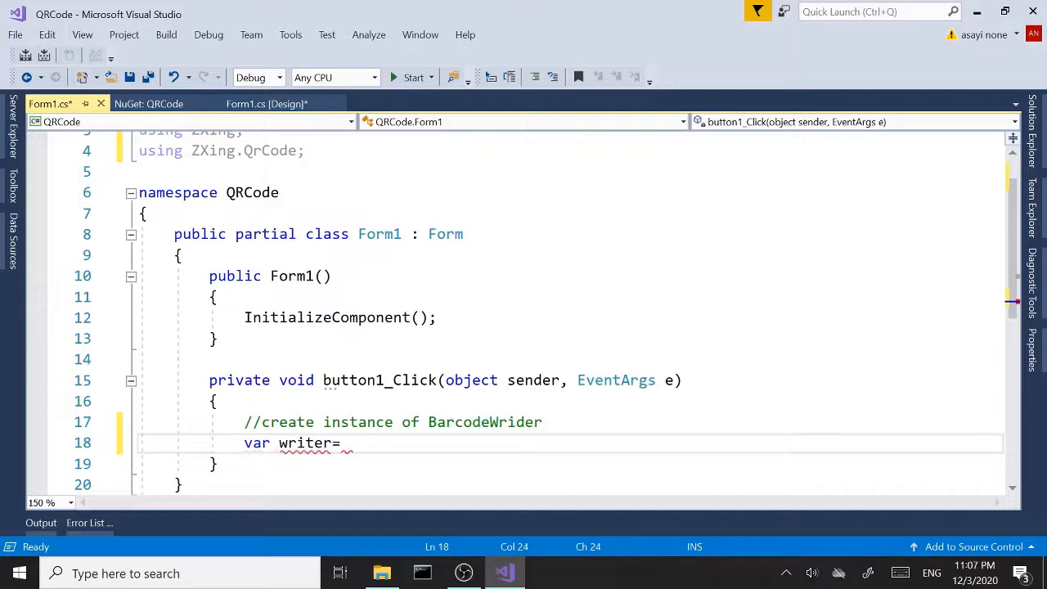
pyautogui.write('new barcodeWriter')
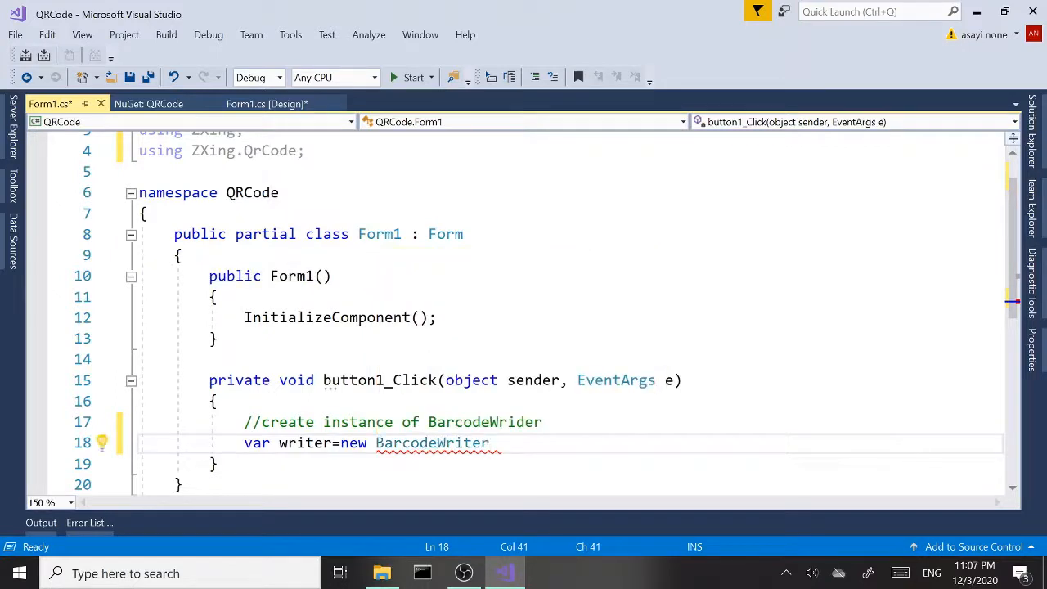
pyautogui.write('();')
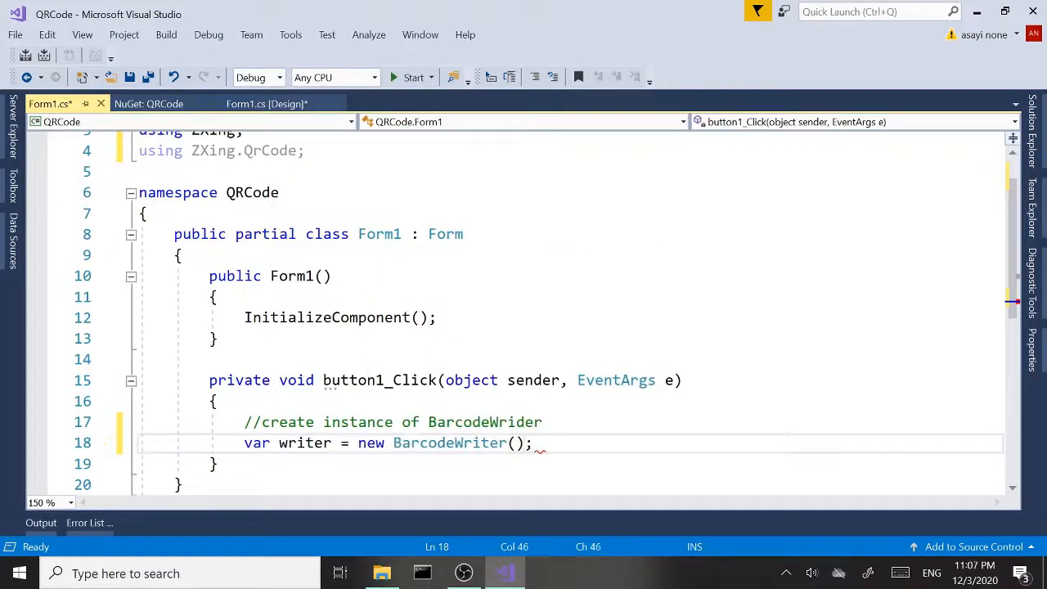
pyautogui.press('enter')
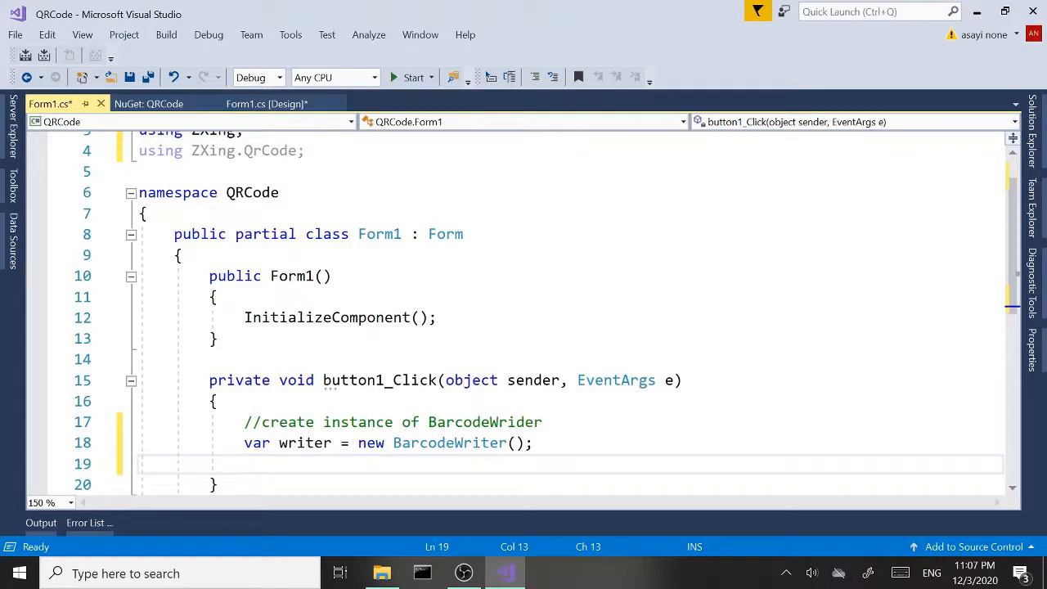
# Add a 'set format' comment and 'writer.Format = BarcodeFormat.QR_CODE;'
pyautogui.write('//set fortmat')
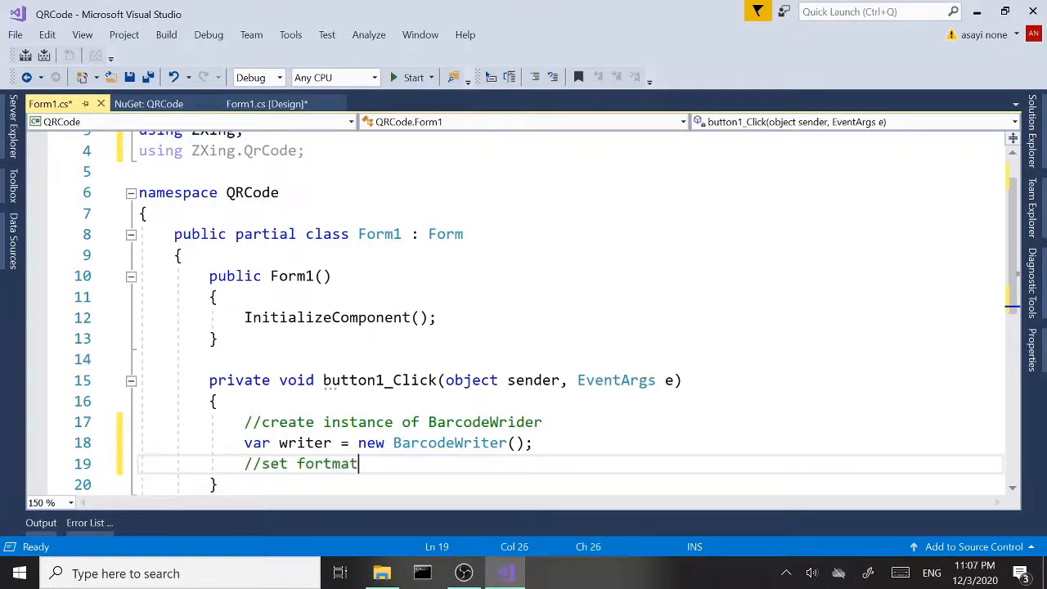
pyautogui.press('BackSpace')
pyautogui.write('w')
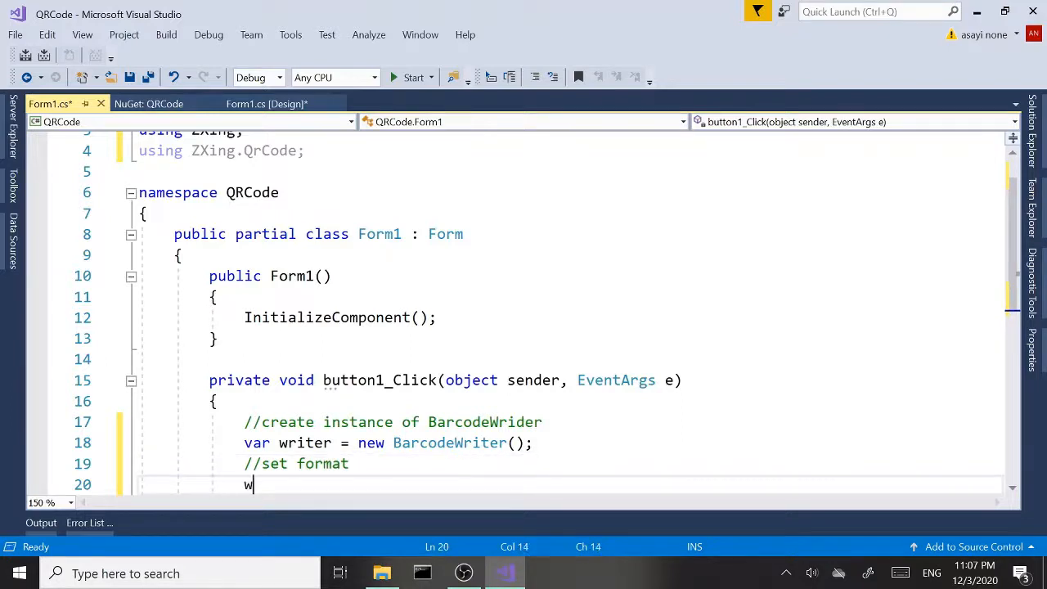
pyautogui.write('riter.Format=')
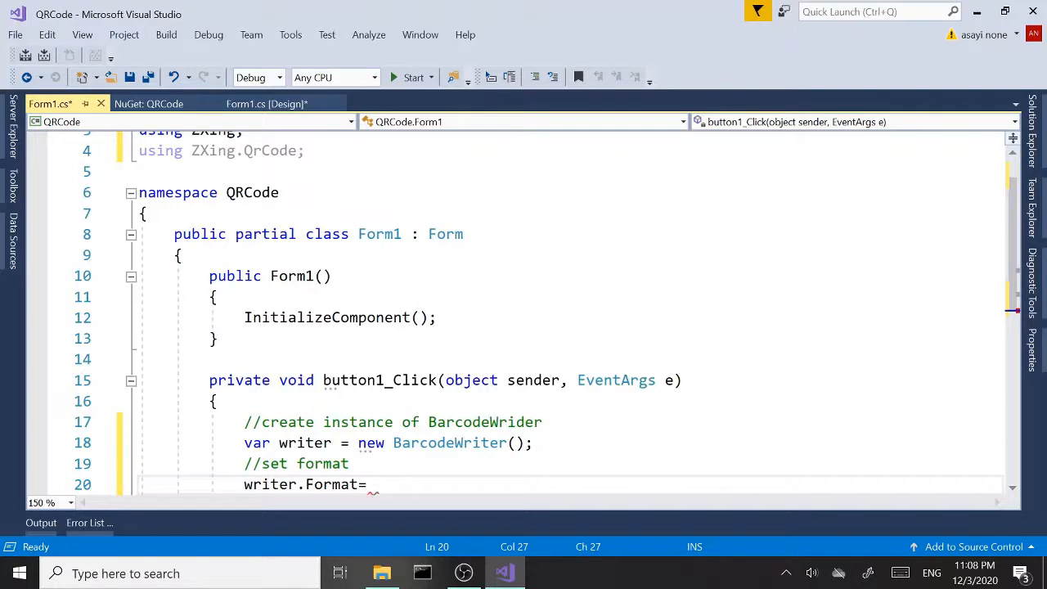
pyautogui.write('b')
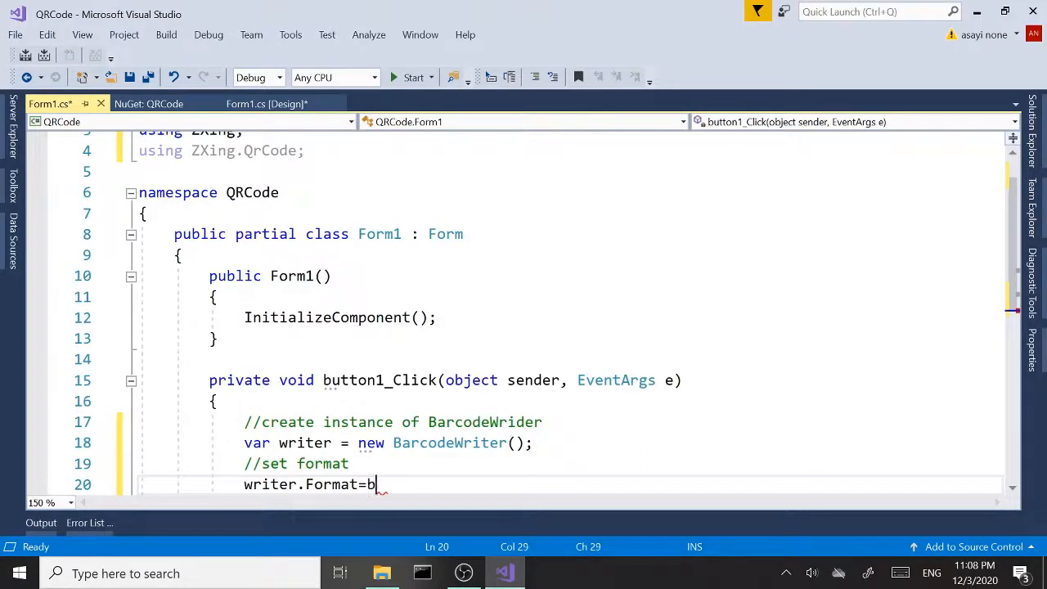
pyautogui.write('arcodeFormat')
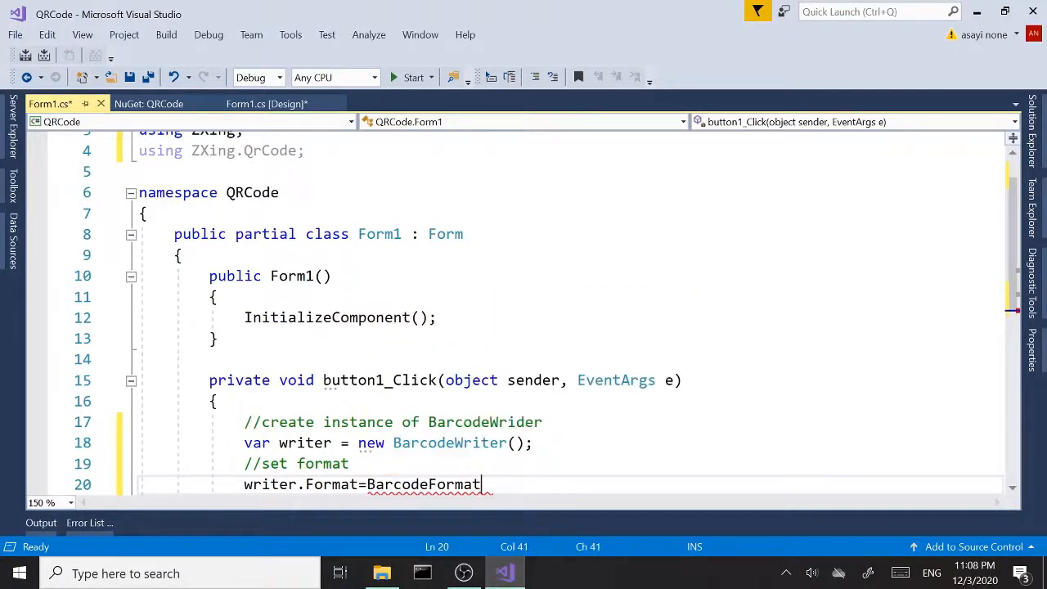
pyautogui.write('.')
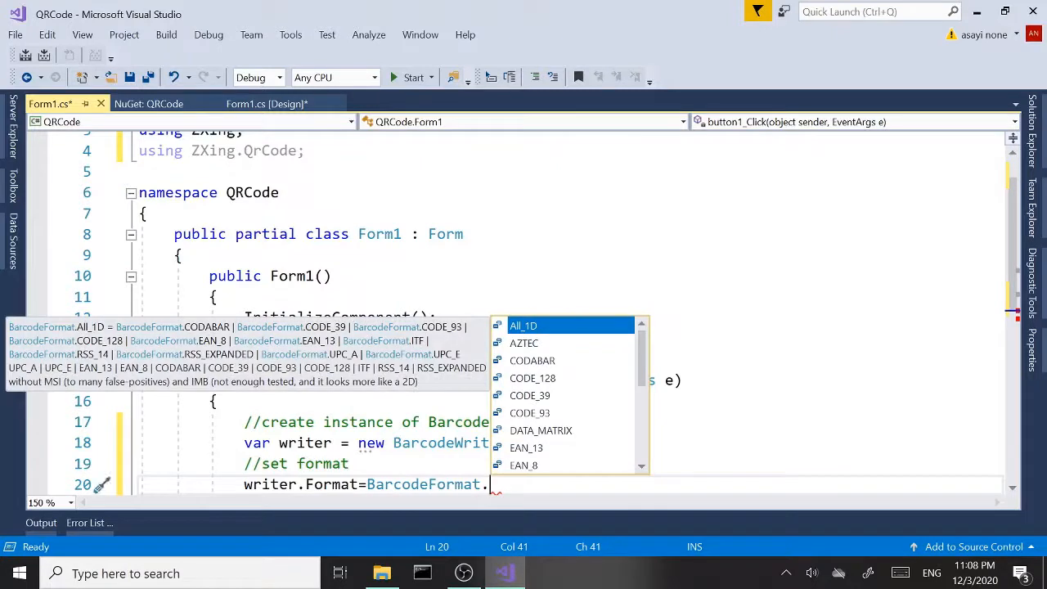
pyautogui.write('QR_CODE')
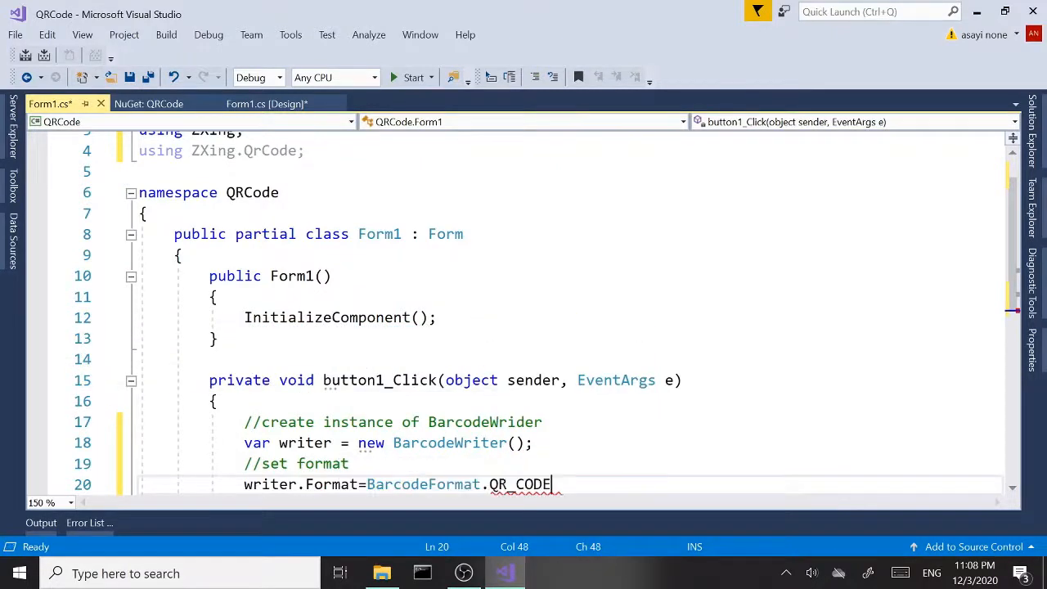
pyautogui.write(';')
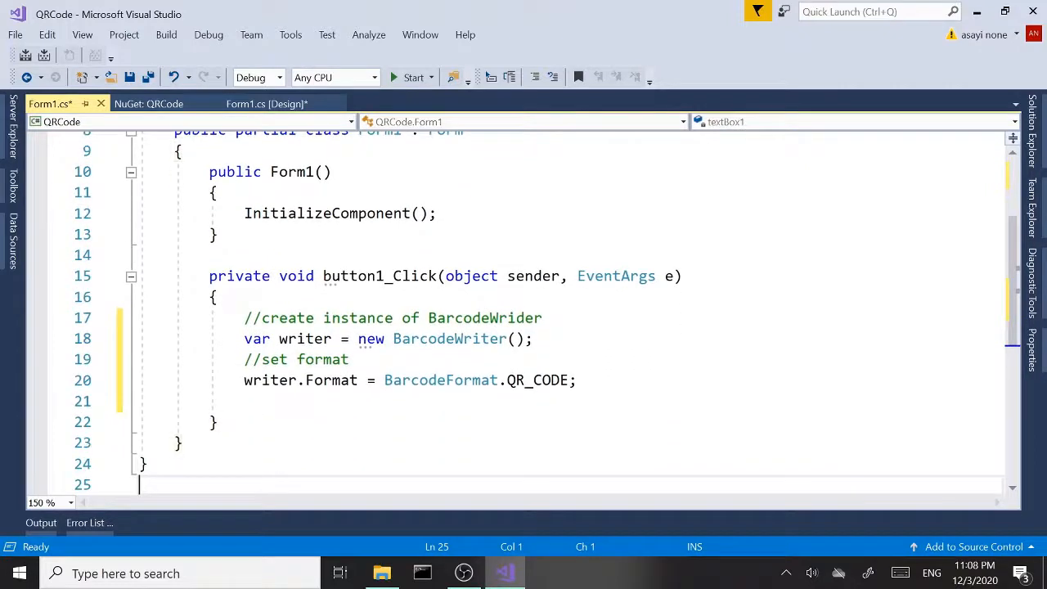
# Write 'var text = textBox1.Text;' after the format assignment
pyautogui.click(270, 400)
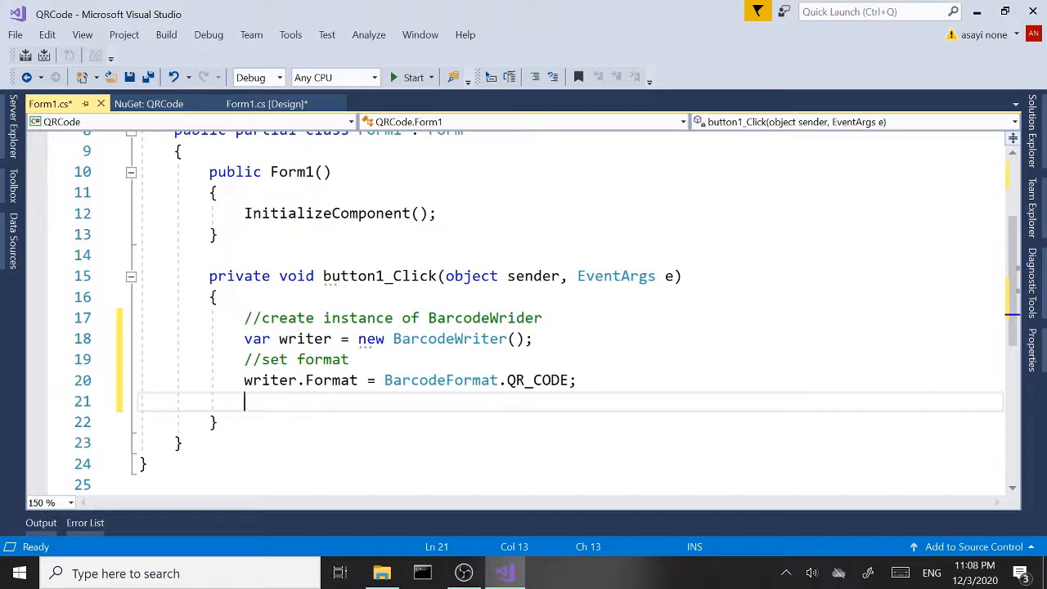
pyautogui.write('var text')
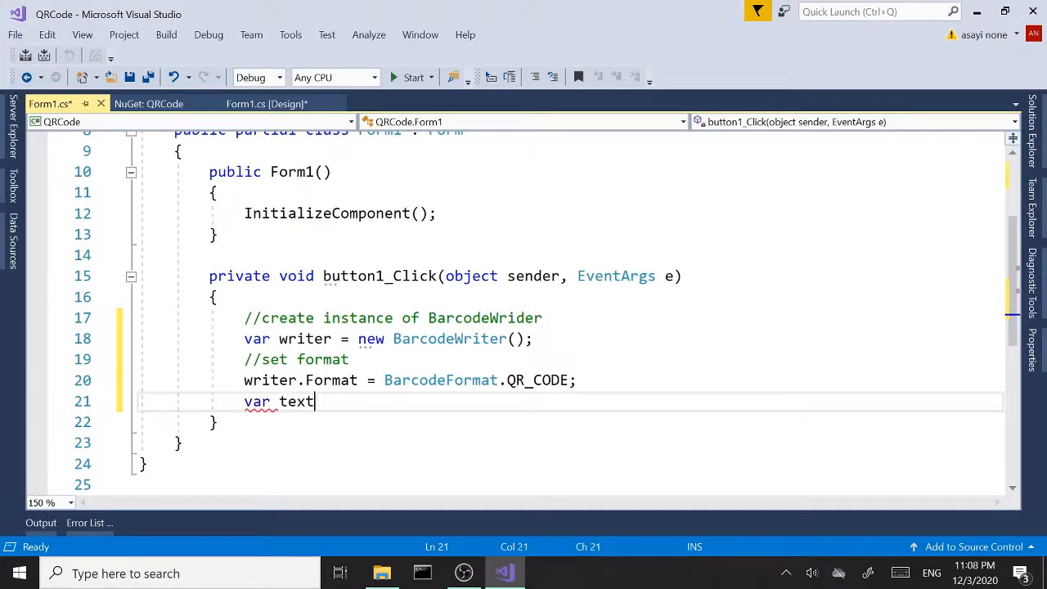
pyautogui.write('=textBox1')
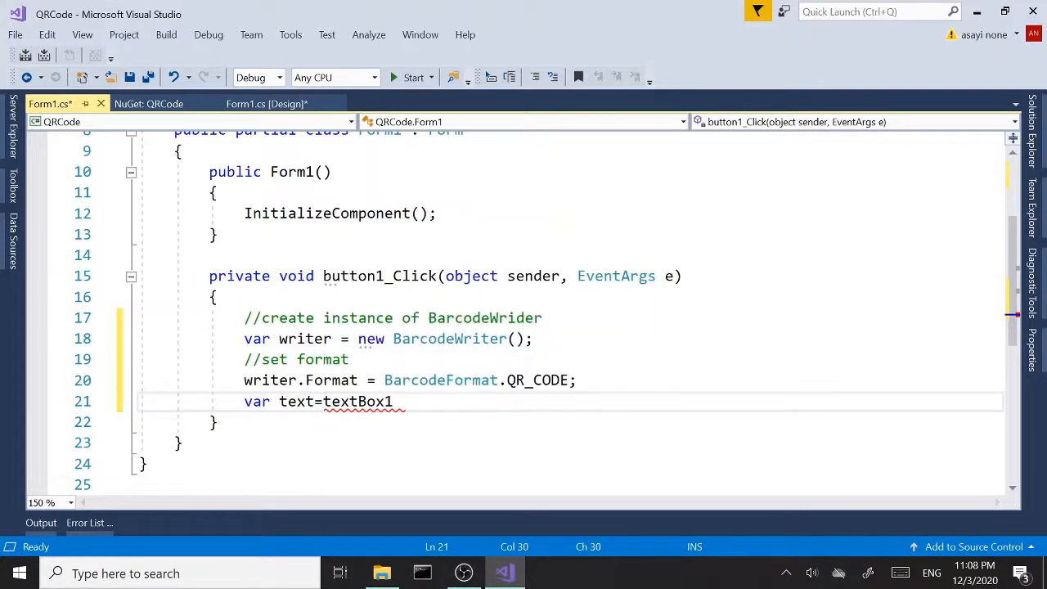
pyautogui.write('.te')
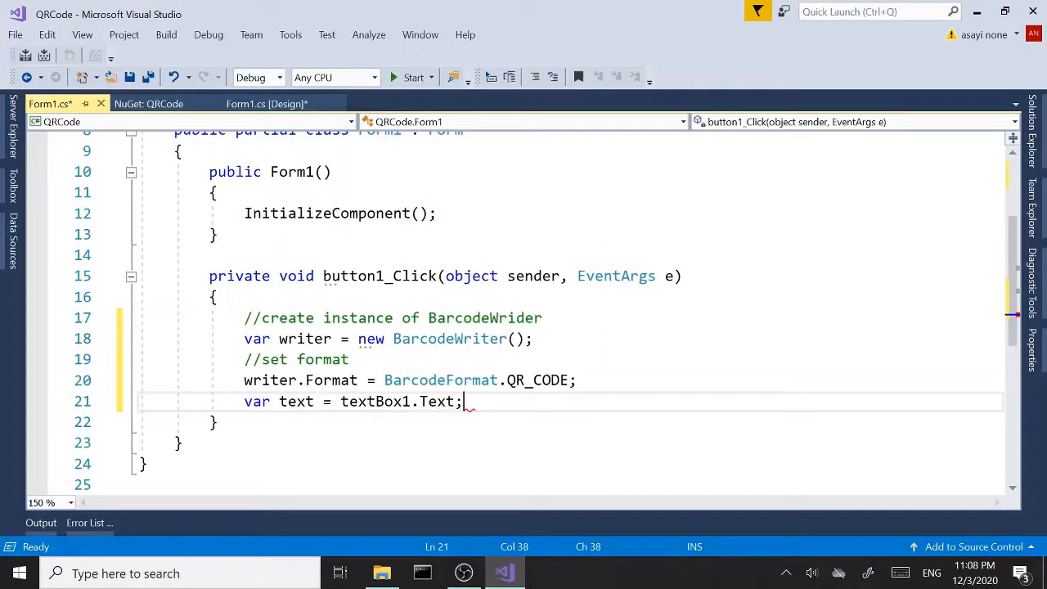
pyautogui.press('enter')
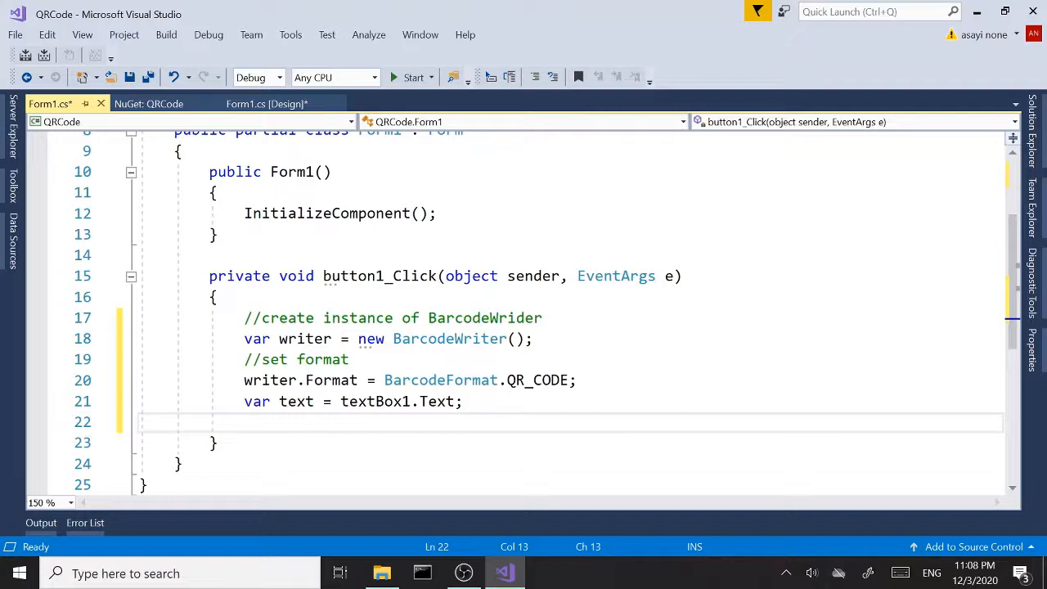
# Write 'var result = writer.Write(text);' to encode the text
pyautogui.write('write')
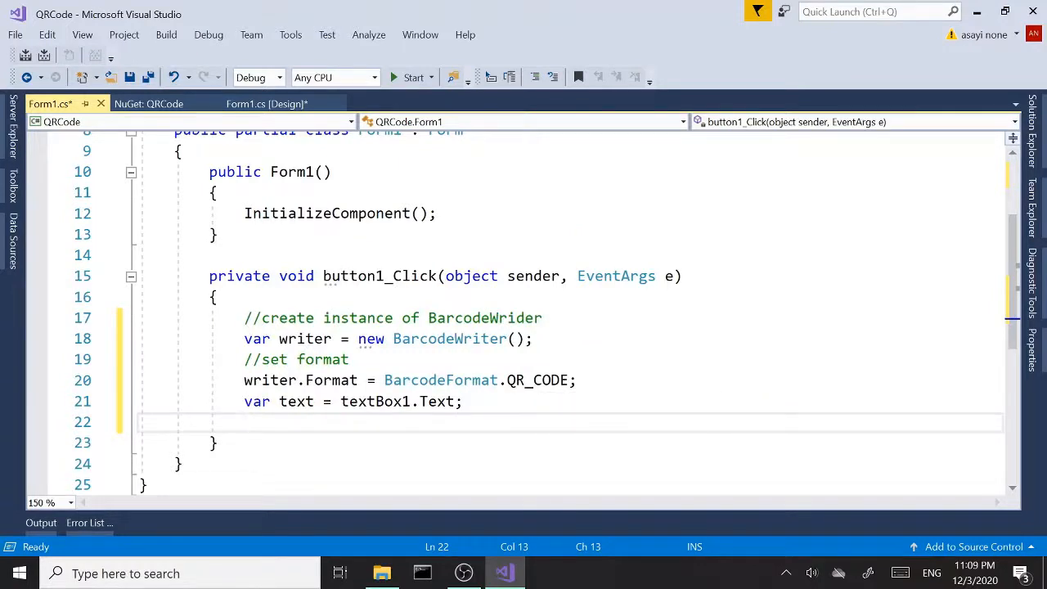
pyautogui.write('writer.')
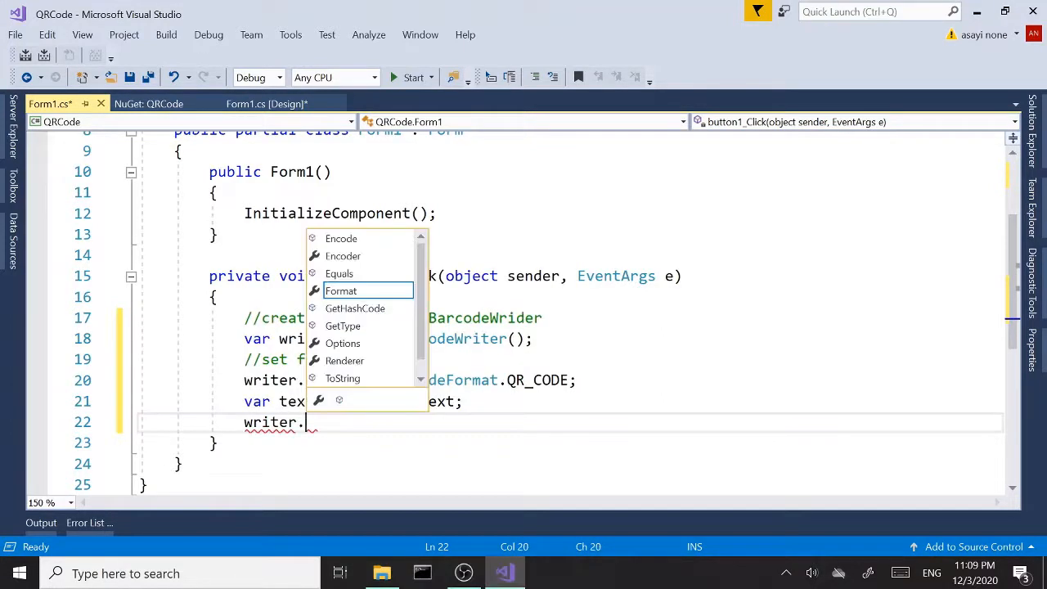
pyautogui.write('Write')
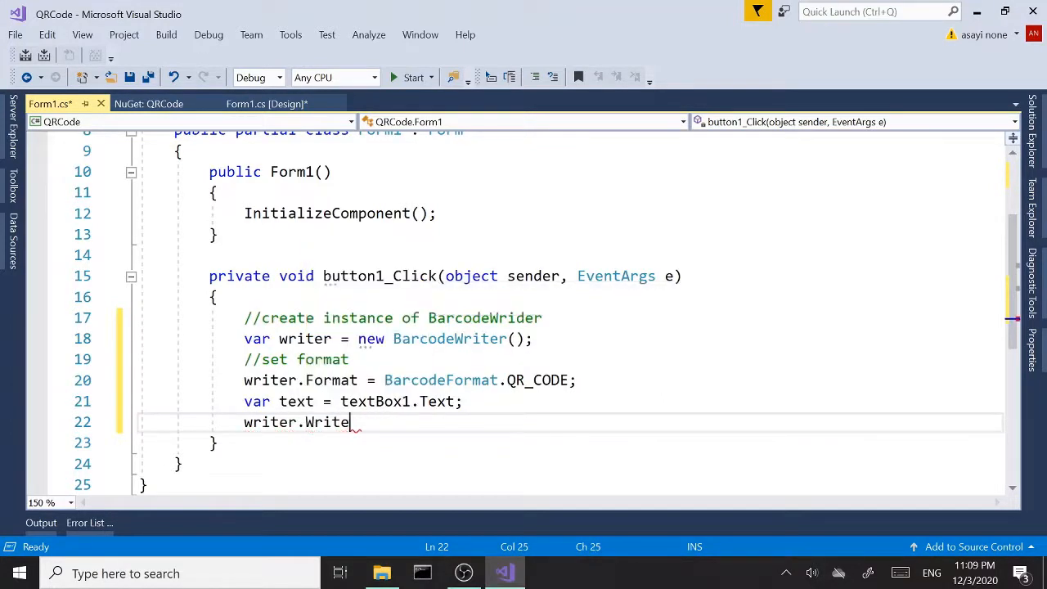
pyautogui.write('(te')
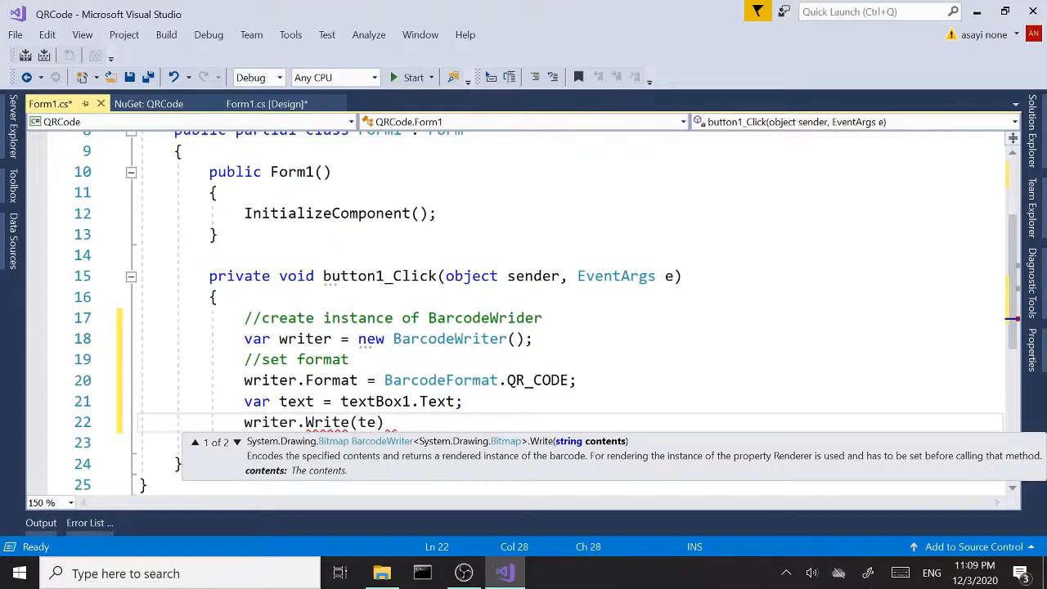
pyautogui.write('xt')
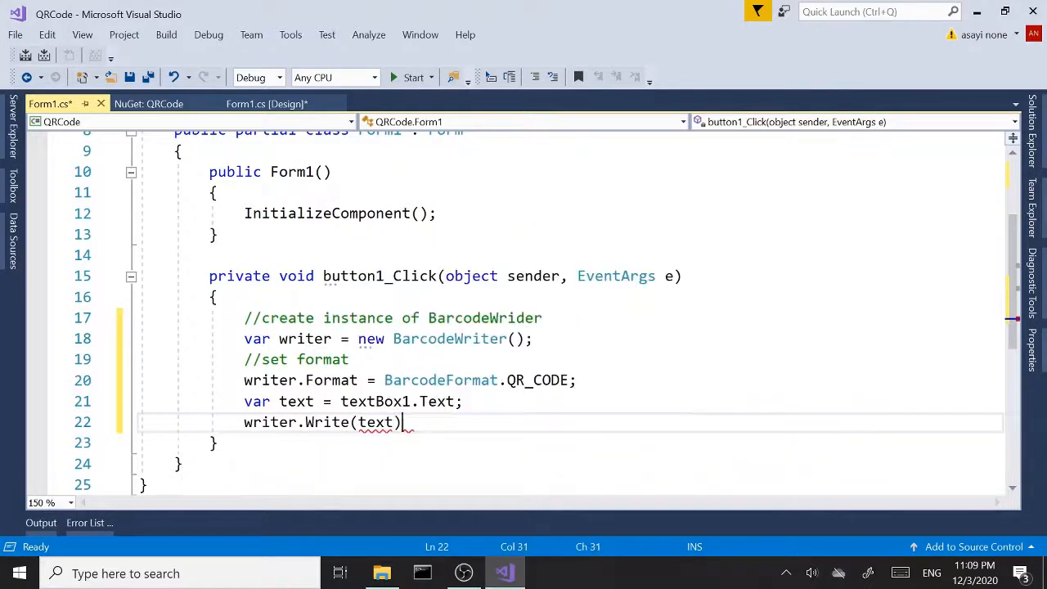
pyautogui.write(';')
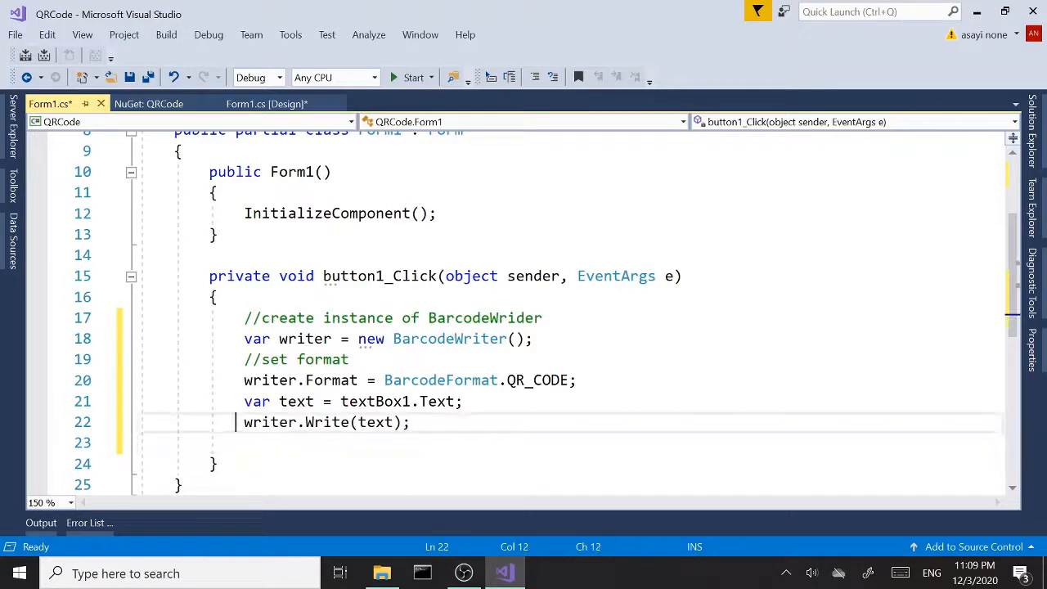
pyautogui.write('v')
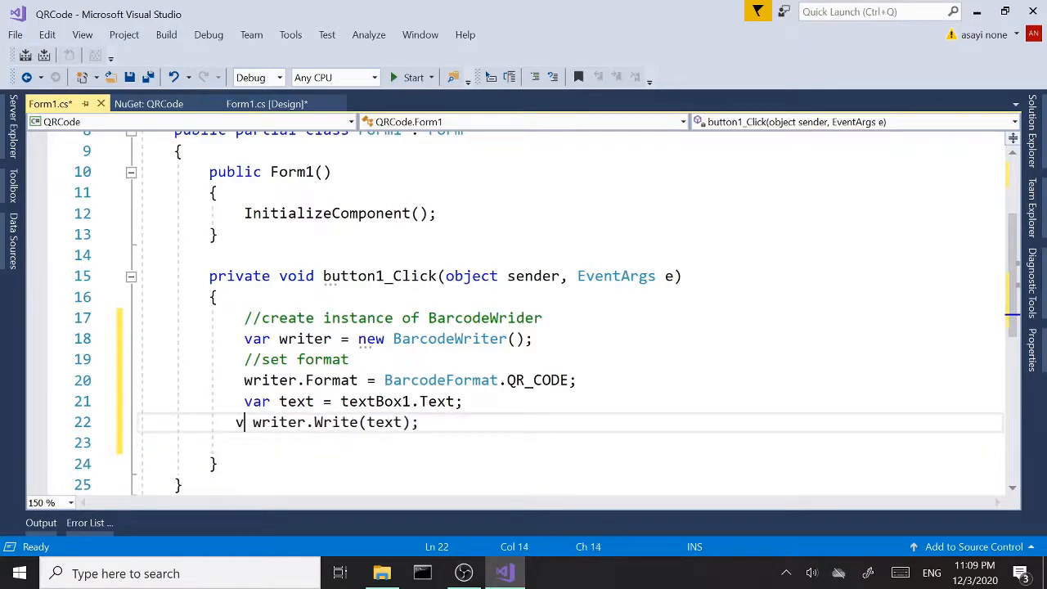
pyautogui.write('ar')
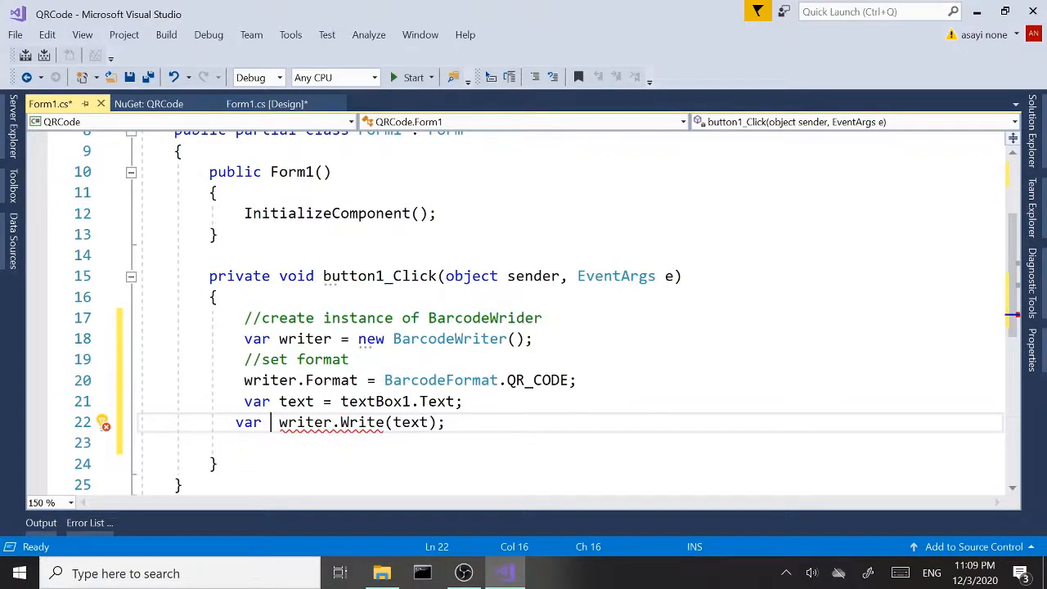
pyautogui.write('result=')
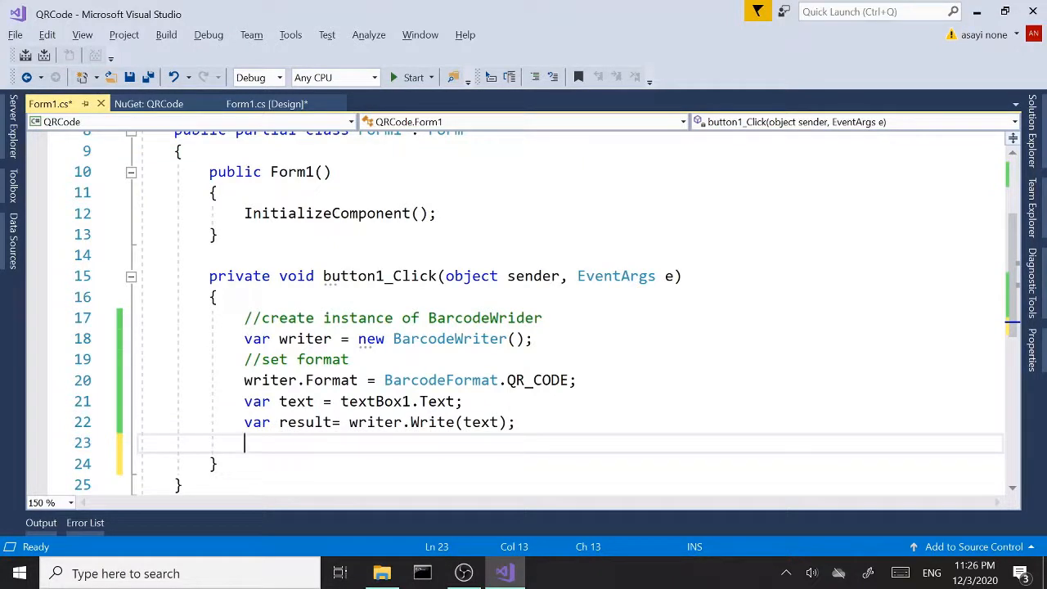
# Assign the result to pictureBox1.Image and start the app from the toolbar
pyautogui.write('pictureBox1.Image')
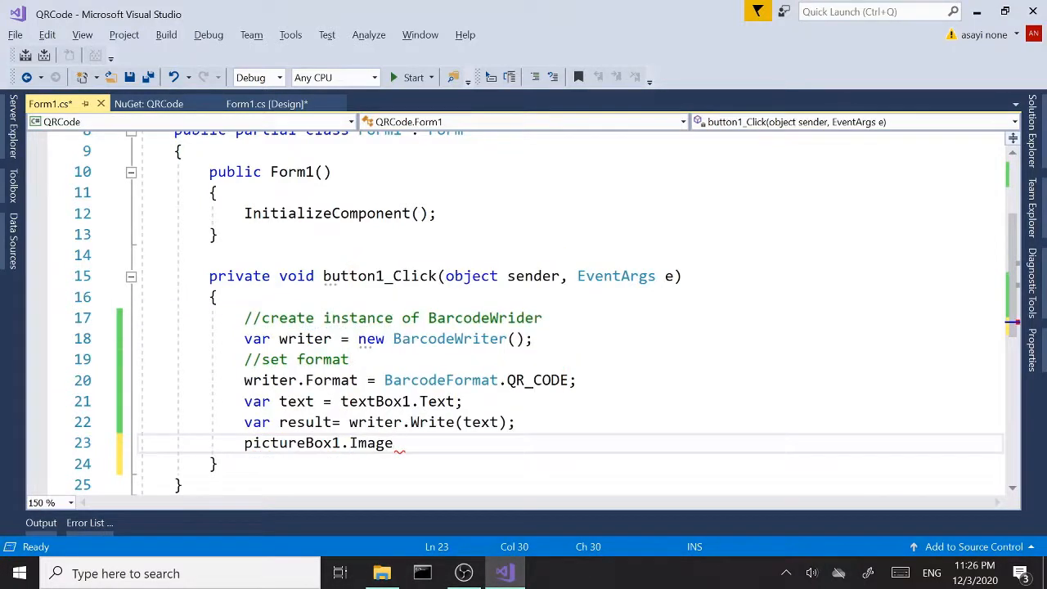
pyautogui.write('=reu')
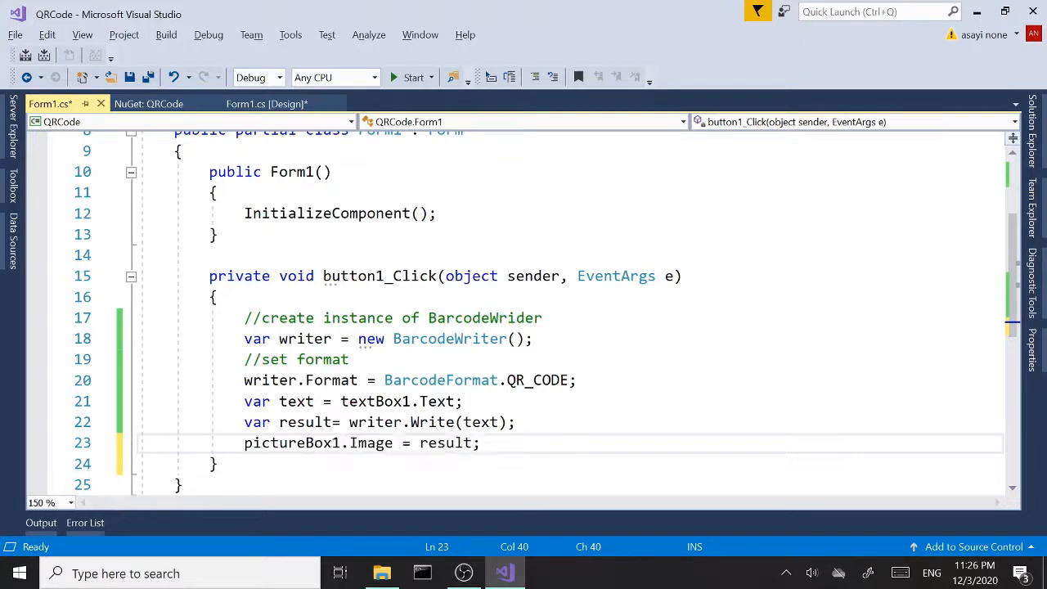
pyautogui.click(350, 422)
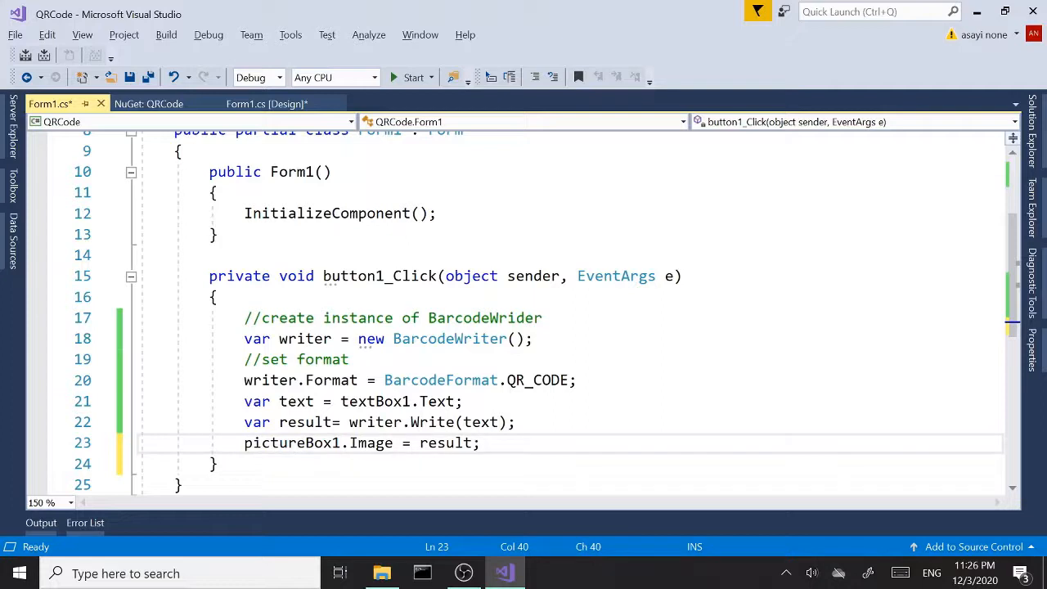
pyautogui.click(480, 443)
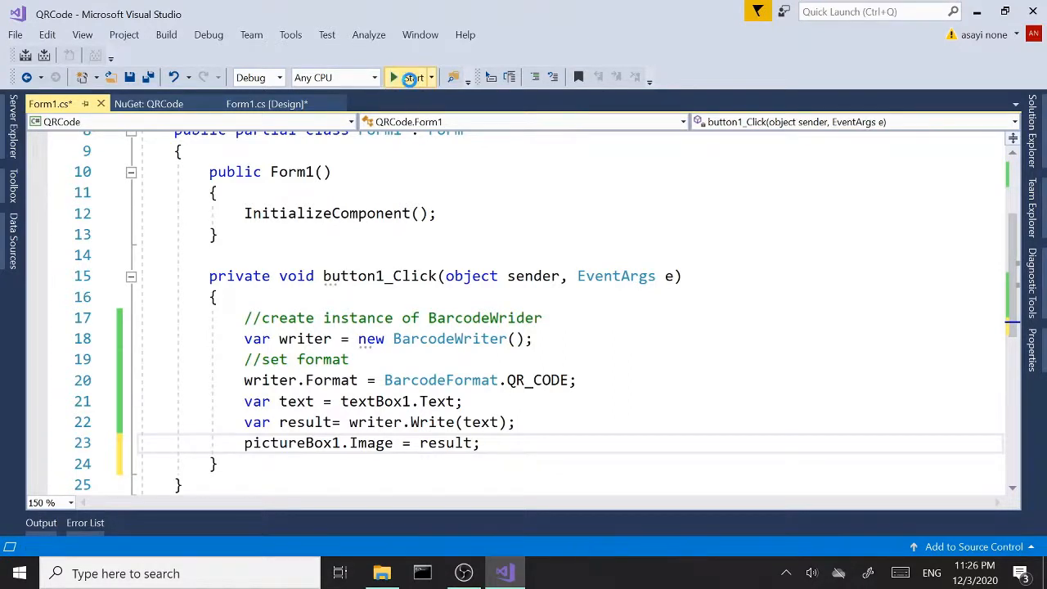
# Run the app, generate a QR code for 'hello world', then close the running form
pyautogui.click(412, 77)
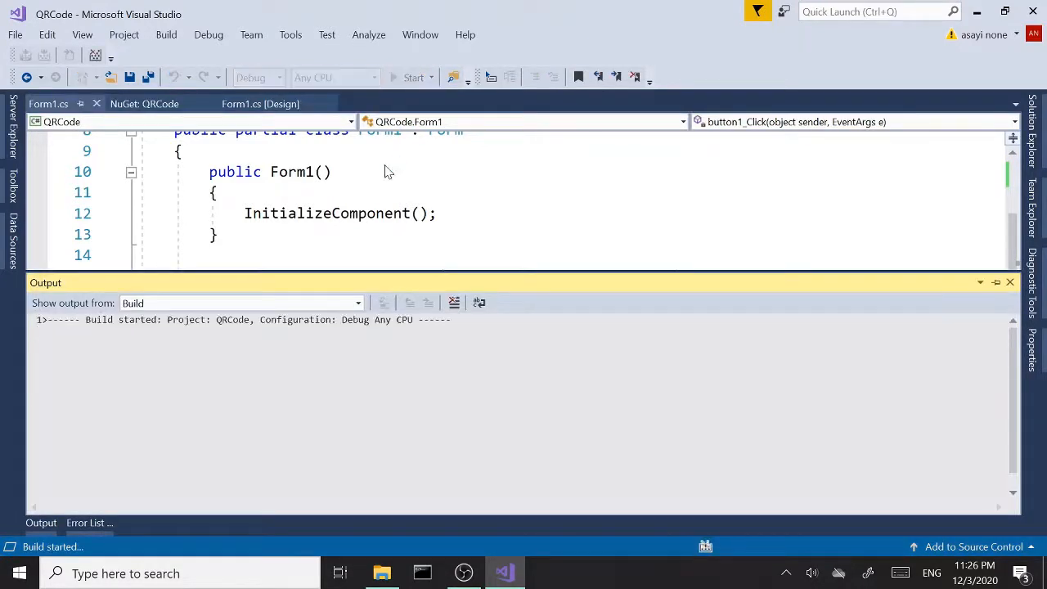
pyautogui.click(413, 77)
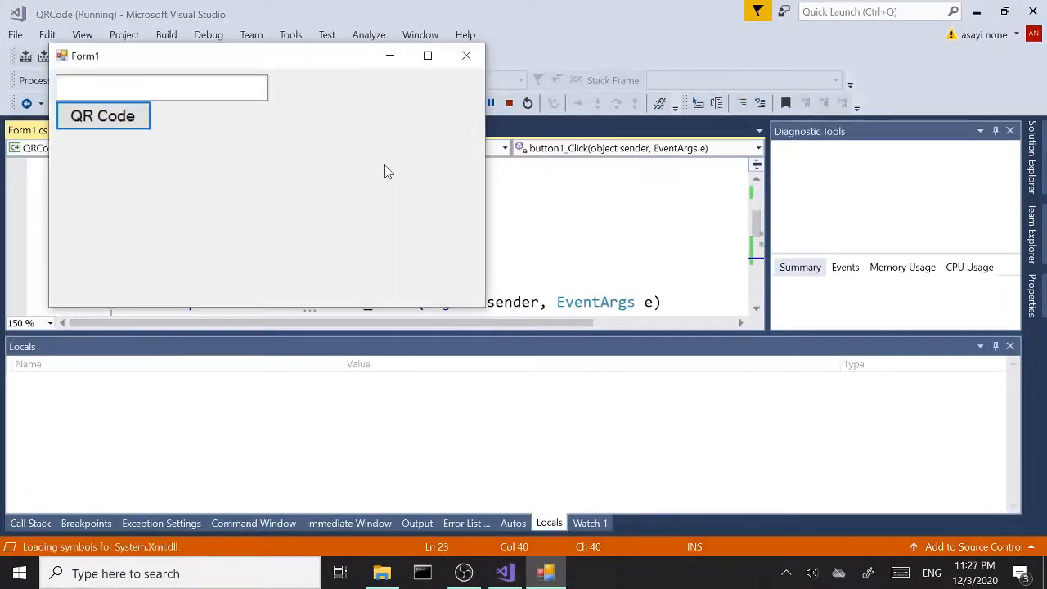
pyautogui.write('hello world')
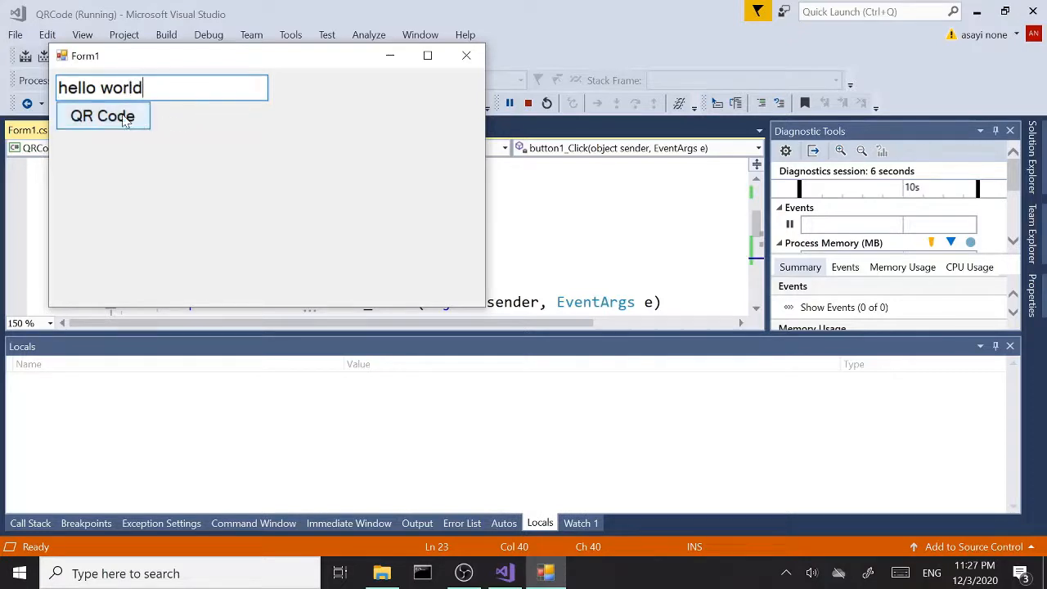
pyautogui.click(103, 115)
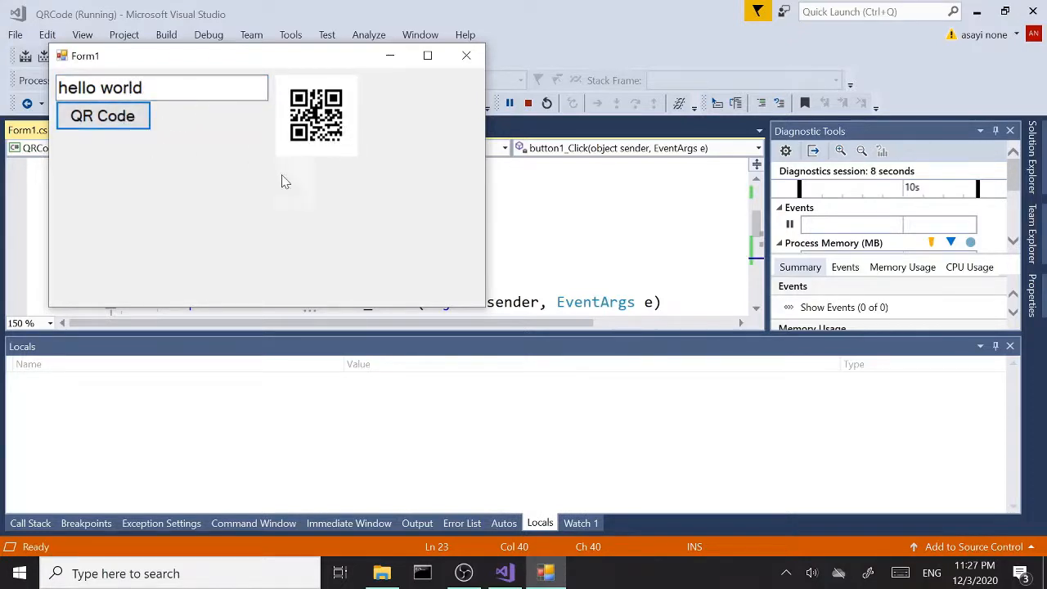
pyautogui.moveTo(411, 148)
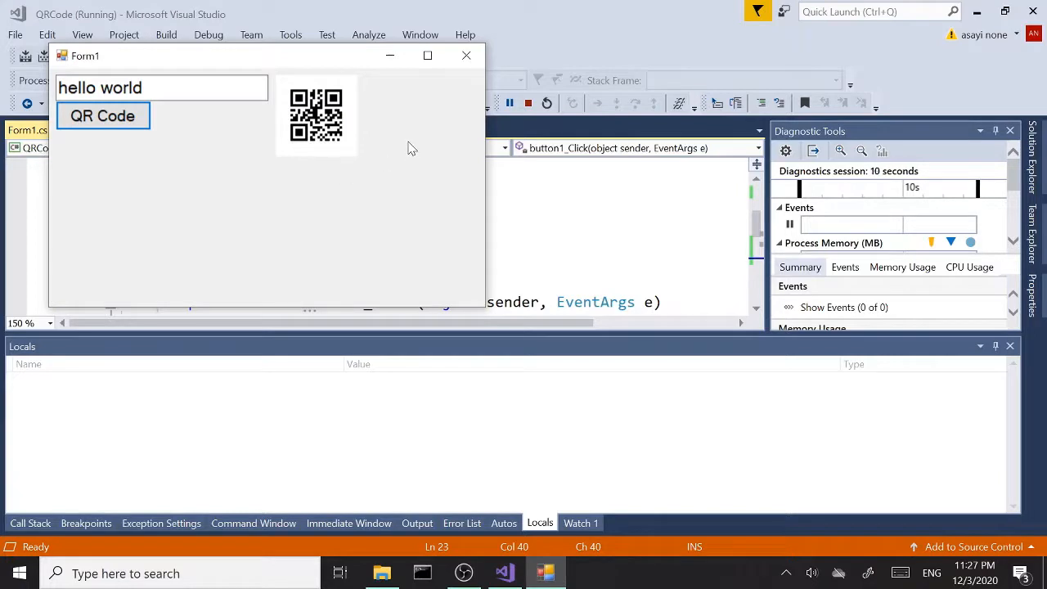
pyautogui.moveTo(323, 69)
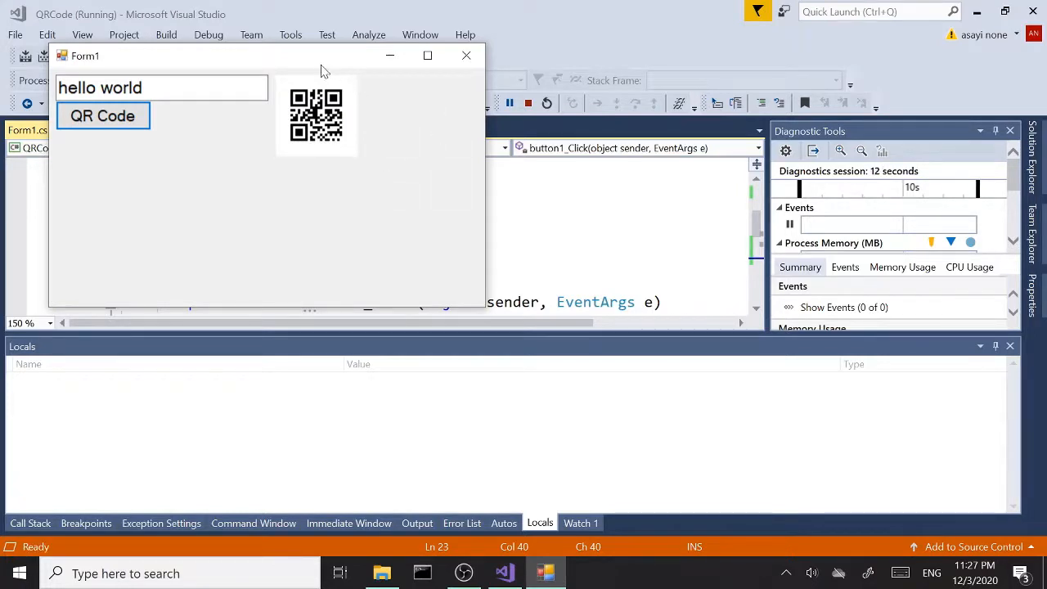
pyautogui.moveTo(319, 56); pyautogui.dragTo(384, 111)
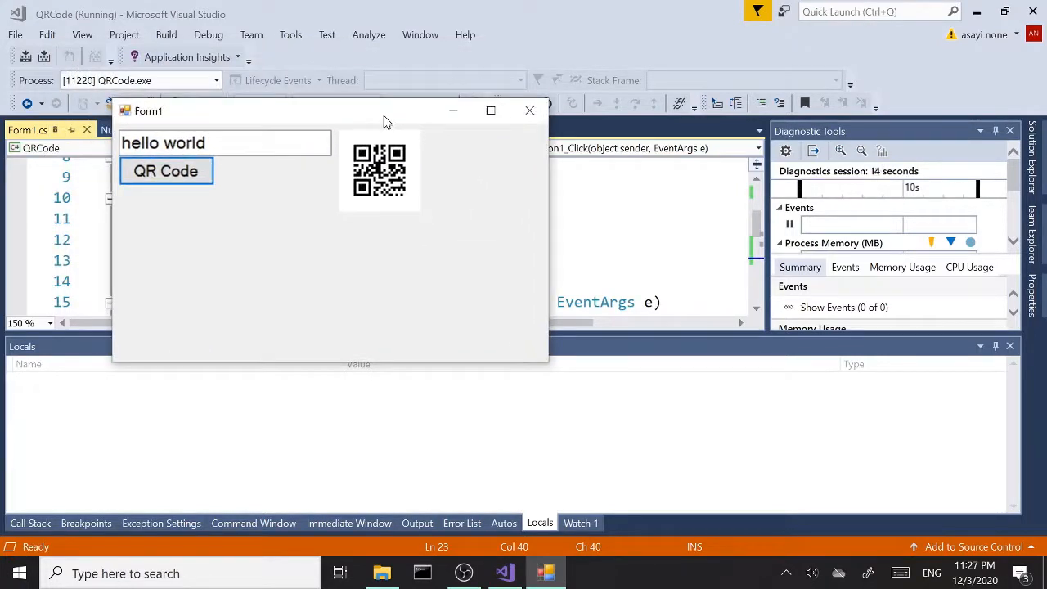
pyautogui.moveTo(523, 129)
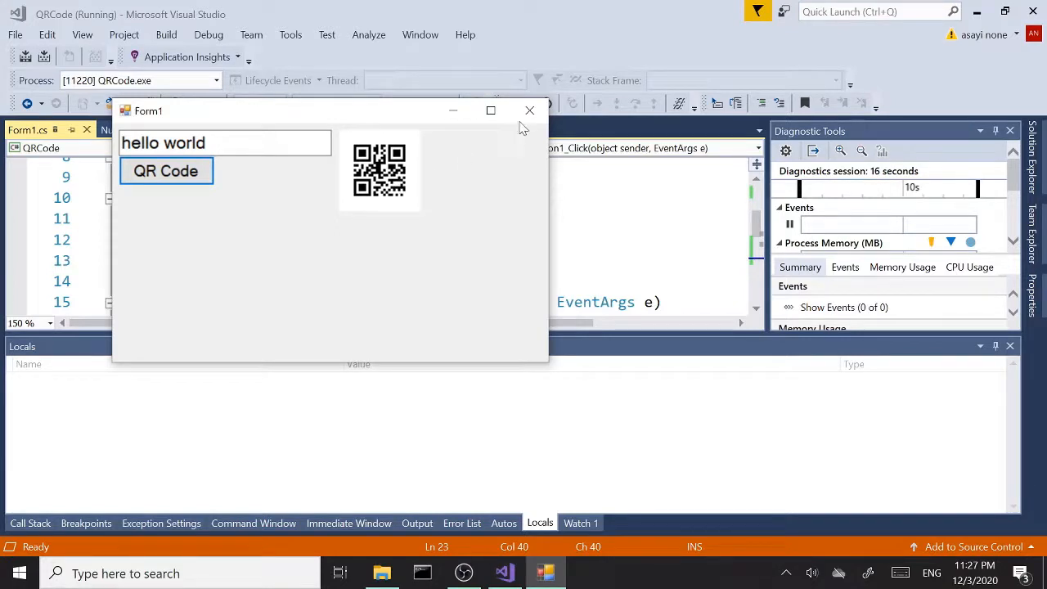
pyautogui.moveTo(529, 110)
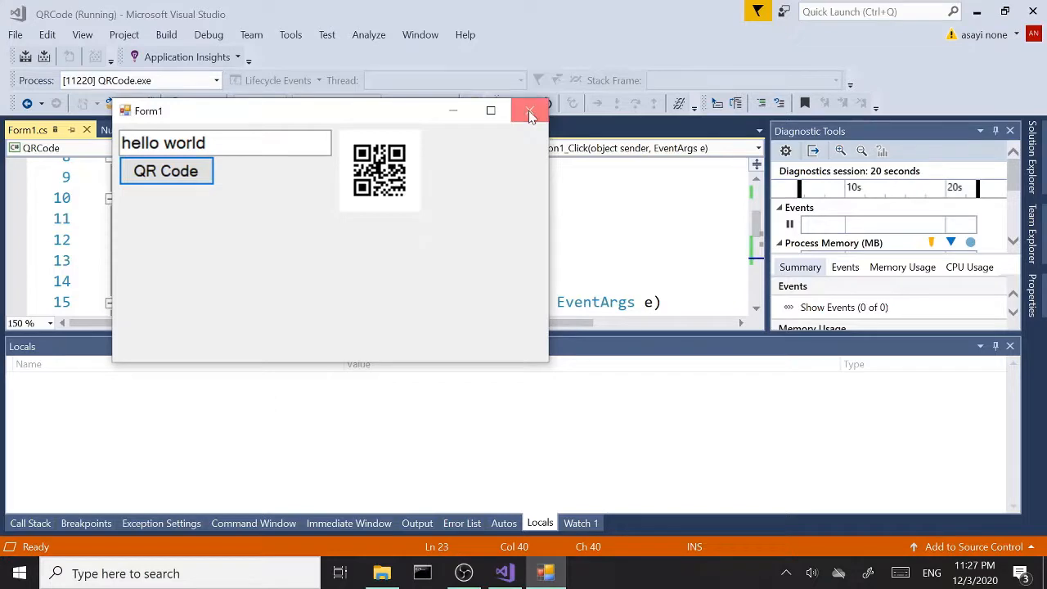
pyautogui.click(529, 110)
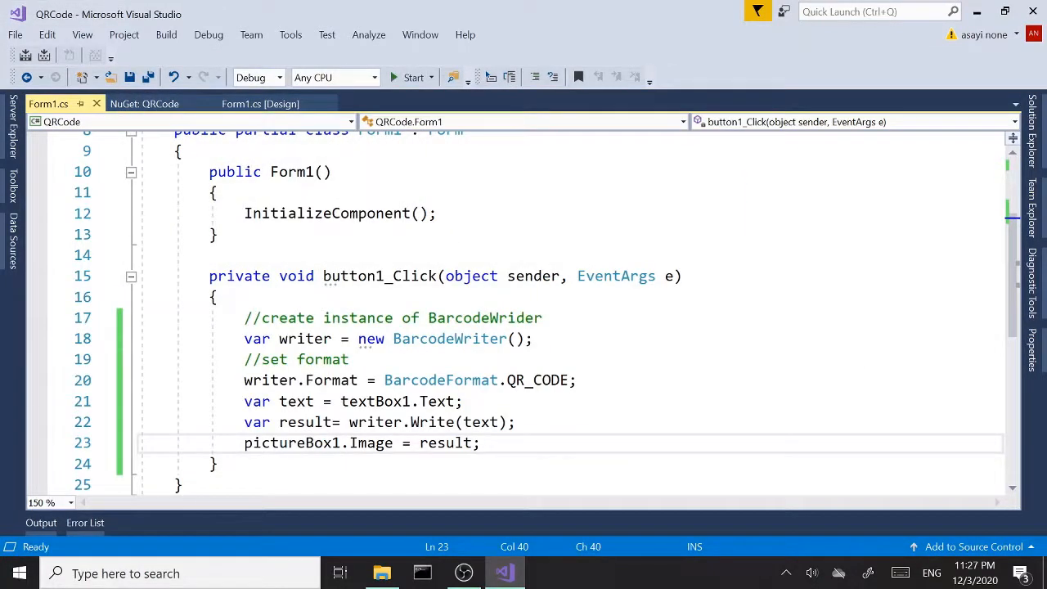
# Start 'var options = new QrCodeEncodingOptions {' at the top of button1_Click
pyautogui.click(218, 297)
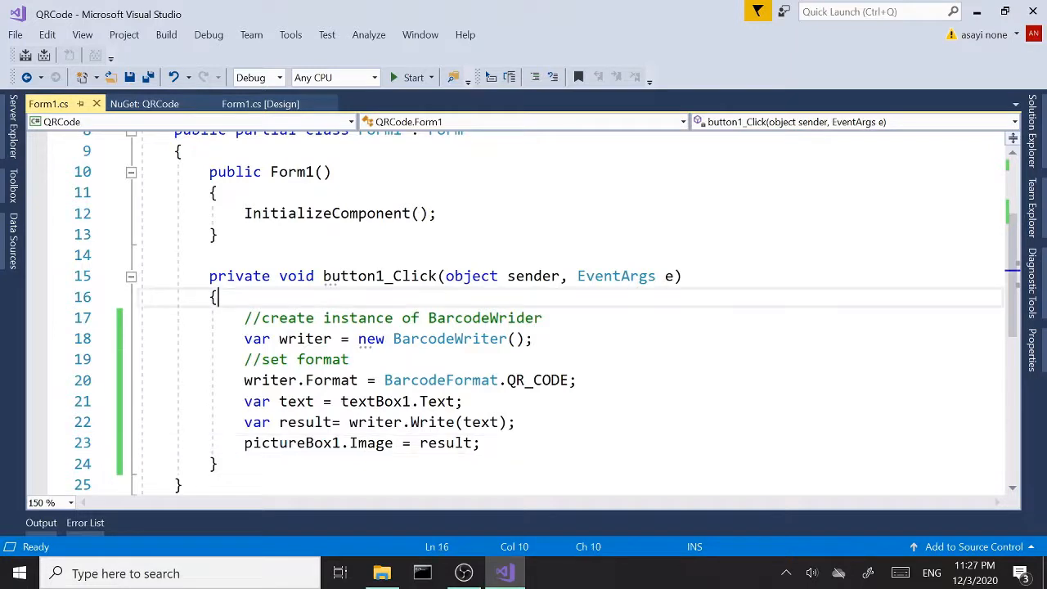
pyautogui.write('var')
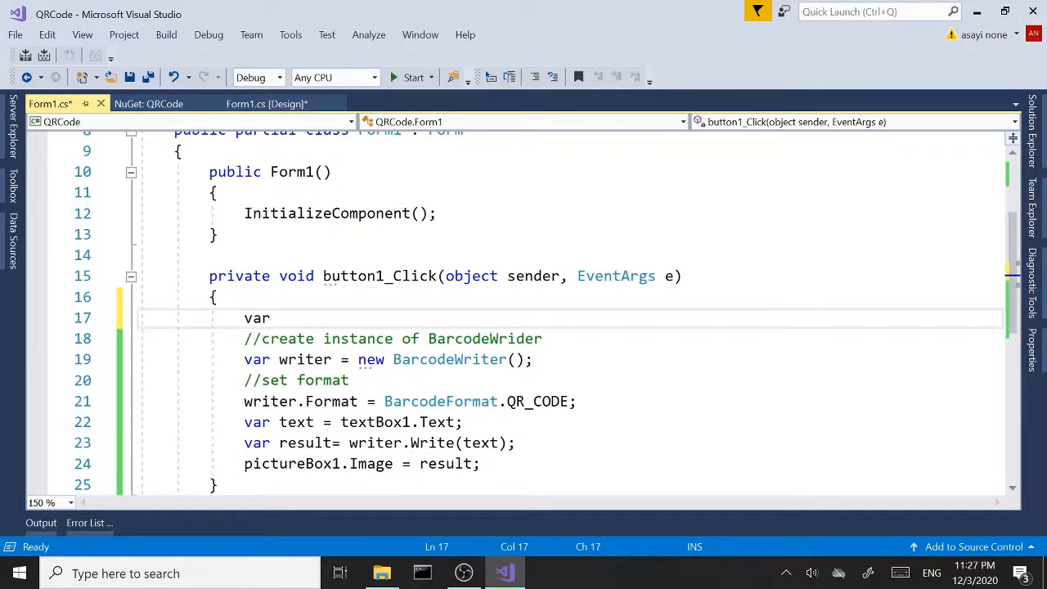
pyautogui.write('opti')
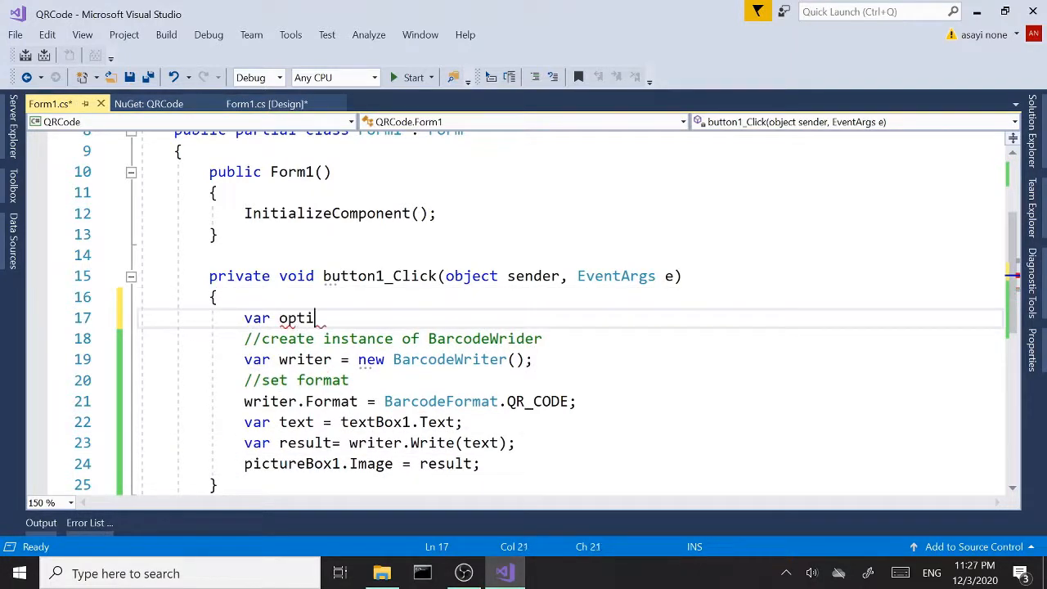
pyautogui.write('ons')
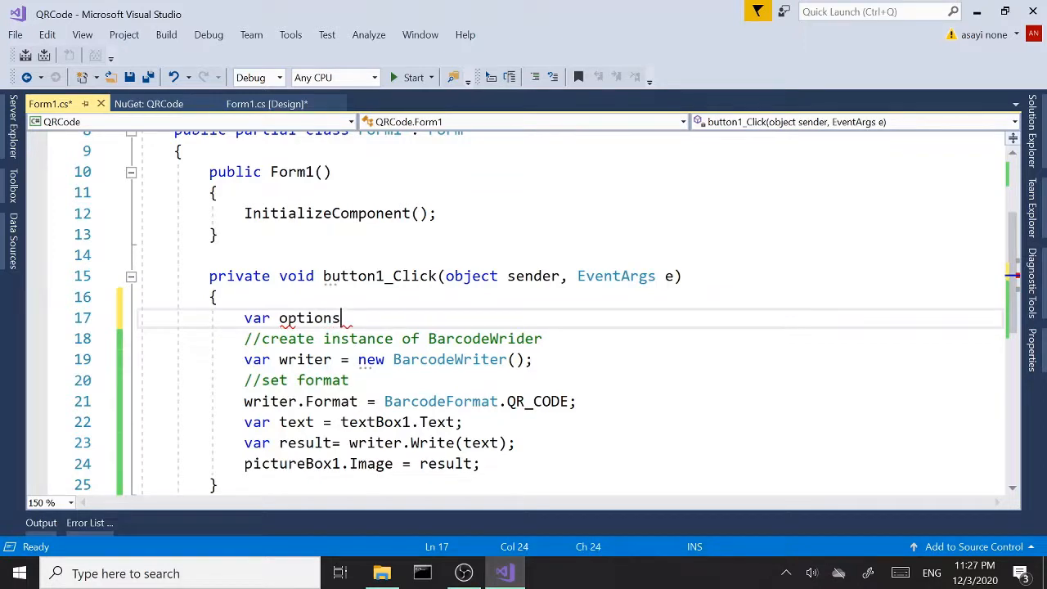
pyautogui.write('=new')
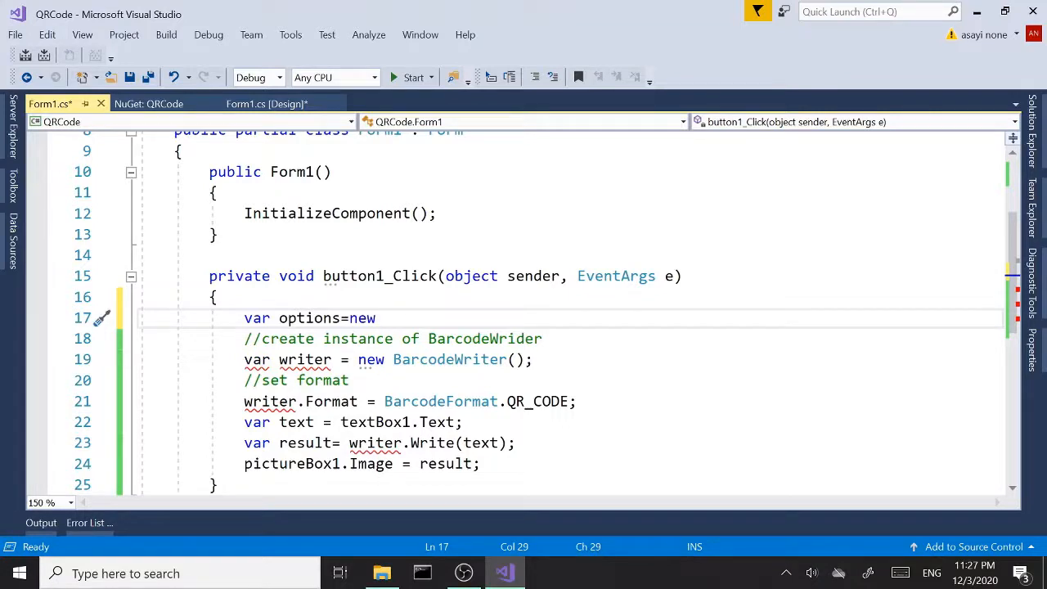
pyautogui.write('qr')
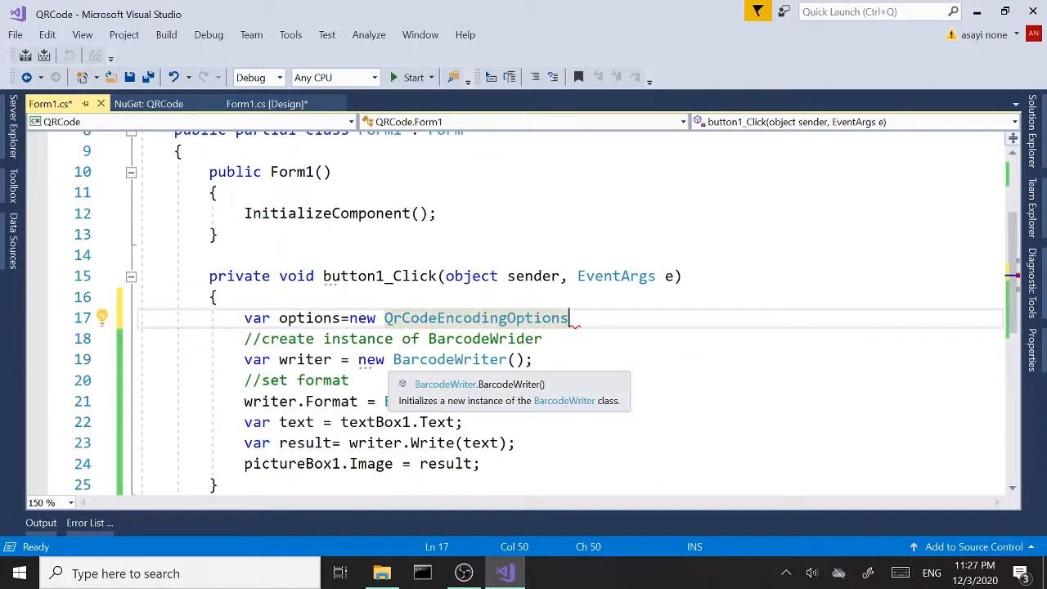
pyautogui.write('{')
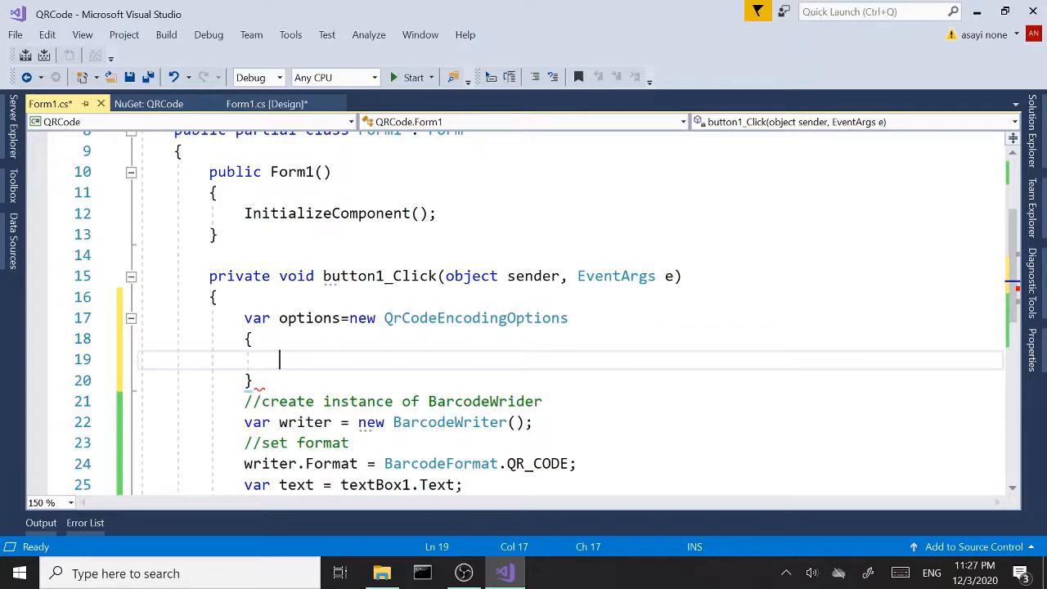
# Set Height = pictureBox1.Height and Width = pictureBox1.Width in the options initializer
pyautogui.write('Height=')
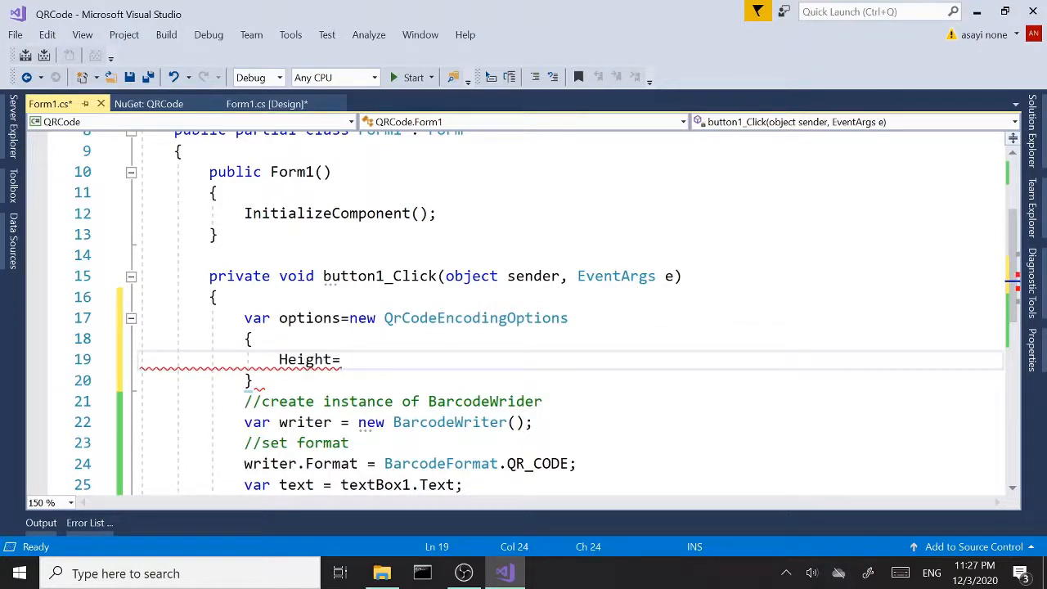
pyautogui.write('pictureBox1.')
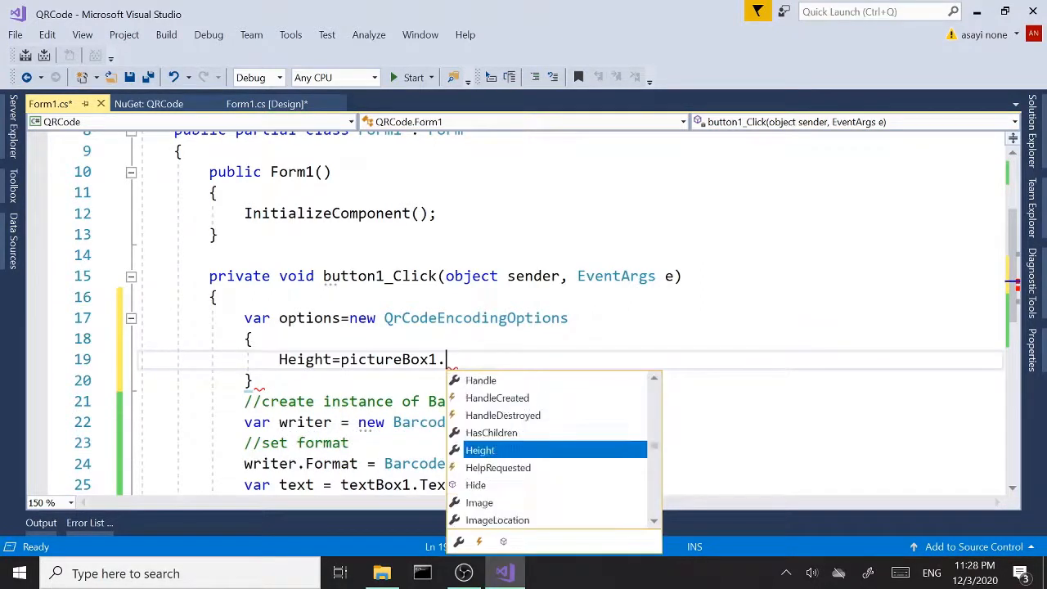
pyautogui.write('Height')
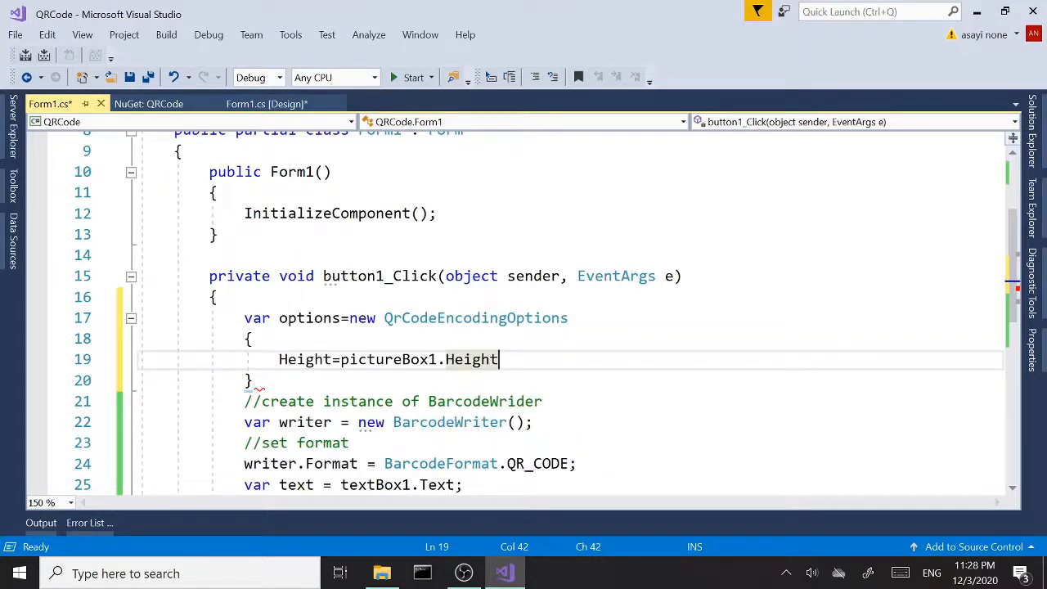
pyautogui.write(',')
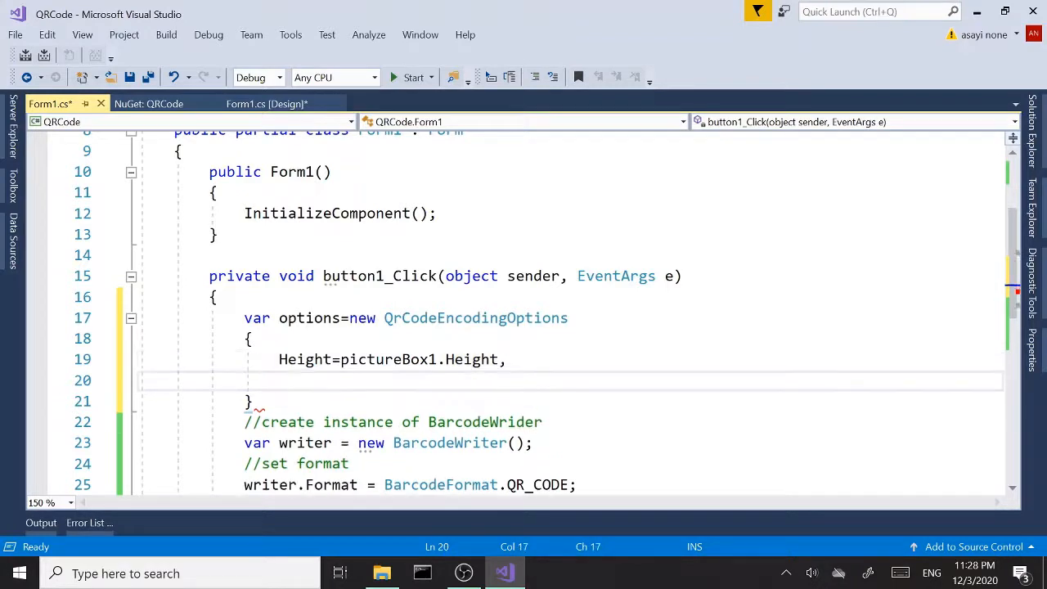
pyautogui.write('Width')
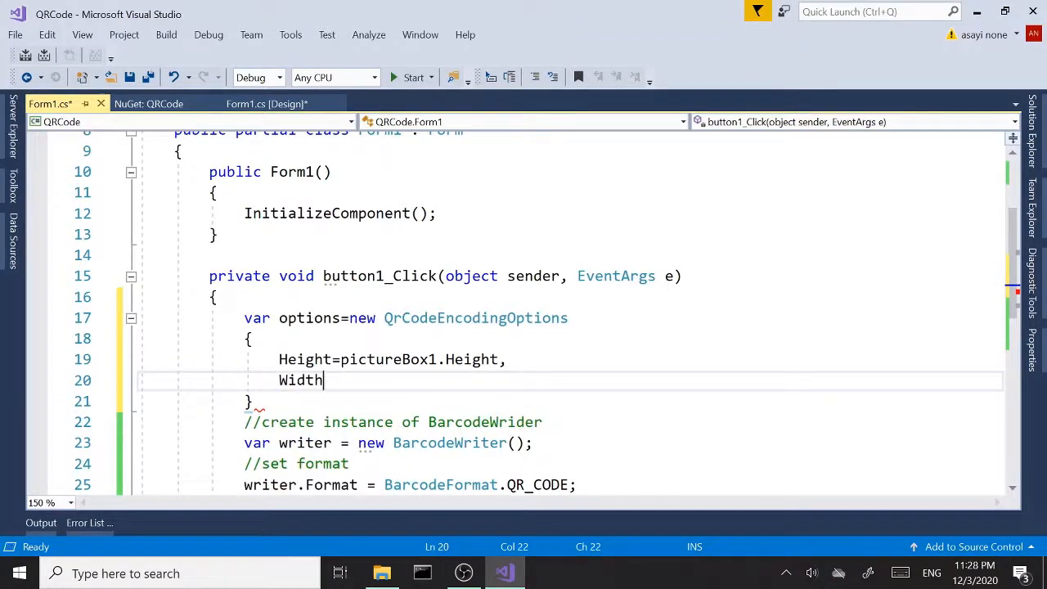
pyautogui.write('=')
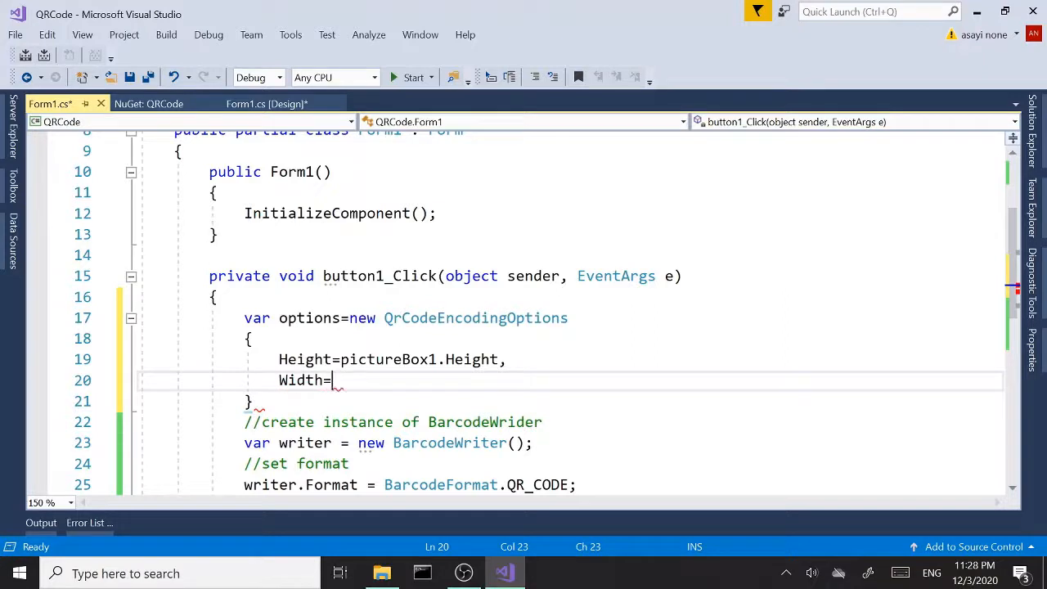
pyautogui.write('pictureBox1.Width')
pyautogui.click(572, 402)
pyautogui.write(';')
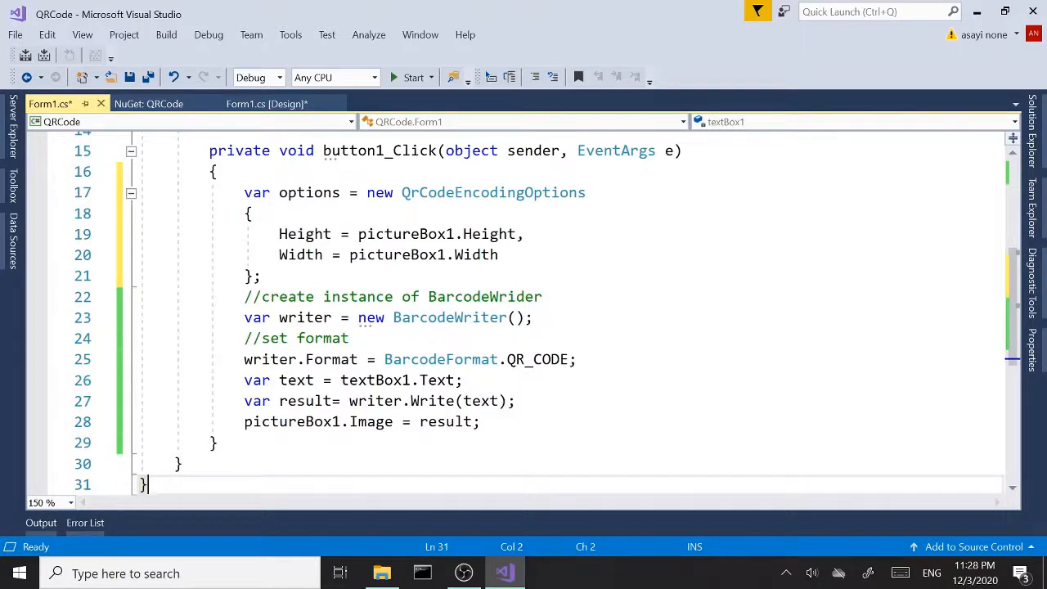
# Add 'writer.Options = options;' after the writer.Format line
pyautogui.click(462, 380)
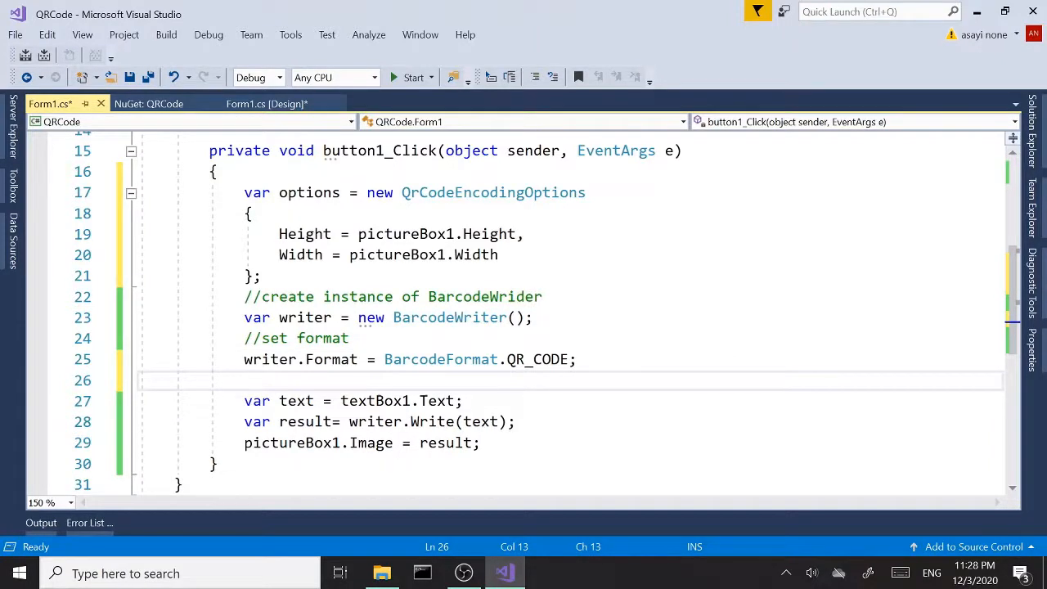
pyautogui.write('writer')
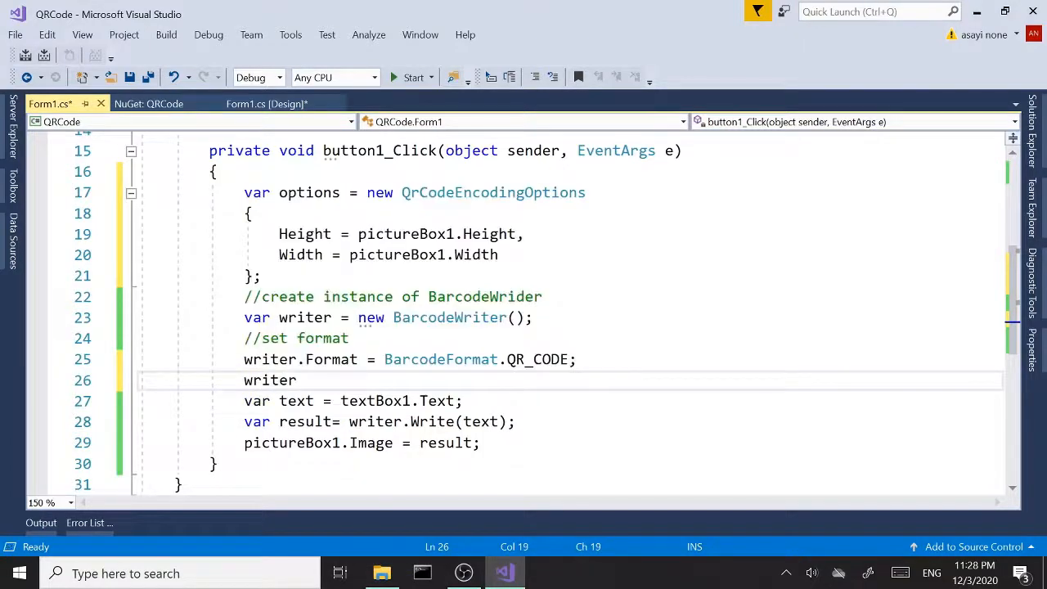
pyautogui.write('.Options')
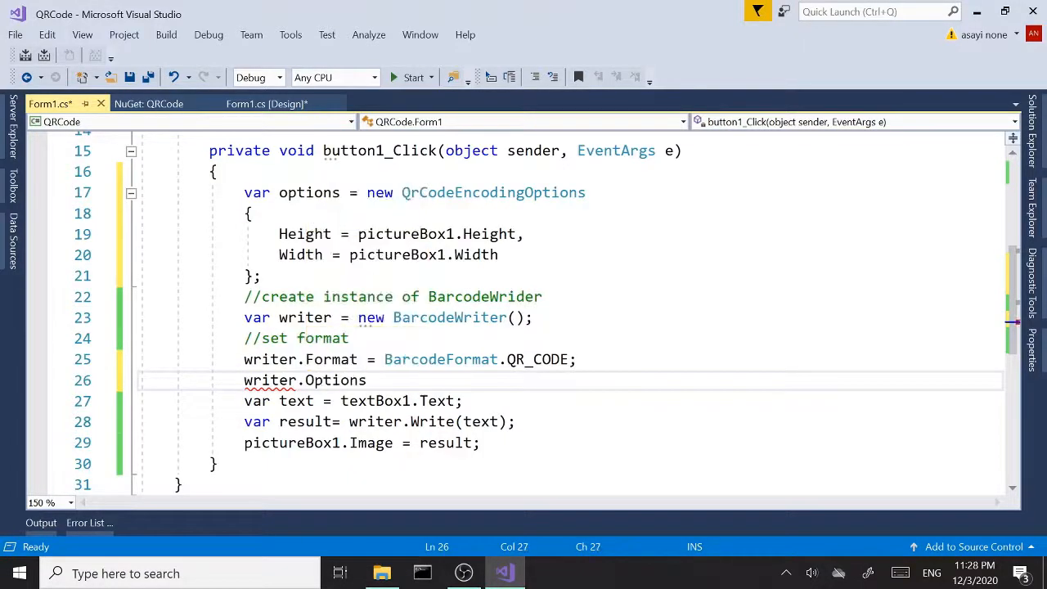
pyautogui.write('=op')
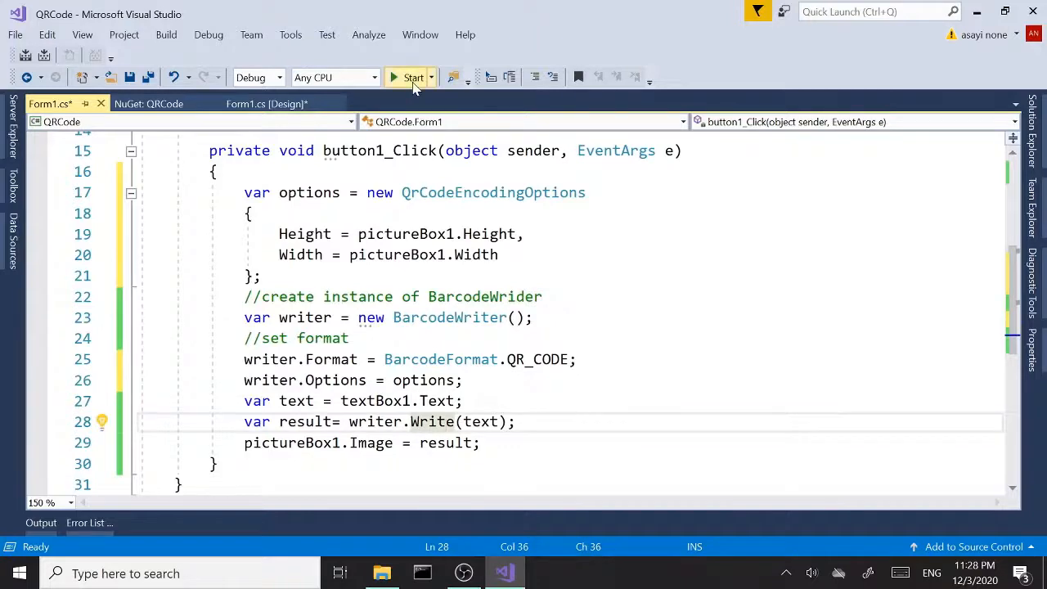
# Launch the app, encode 'hello world' into a QR code filling the picture box, and close Form1
pyautogui.click(413, 76)
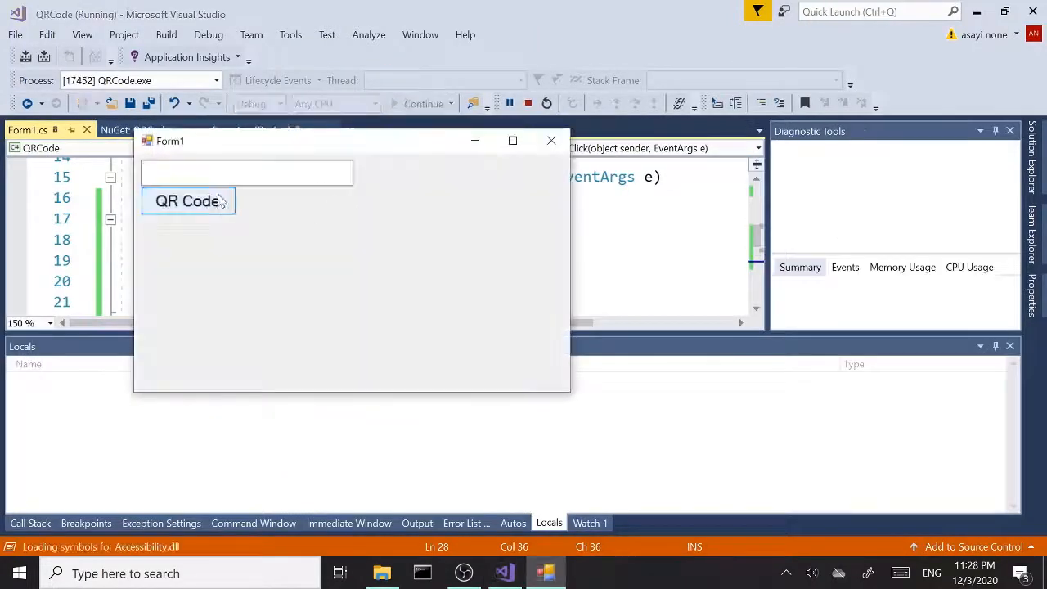
pyautogui.write('hellow')
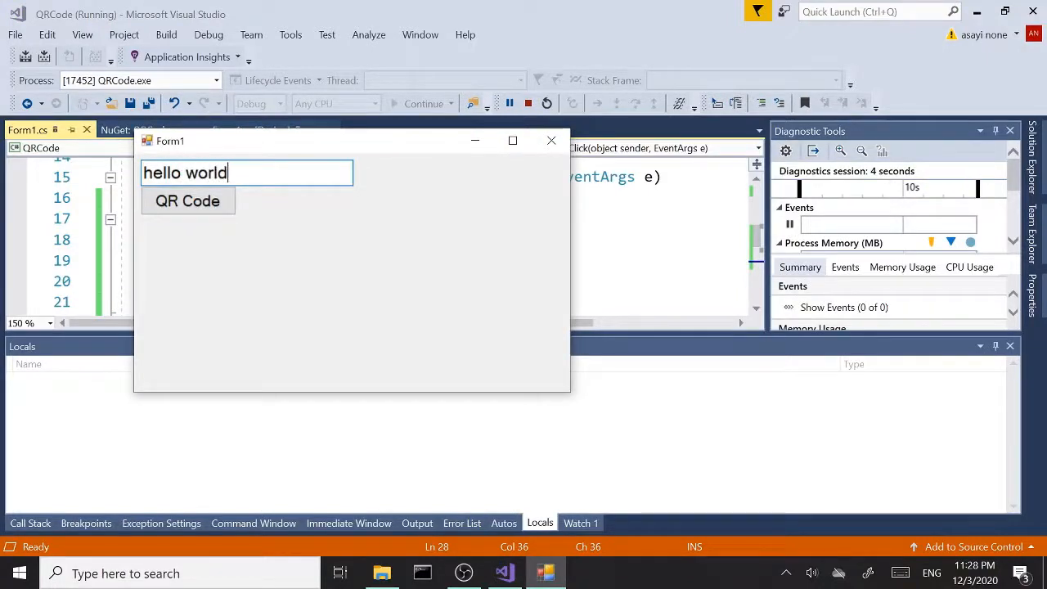
pyautogui.click(187, 200)
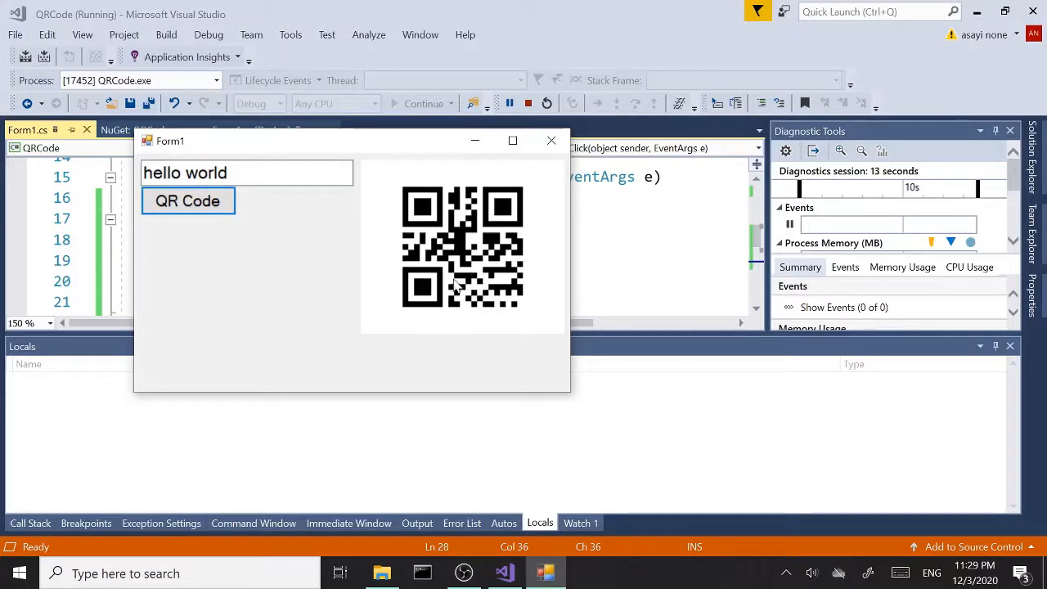
pyautogui.moveTo(466, 304)
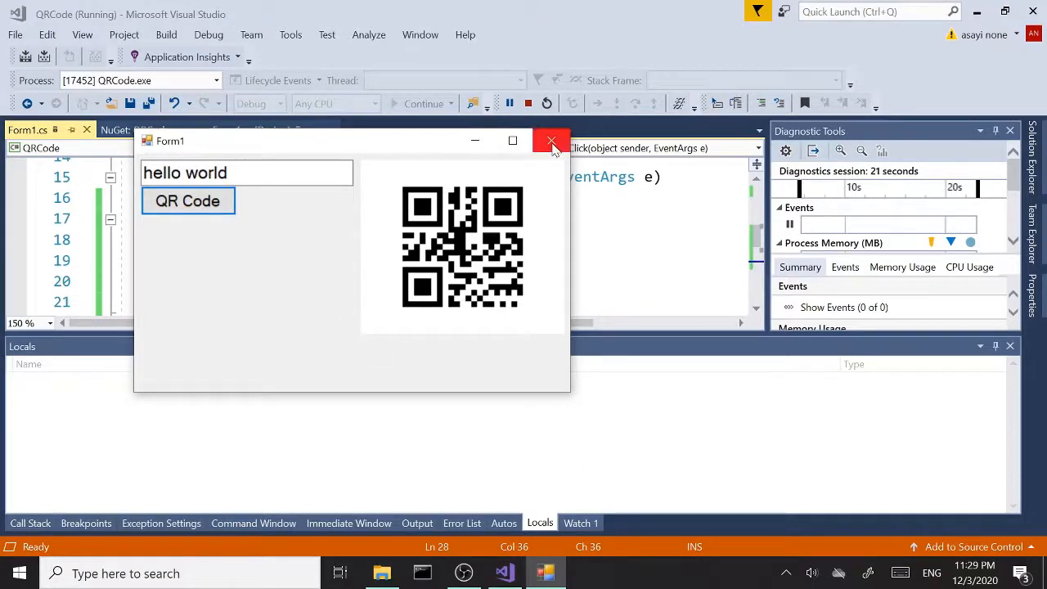
pyautogui.click(551, 141)
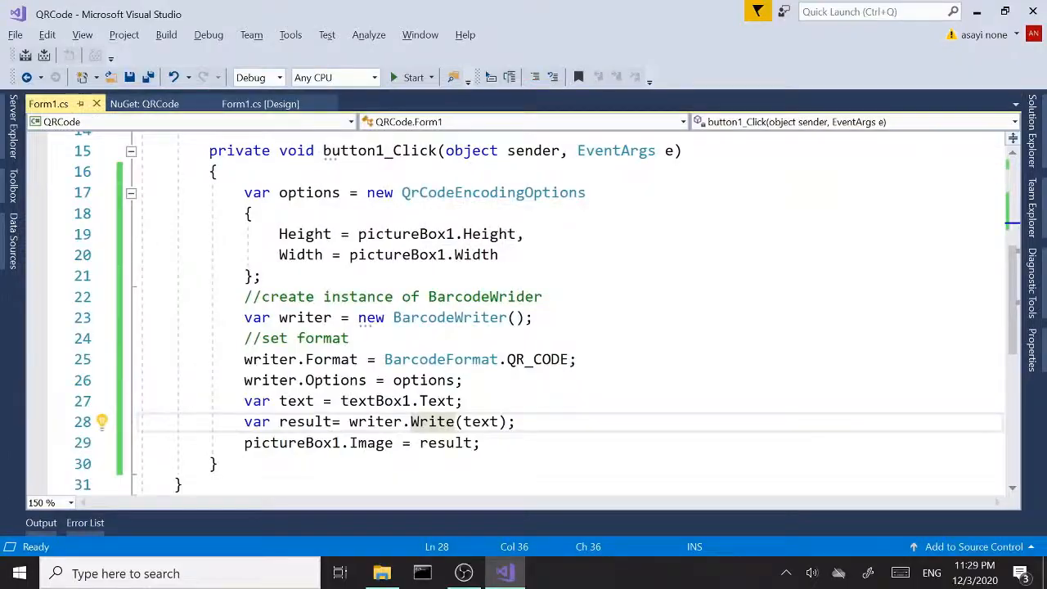